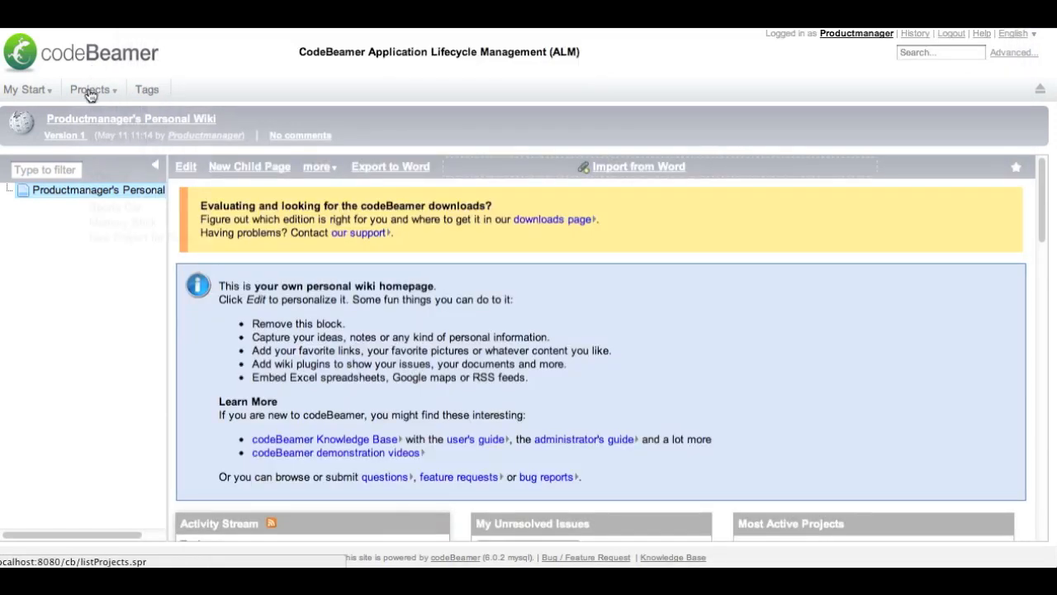
Leave the personal wiki page and show the My Projects list.
{"action": "left_click", "coordinate": [89, 89]}
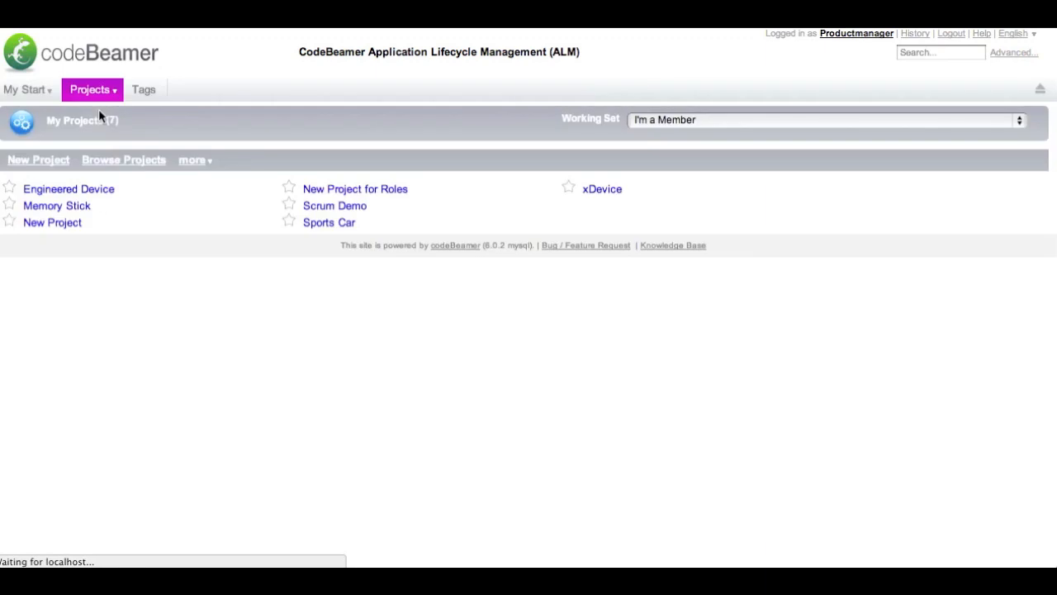
{"action": "mouse_move", "coordinate": [142, 158]}
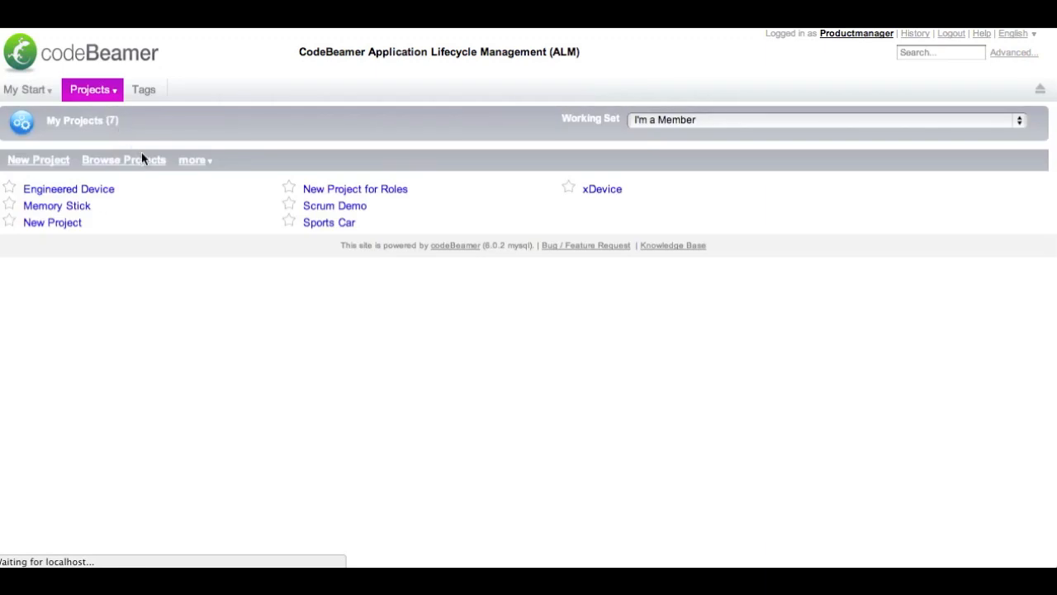
{"action": "mouse_move", "coordinate": [81, 222]}
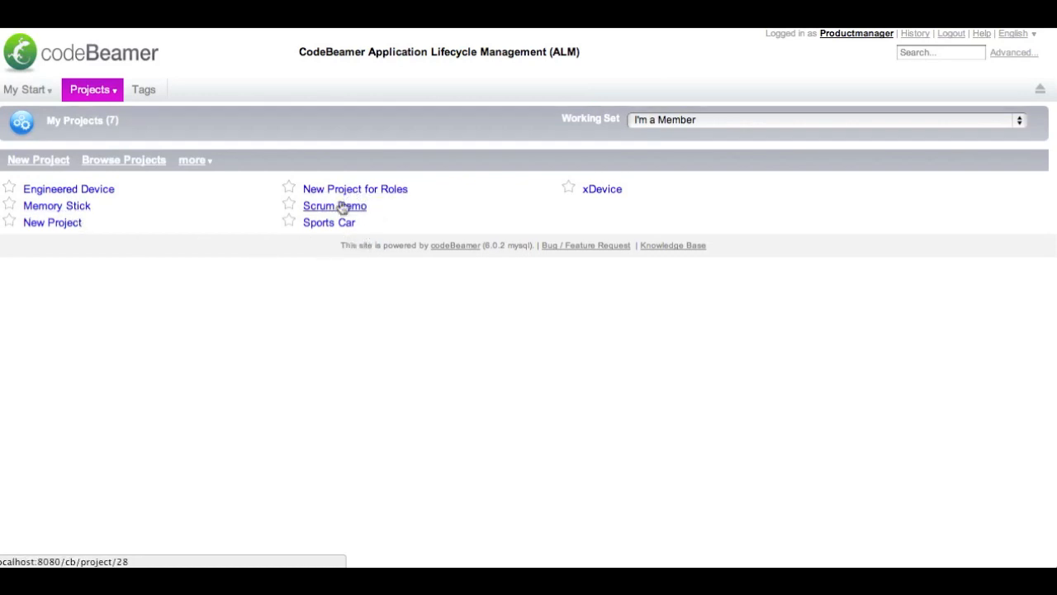
{"action": "left_click", "coordinate": [333, 205]}
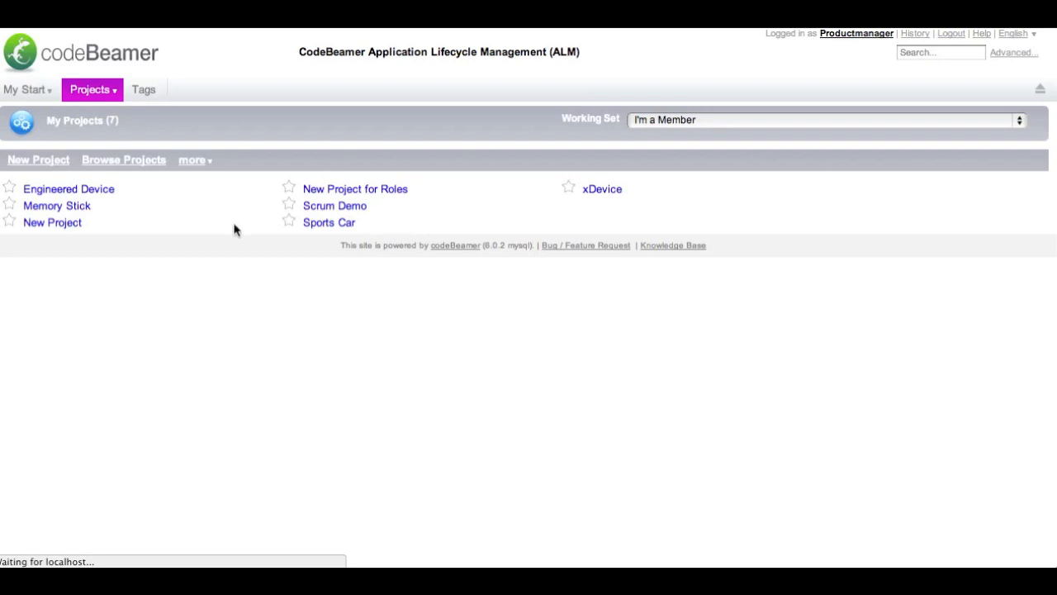
{"action": "mouse_move", "coordinate": [38, 159]}
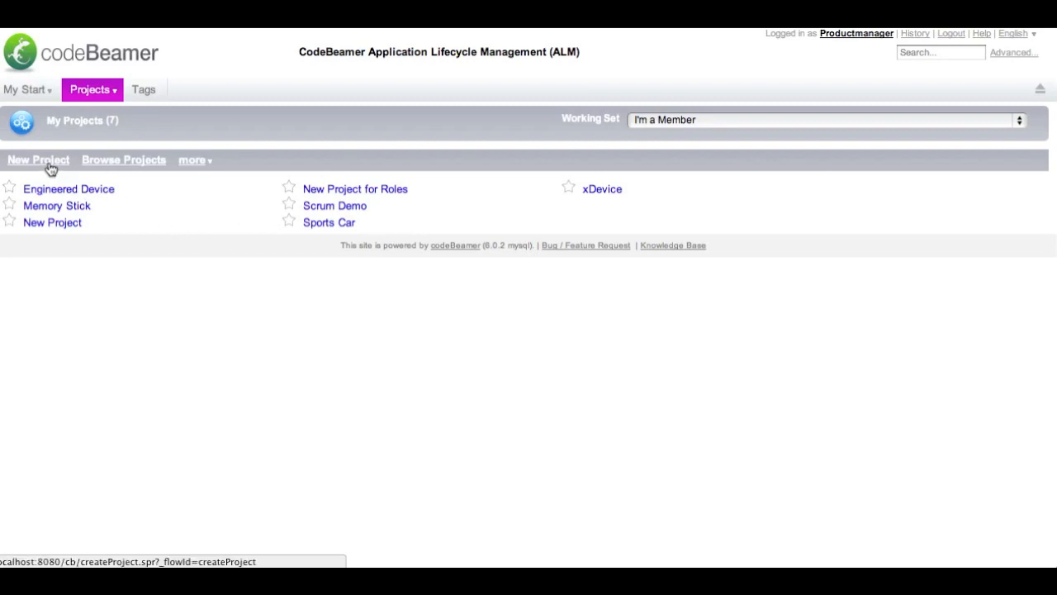
Start a new project and check the offered templates (None, xDevice).
{"action": "left_click", "coordinate": [36, 159]}
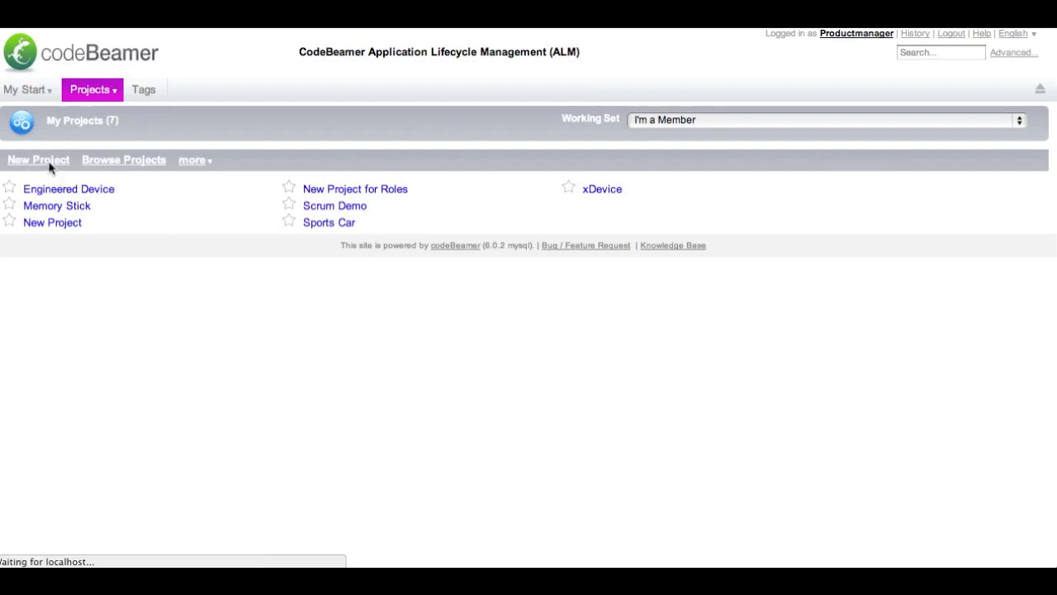
{"action": "left_click", "coordinate": [38, 159]}
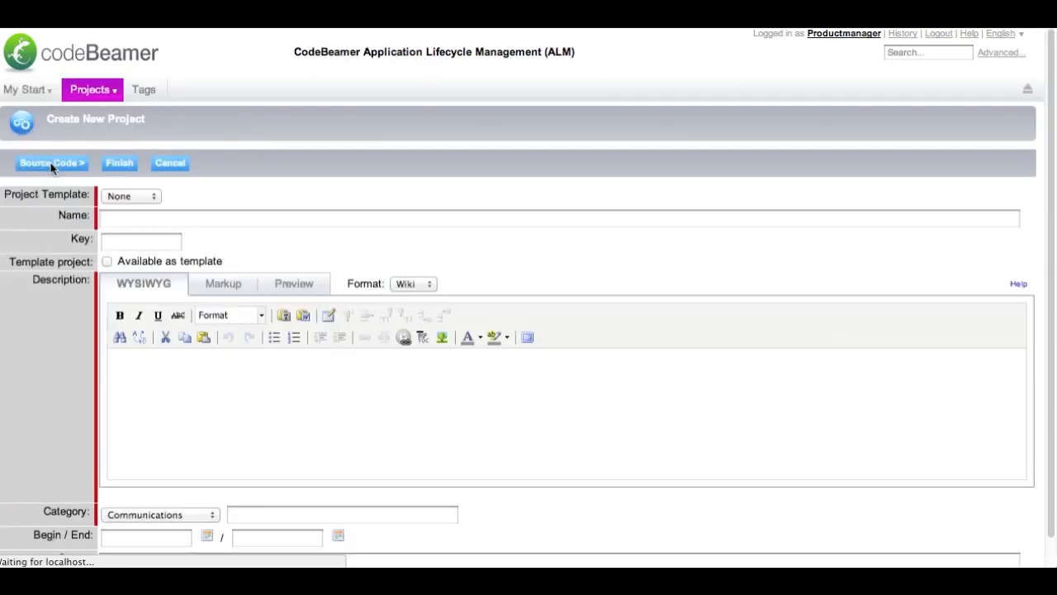
{"action": "mouse_move", "coordinate": [52, 163]}
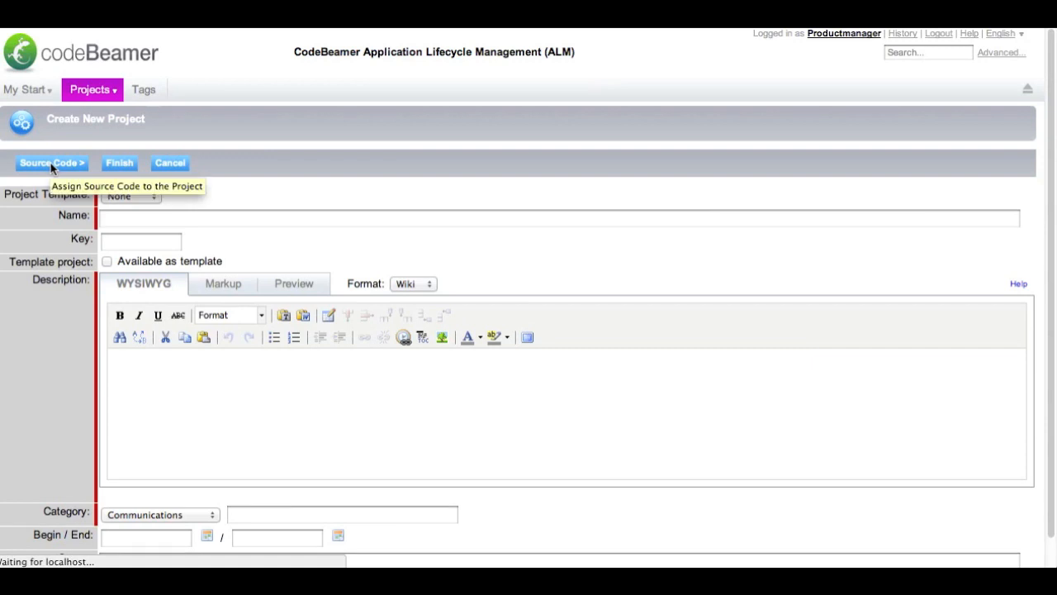
{"action": "mouse_move", "coordinate": [129, 242]}
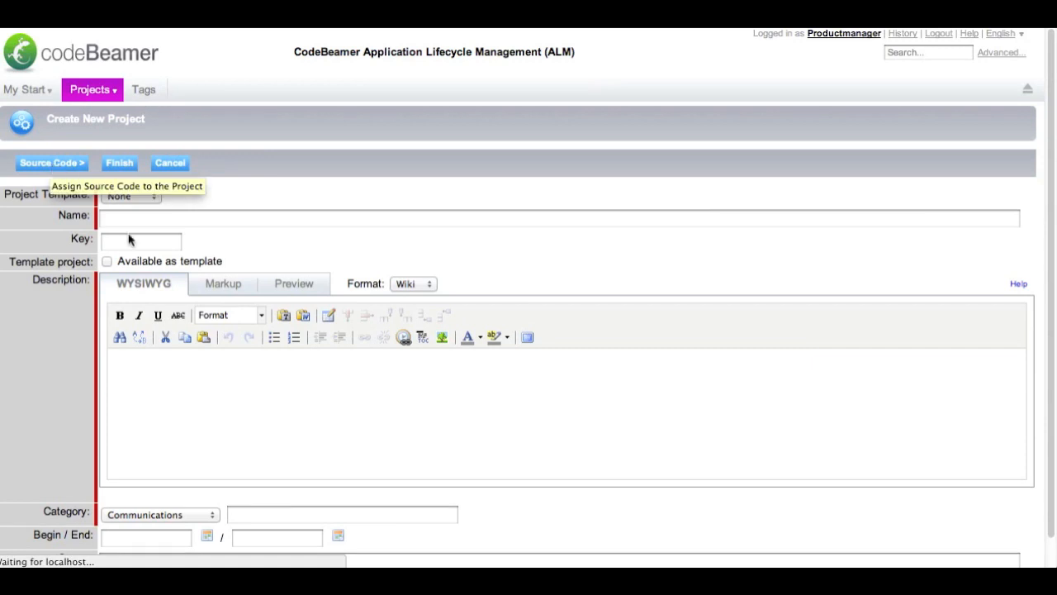
{"action": "mouse_move", "coordinate": [288, 247]}
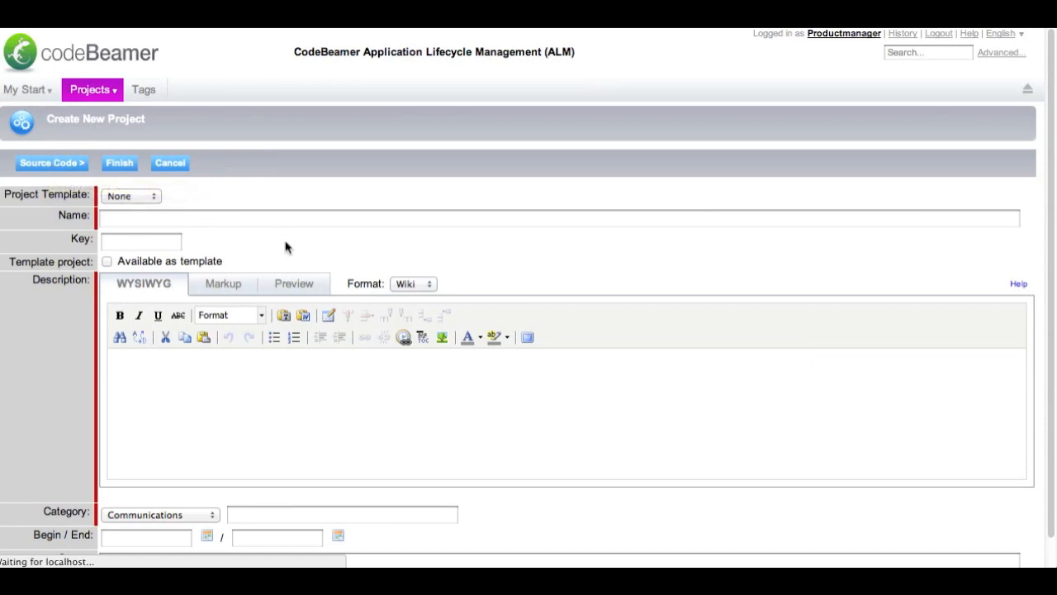
{"action": "mouse_move", "coordinate": [344, 255]}
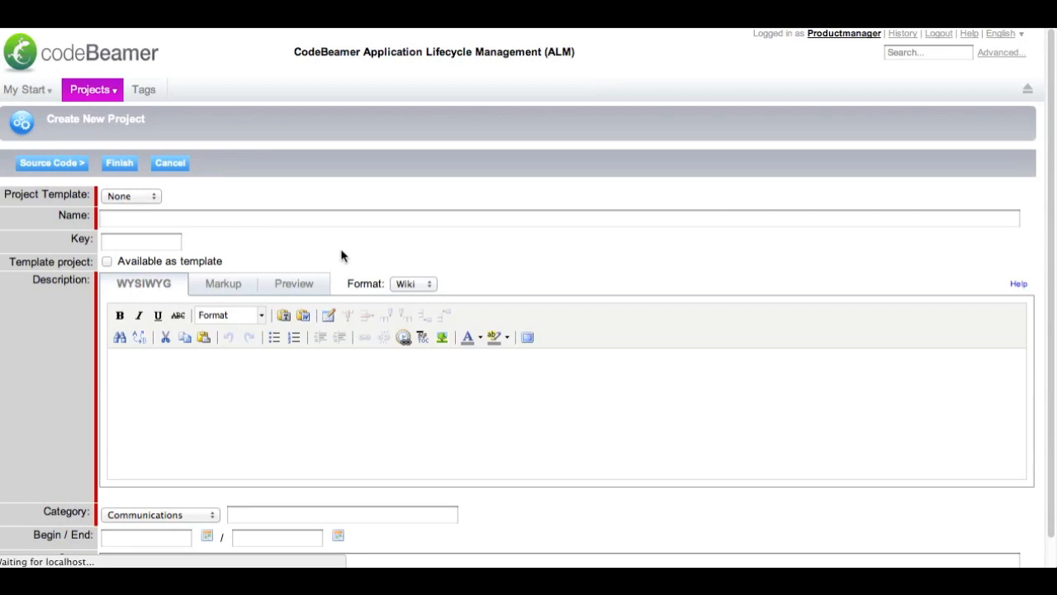
{"action": "mouse_move", "coordinate": [297, 238]}
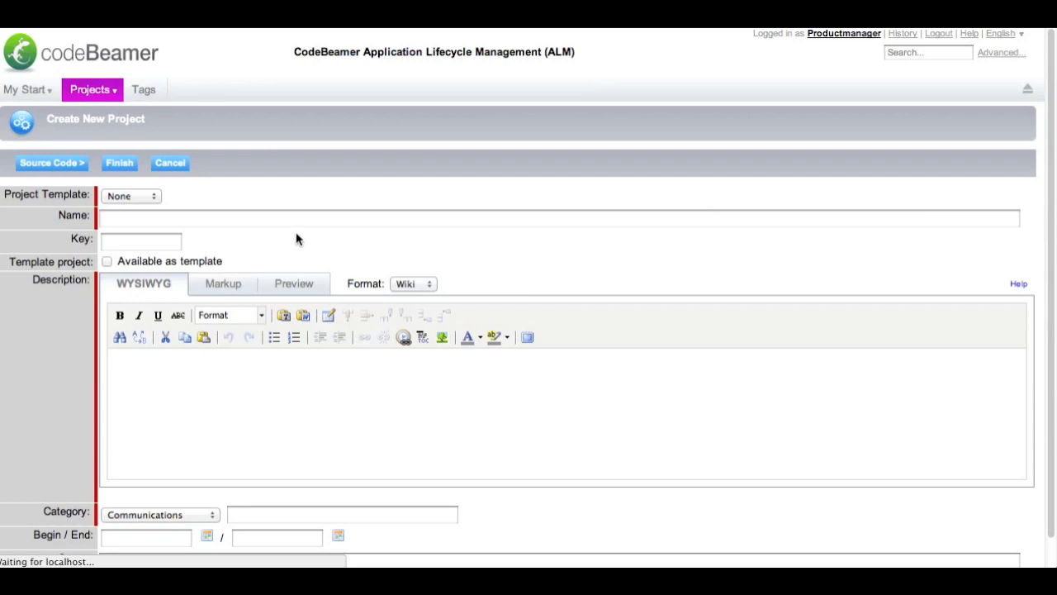
{"action": "mouse_move", "coordinate": [72, 406]}
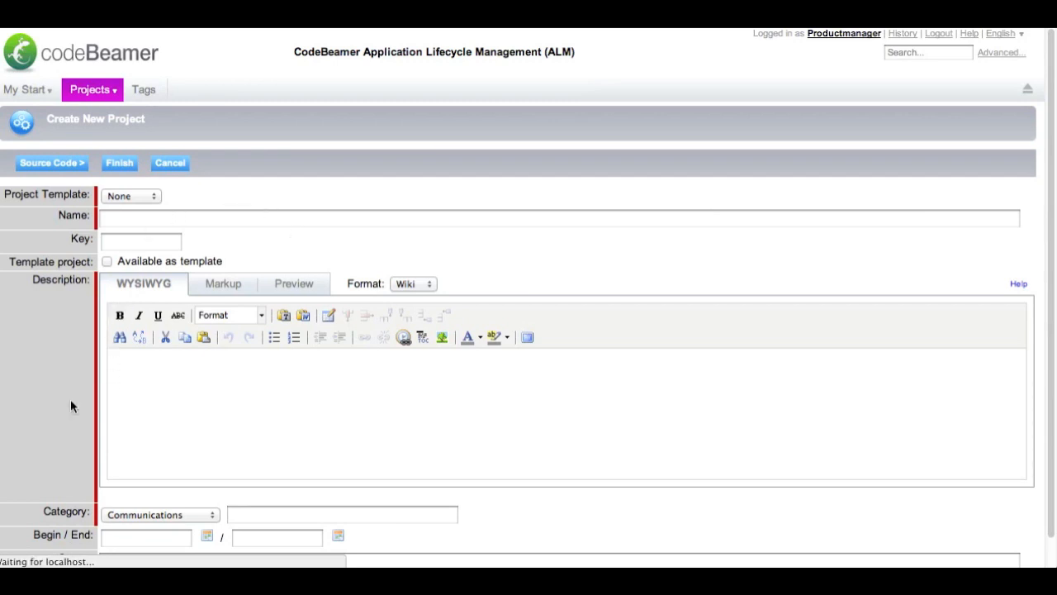
{"action": "mouse_move", "coordinate": [146, 198]}
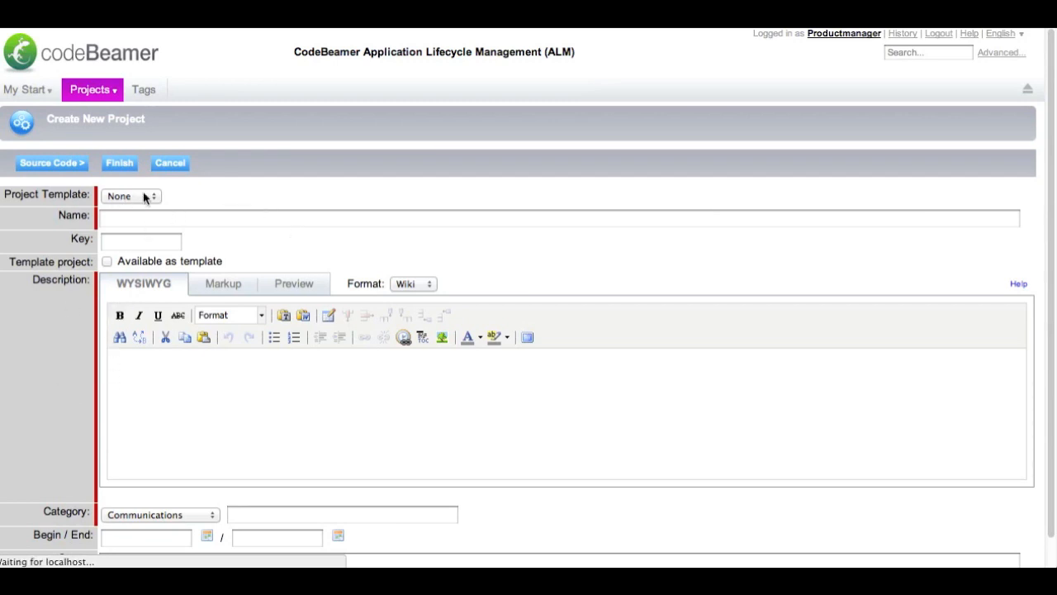
{"action": "left_click", "coordinate": [131, 195]}
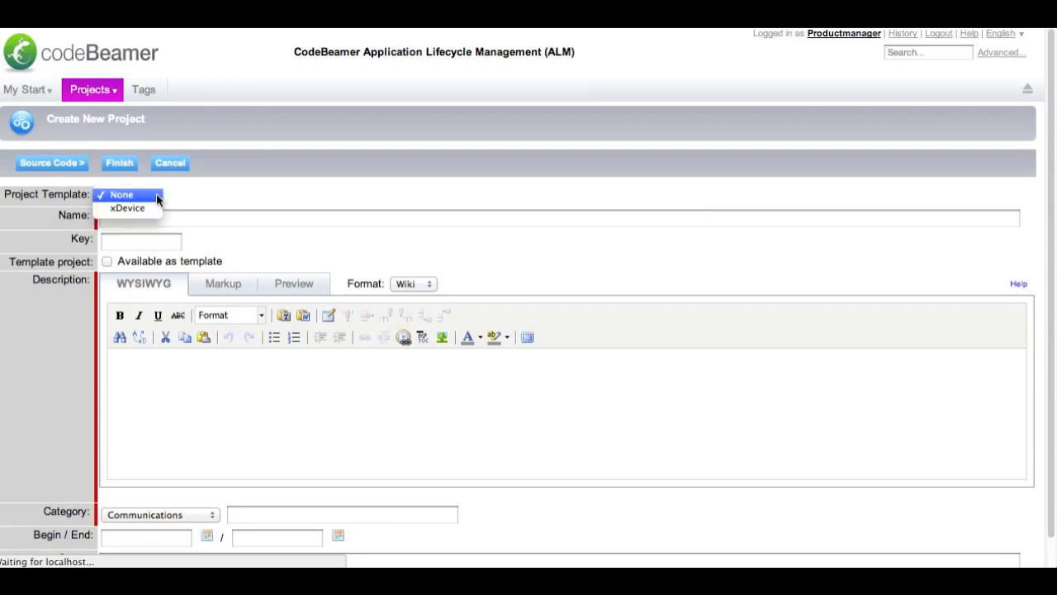
{"action": "mouse_move", "coordinate": [169, 202]}
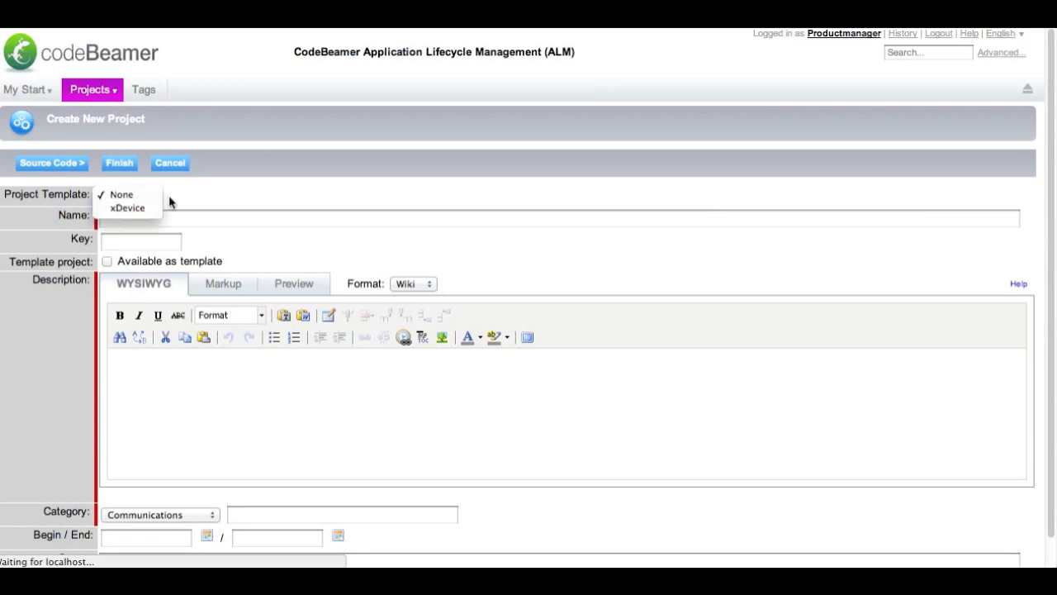
Keep template None and name the project Medical Device with key MD.
{"action": "left_click", "coordinate": [122, 195]}
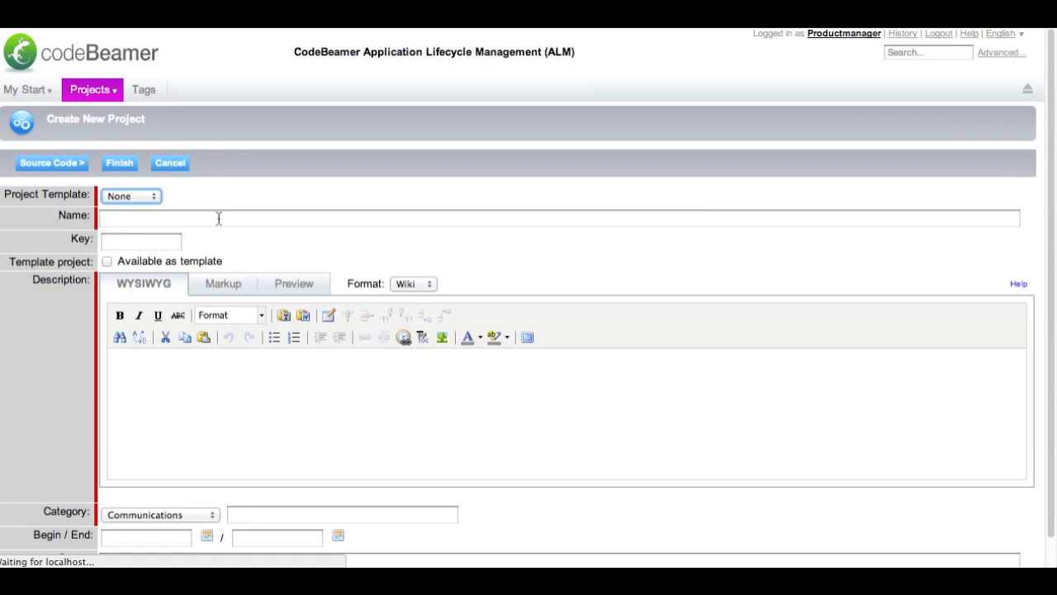
{"action": "type", "text": "M"}
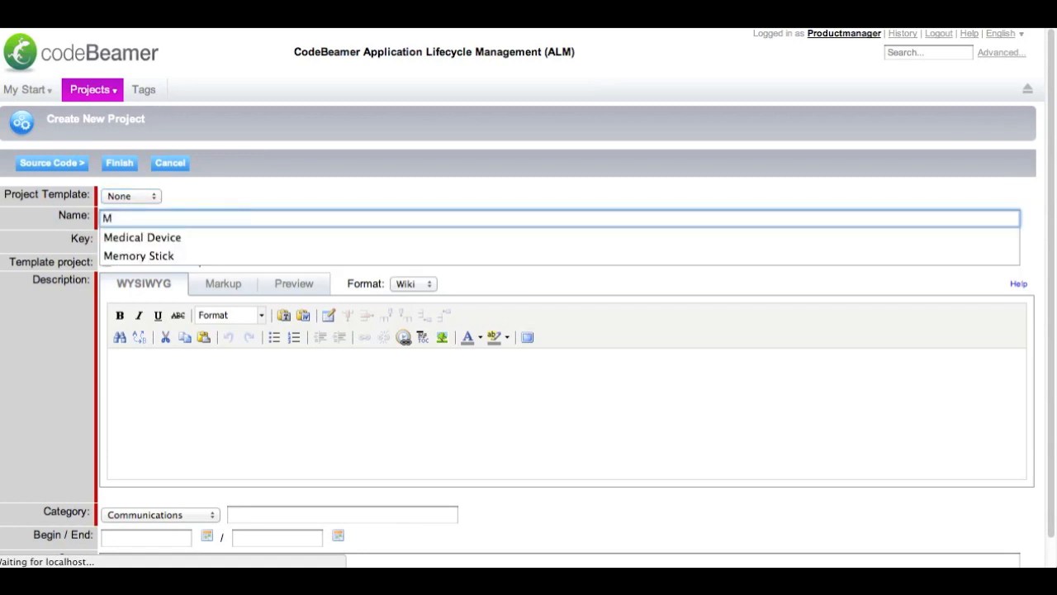
{"action": "mouse_move", "coordinate": [218, 240]}
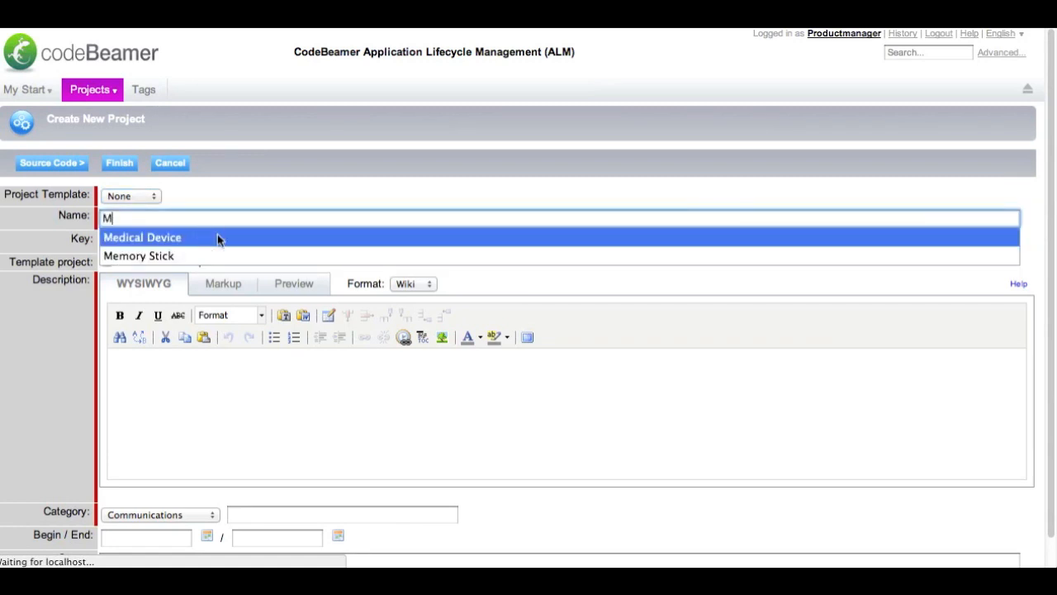
{"action": "left_click", "coordinate": [142, 238]}
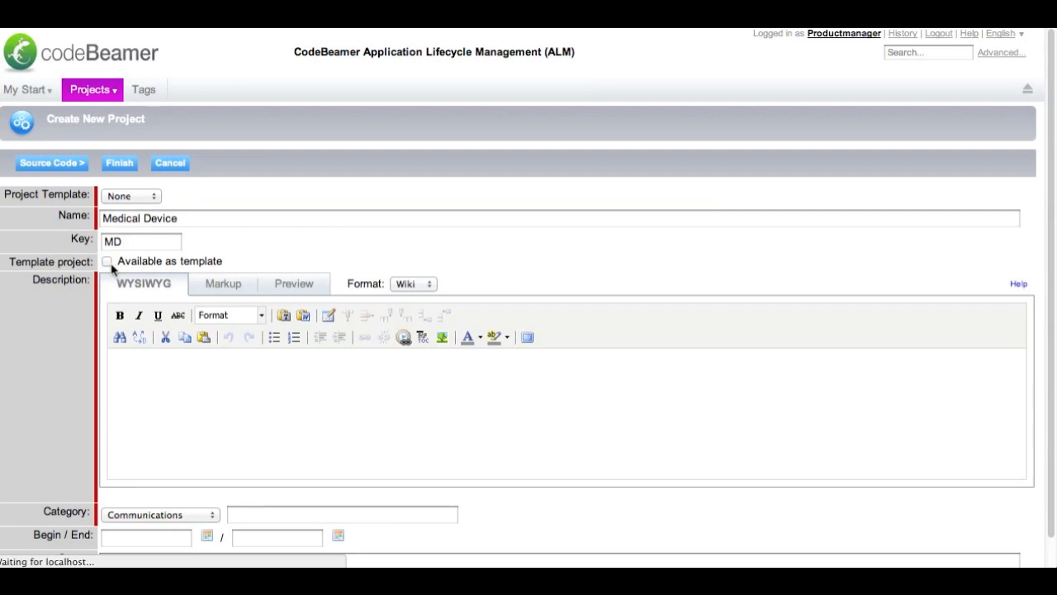
{"action": "mouse_move", "coordinate": [105, 261]}
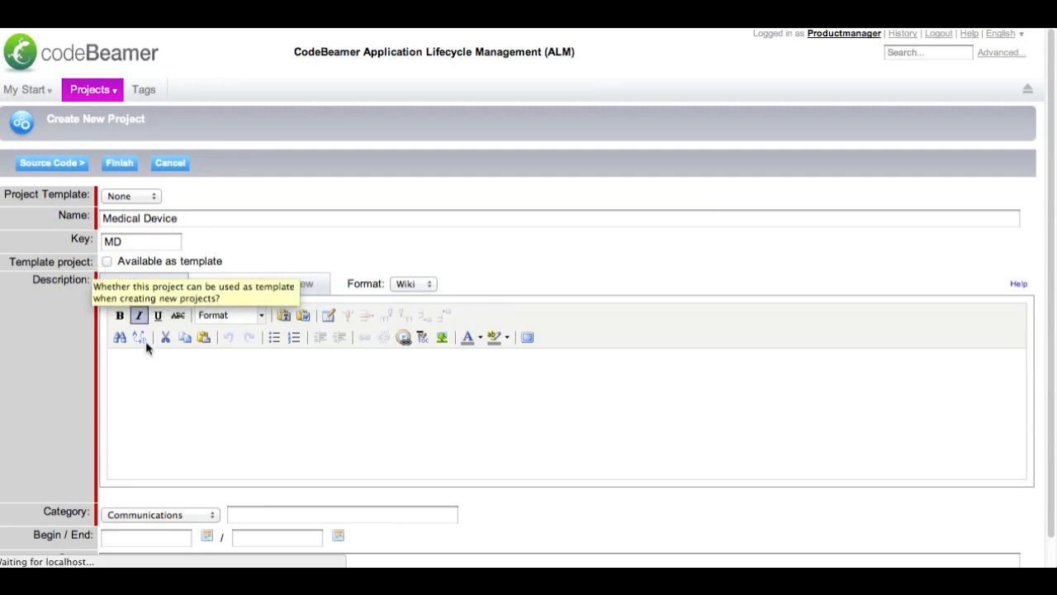
Mark the project available as a template and describe it as Surgery Robot.
{"action": "left_click", "coordinate": [105, 261]}
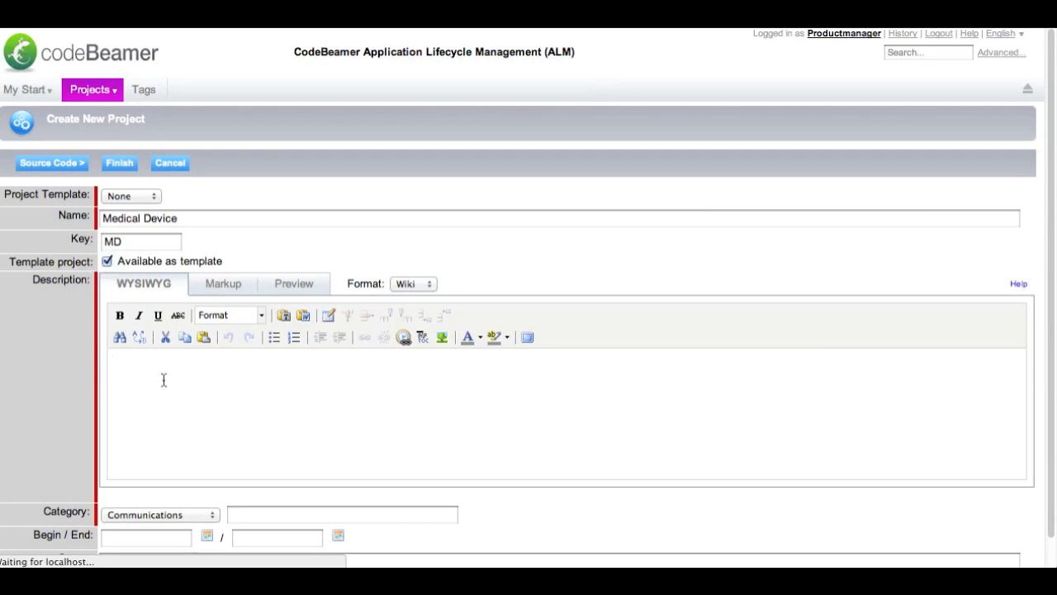
{"action": "type", "text": "Surg"}
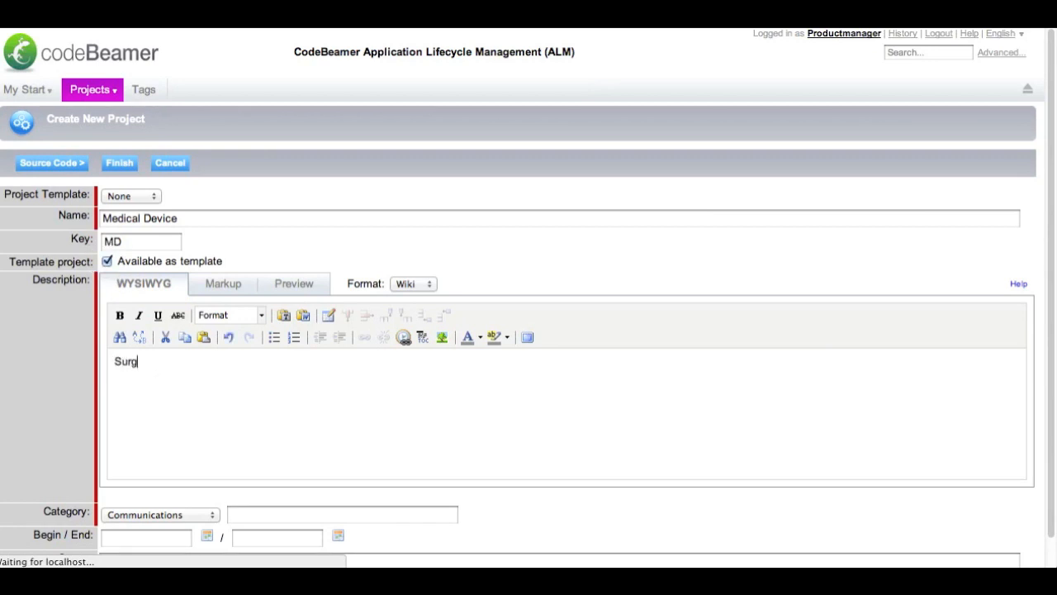
{"action": "type", "text": "ery"}
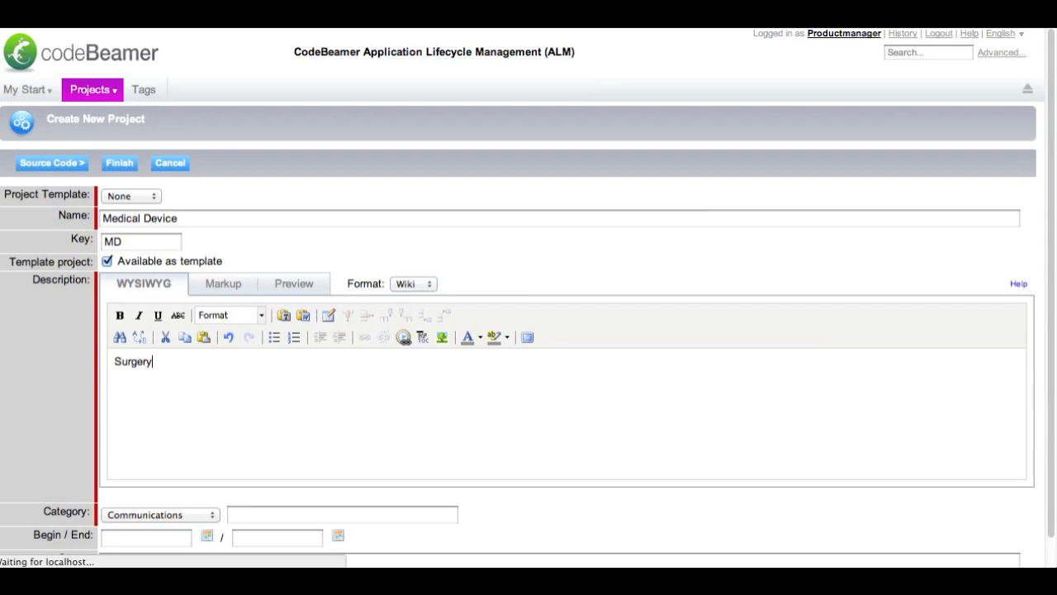
{"action": "type", "text": "Robot"}
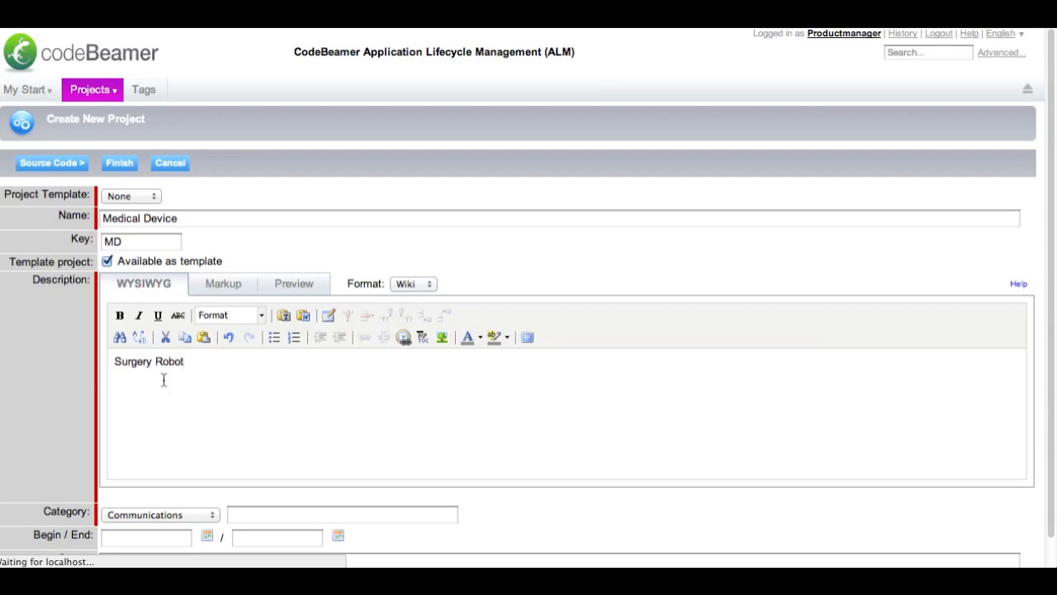
Set the project category to Collaborative.
{"action": "left_click", "coordinate": [159, 514]}
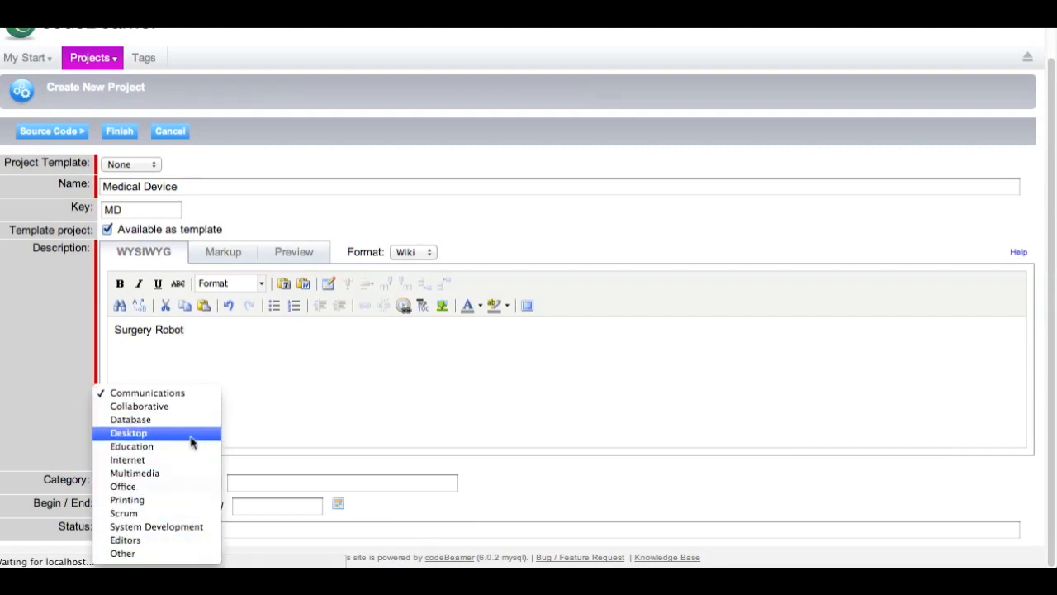
{"action": "mouse_move", "coordinate": [190, 407]}
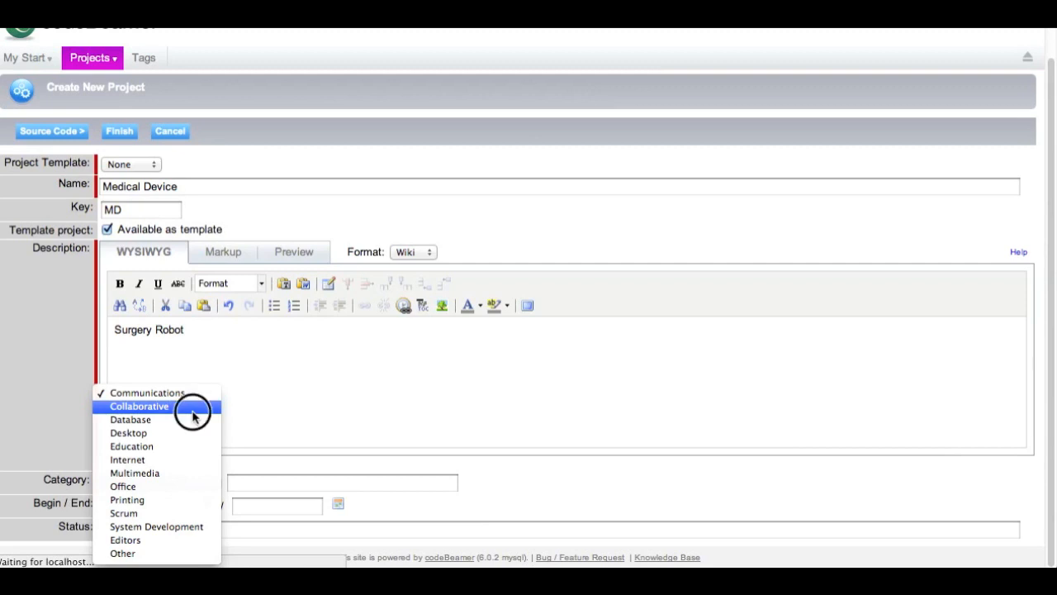
{"action": "left_click", "coordinate": [138, 406]}
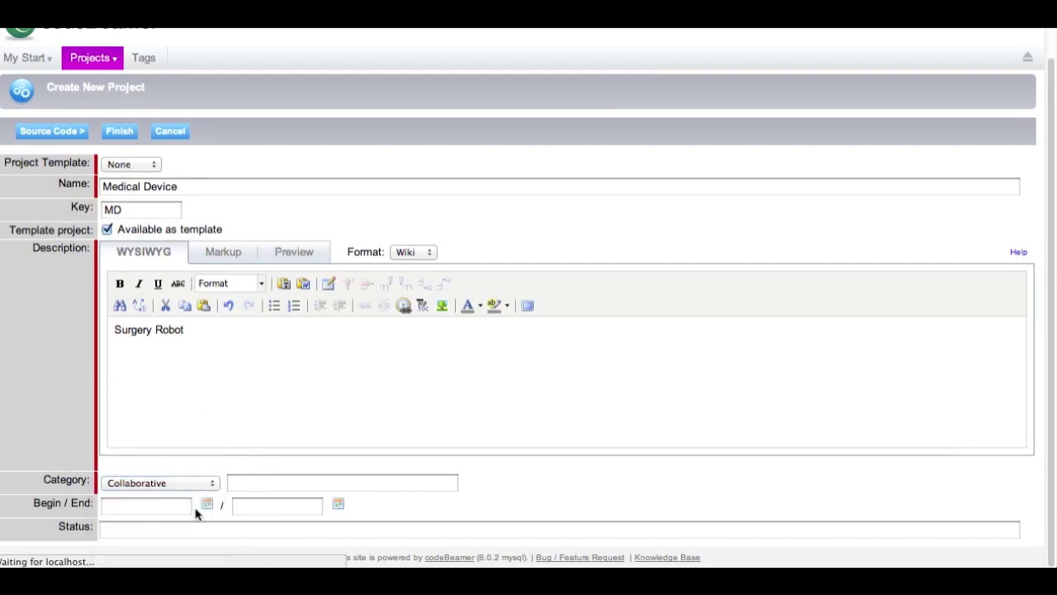
Set the begin date to 2012-06-25 and the end date to 2012-07-31 via the calendars.
{"action": "left_click", "coordinate": [205, 502]}
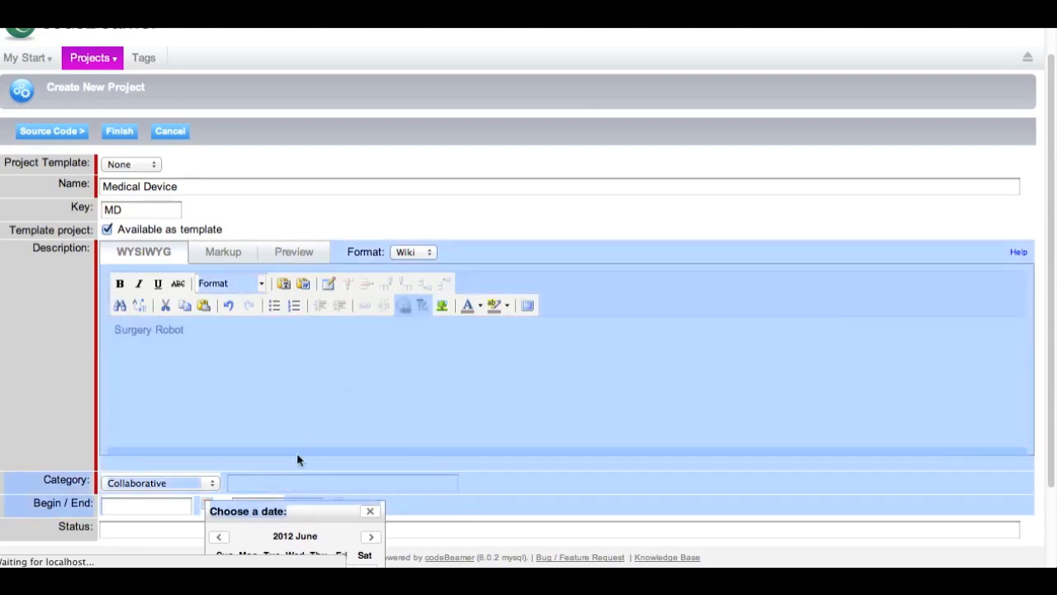
{"action": "scroll", "scroll_direction": "down", "scroll_amount": 3}
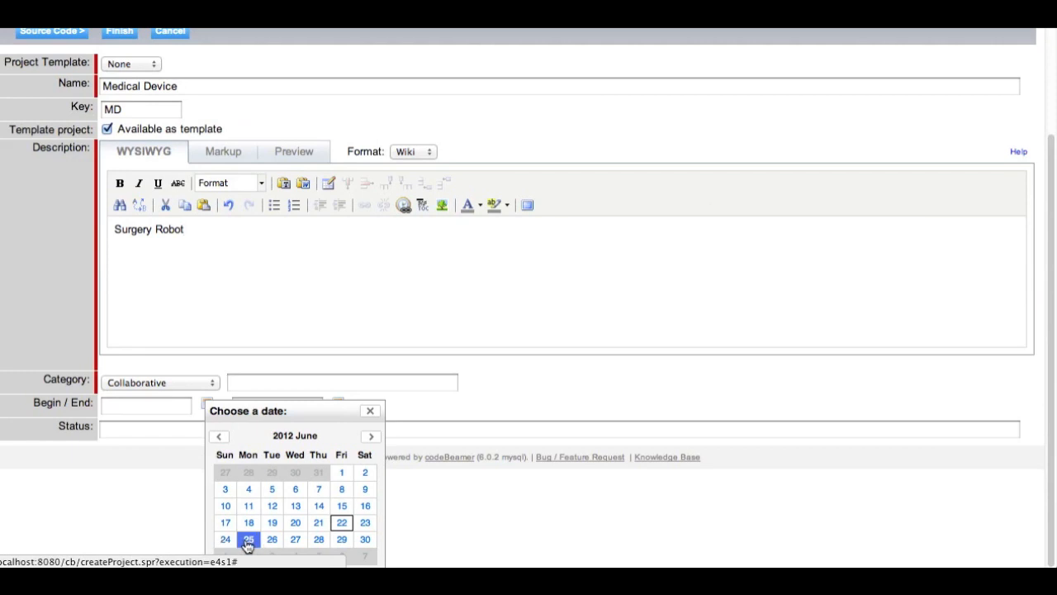
{"action": "left_click", "coordinate": [248, 538]}
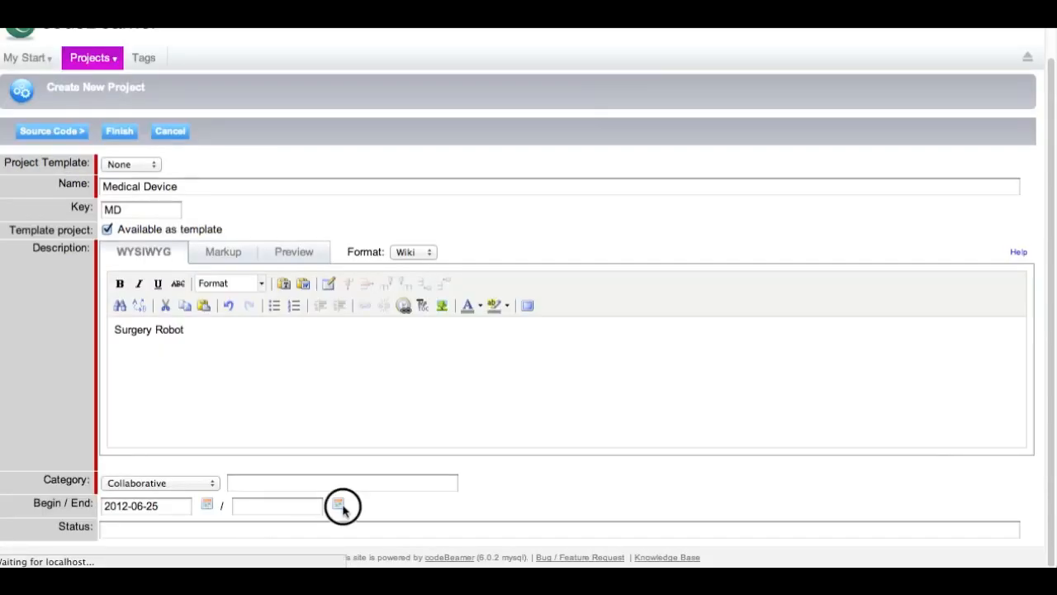
{"action": "left_click", "coordinate": [343, 506]}
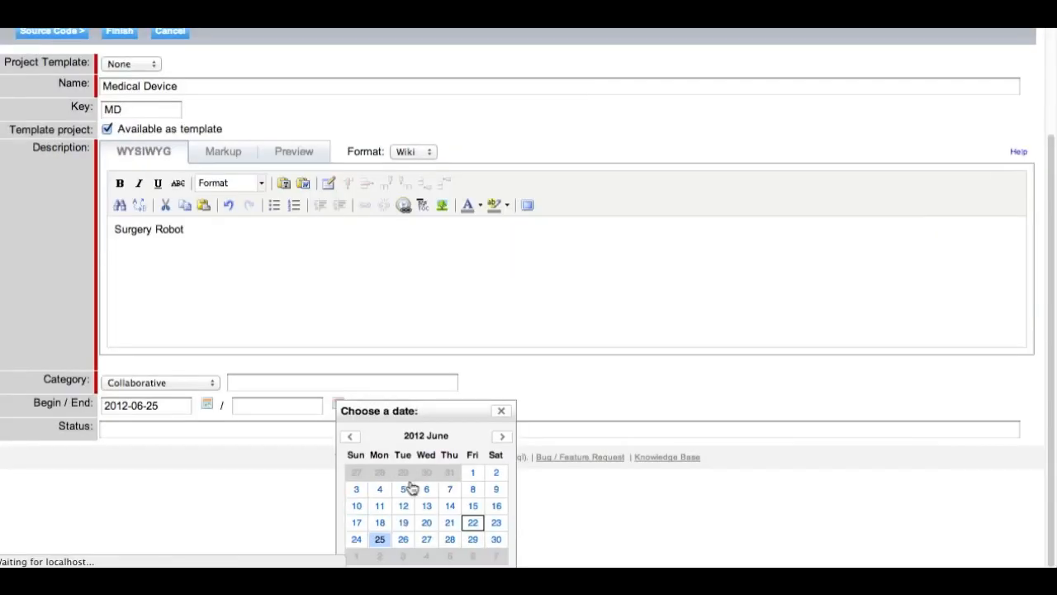
{"action": "left_click", "coordinate": [502, 437]}
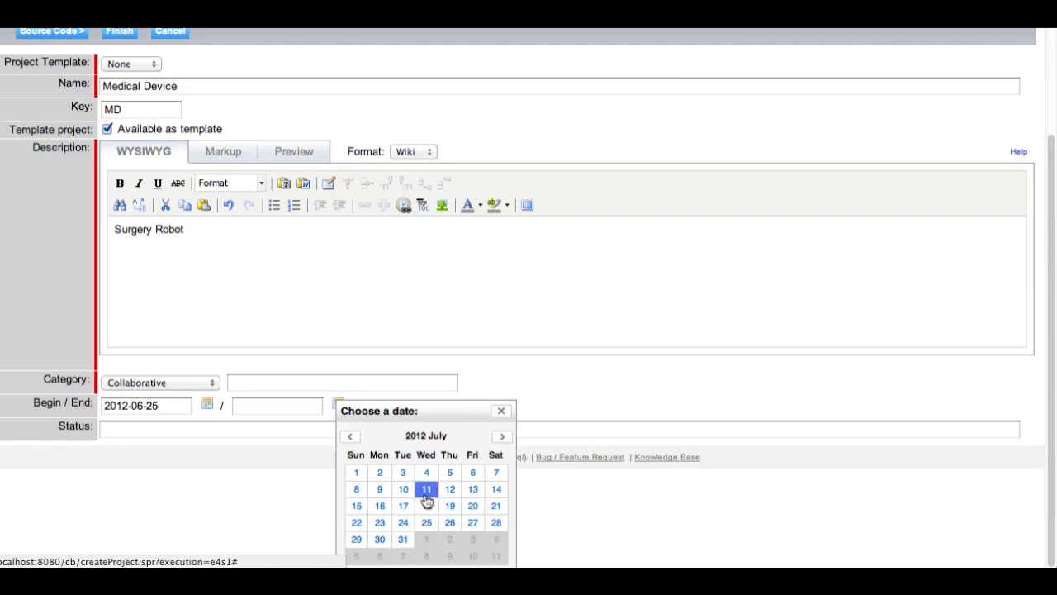
{"action": "left_click", "coordinate": [403, 538]}
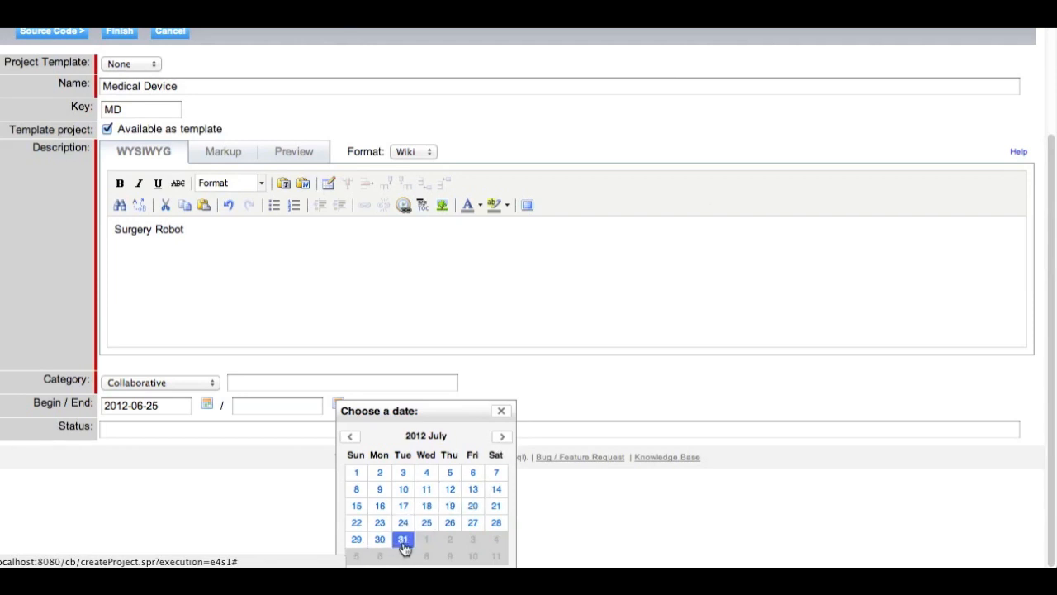
{"action": "left_click", "coordinate": [403, 539]}
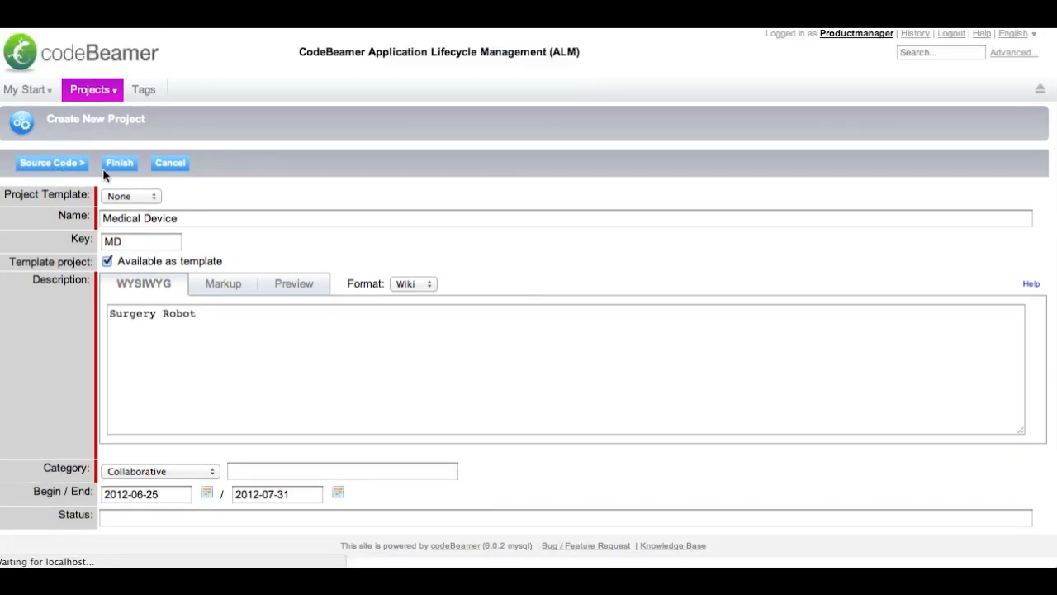
{"action": "left_click", "coordinate": [51, 164]}
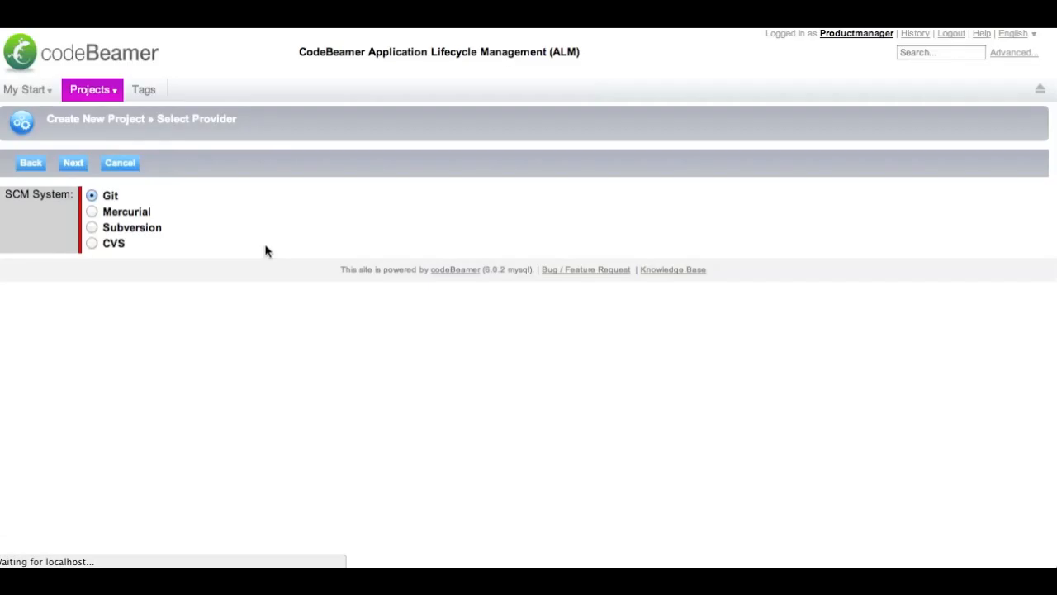
{"action": "mouse_move", "coordinate": [46, 180]}
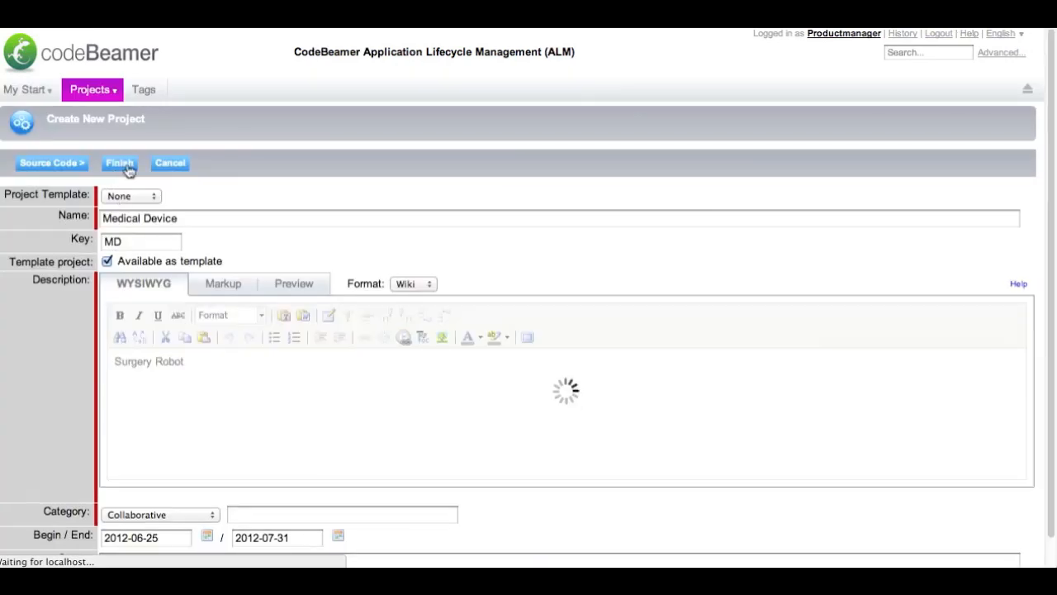
Finish creating the Medical Device project and land on its wiki homepage.
{"action": "left_click", "coordinate": [119, 164]}
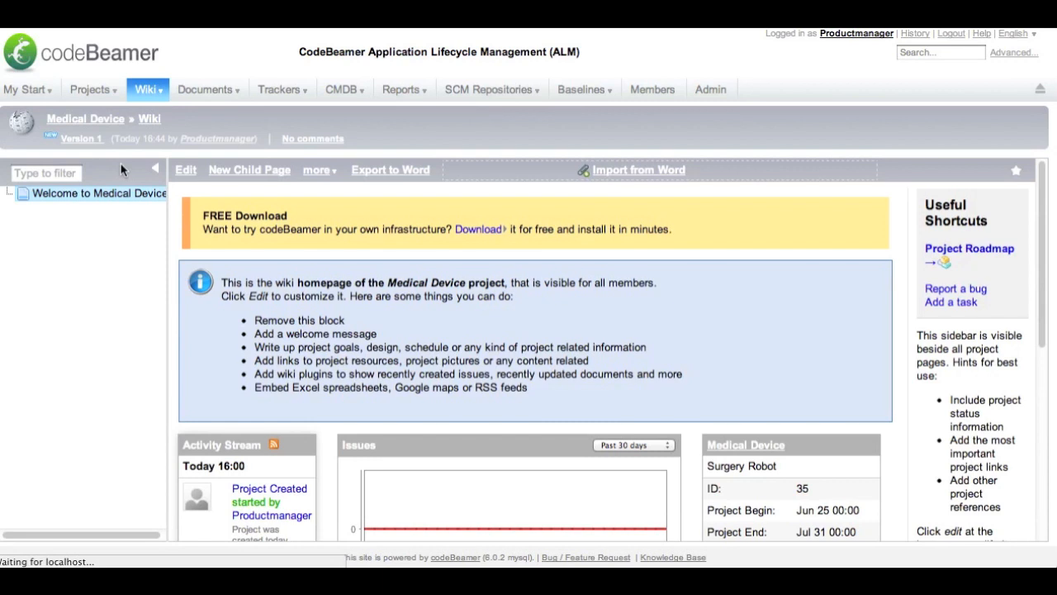
{"action": "mouse_move", "coordinate": [208, 215]}
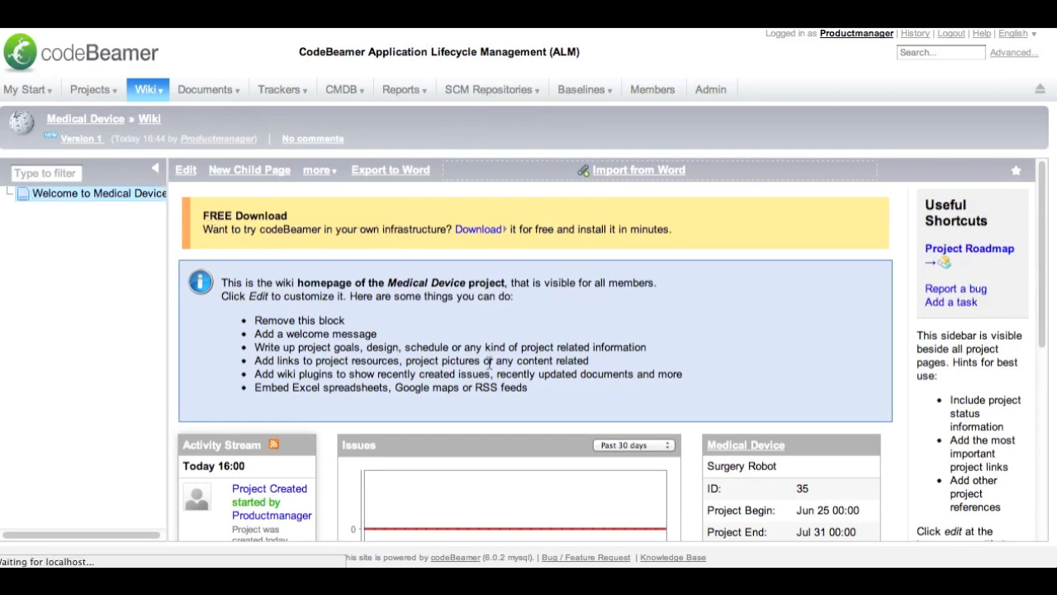
{"action": "mouse_move", "coordinate": [522, 353]}
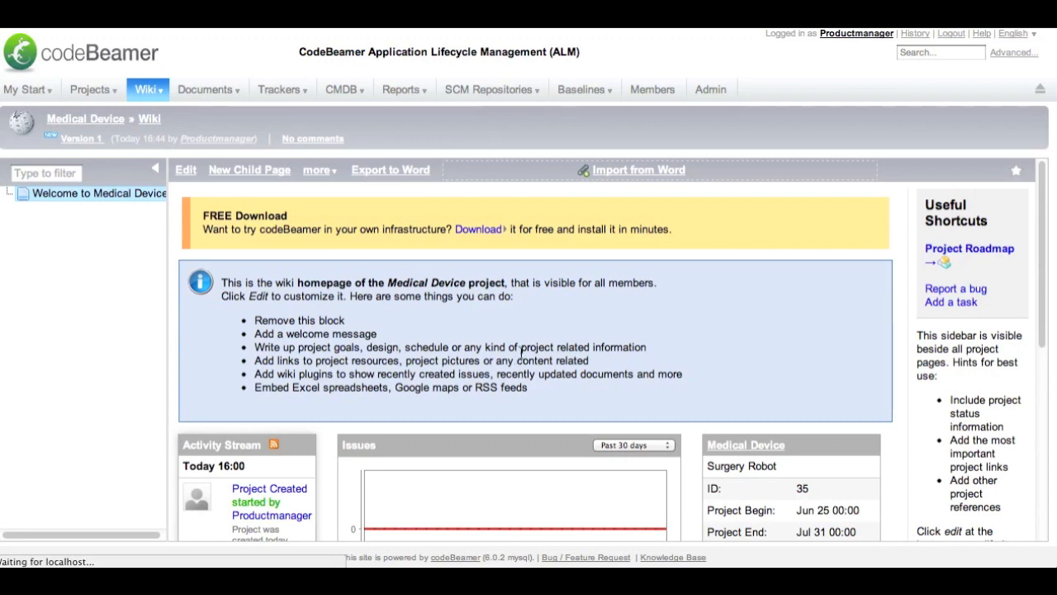
{"action": "mouse_move", "coordinate": [709, 310]}
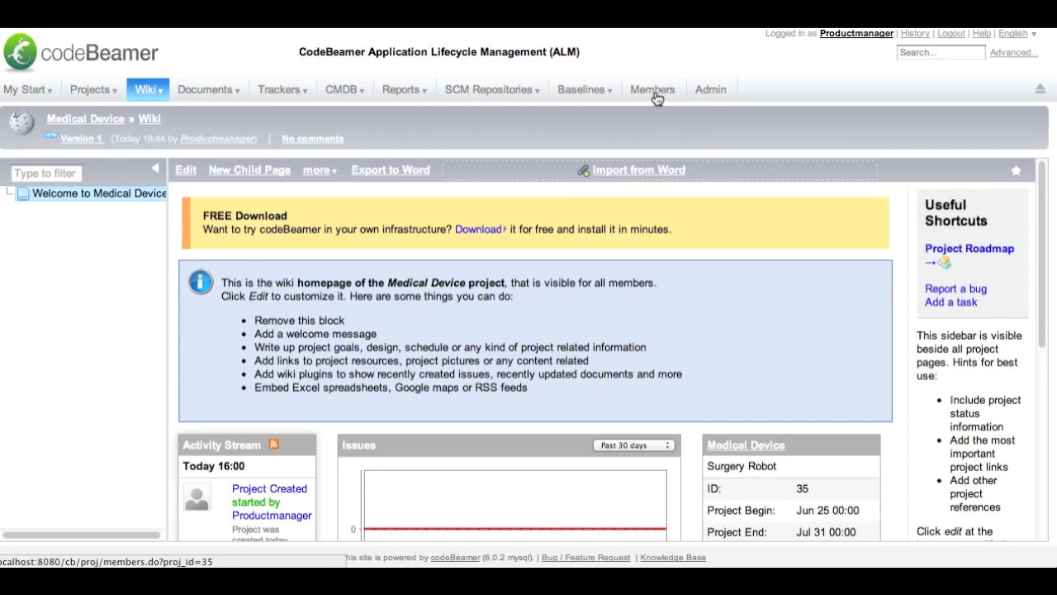
{"action": "left_click", "coordinate": [653, 89]}
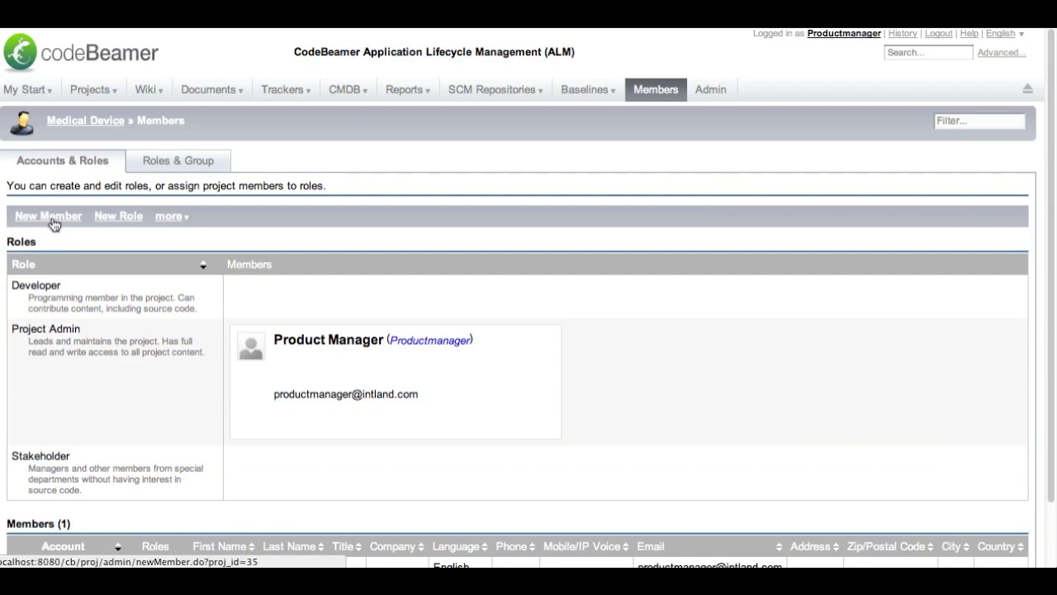
{"action": "left_click", "coordinate": [46, 215]}
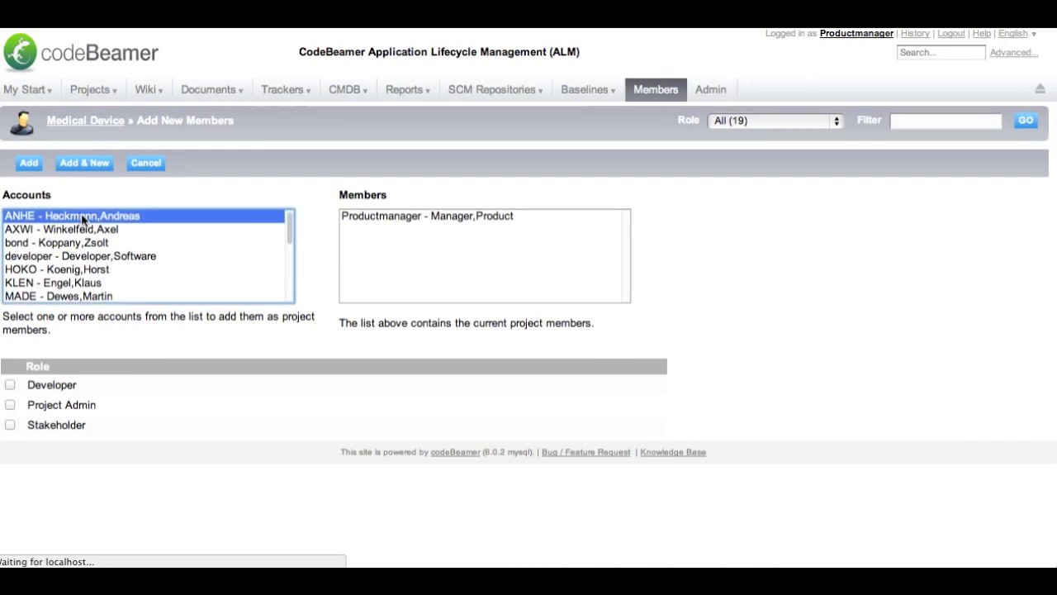
{"action": "left_click", "coordinate": [10, 383]}
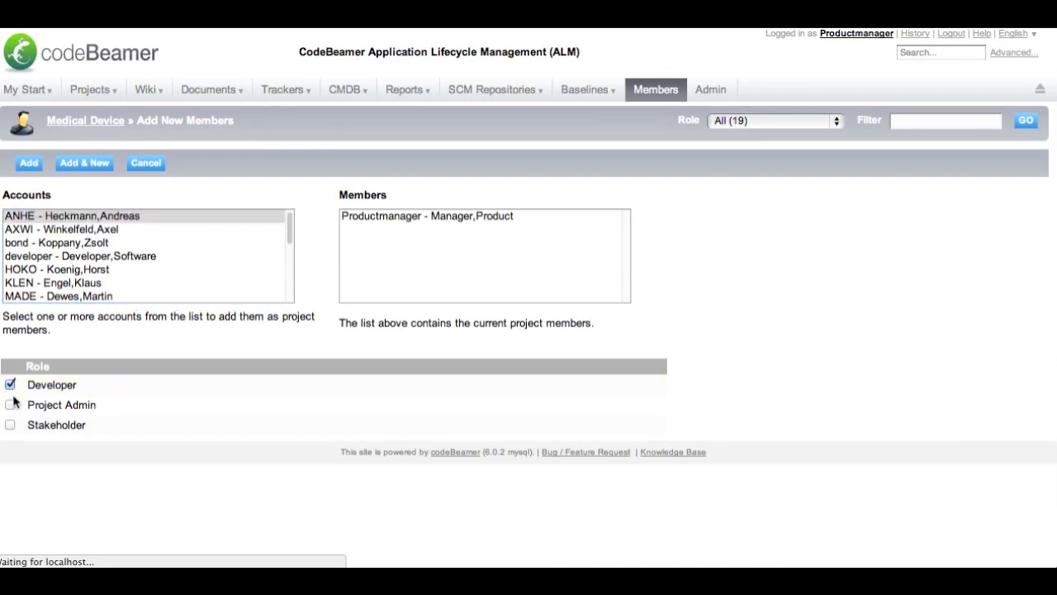
{"action": "left_click", "coordinate": [9, 404]}
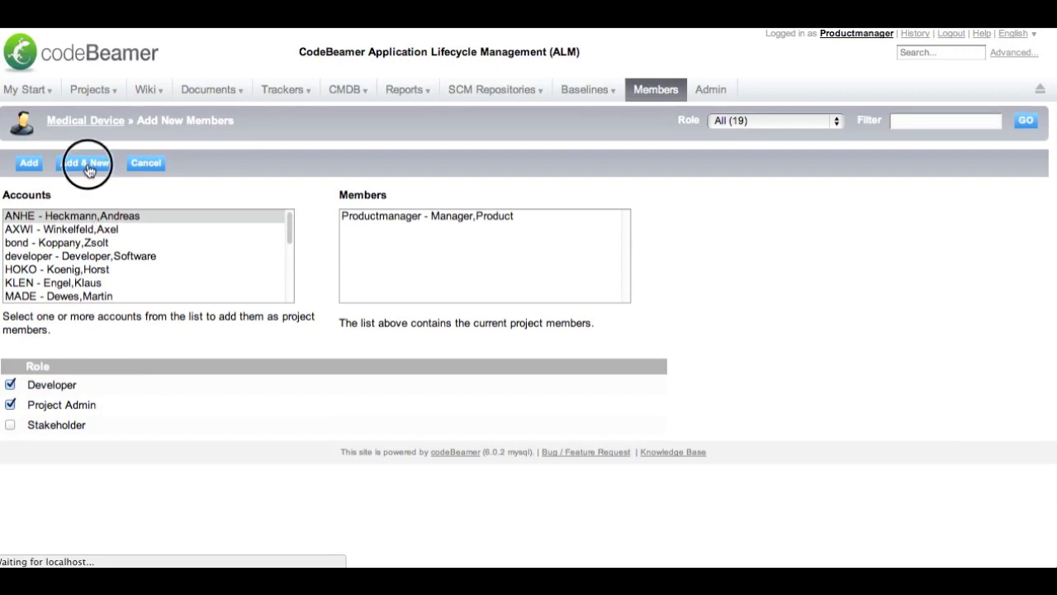
{"action": "left_click", "coordinate": [84, 163]}
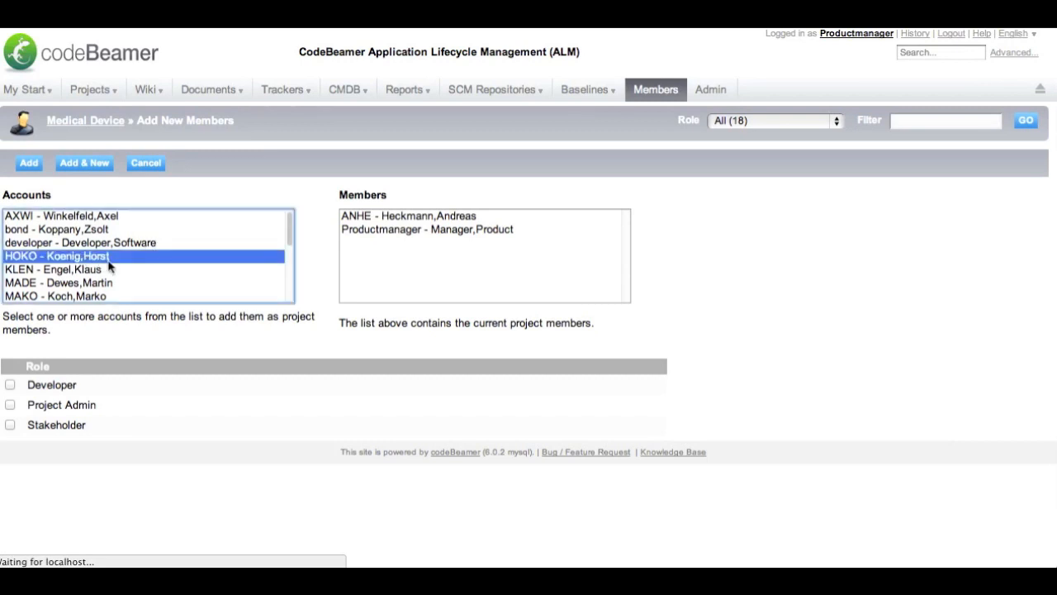
{"action": "left_click", "coordinate": [10, 423]}
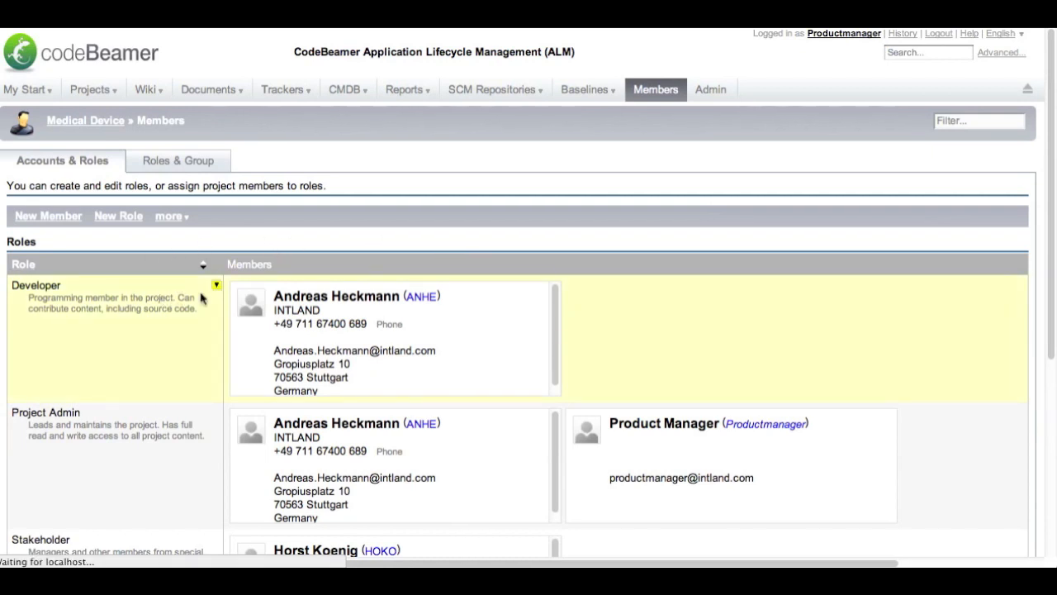
Review the Developer role's permissions and save them unchanged.
{"action": "left_click", "coordinate": [215, 285]}
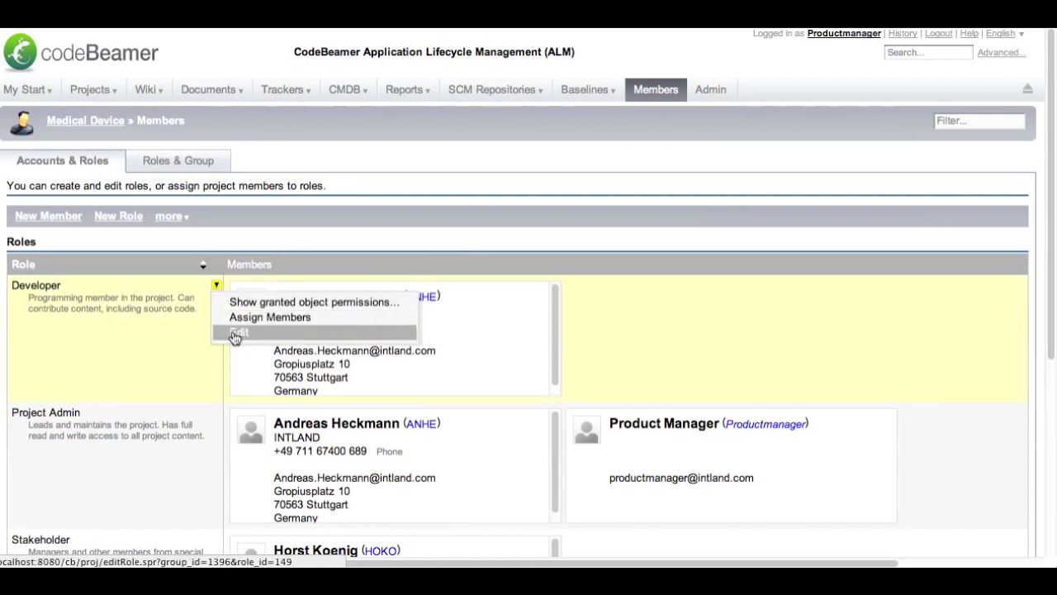
{"action": "left_click", "coordinate": [237, 330]}
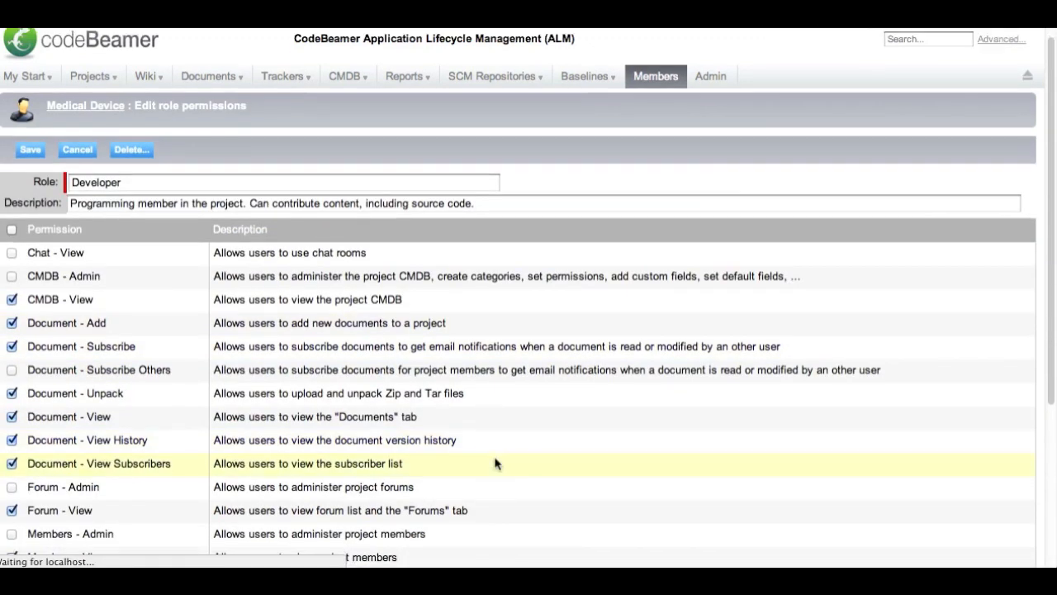
{"action": "scroll", "scroll_direction": "down", "scroll_amount": 3}
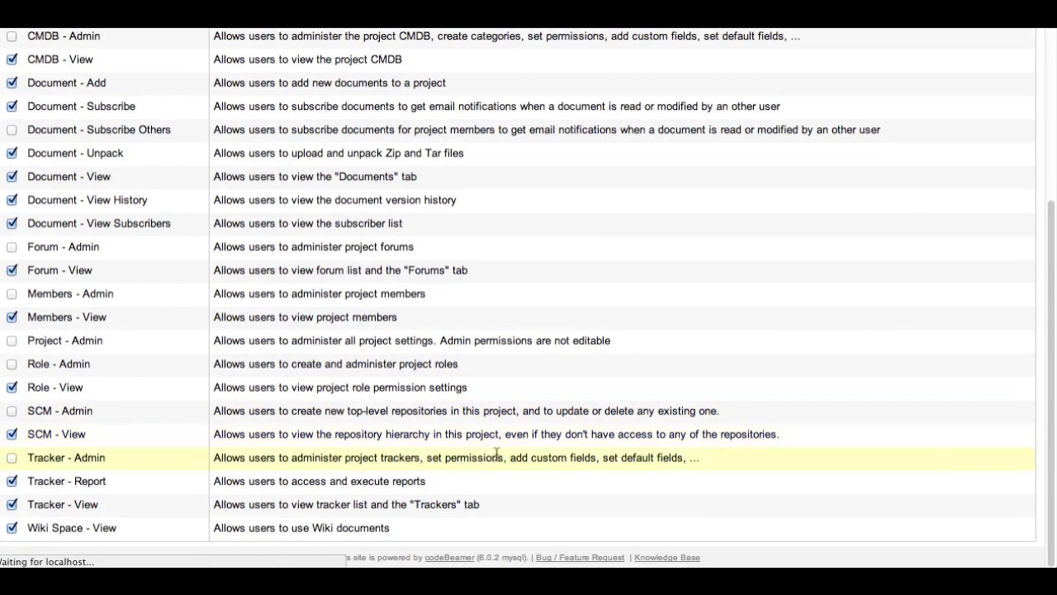
{"action": "scroll", "scroll_direction": "up", "scroll_amount": 3}
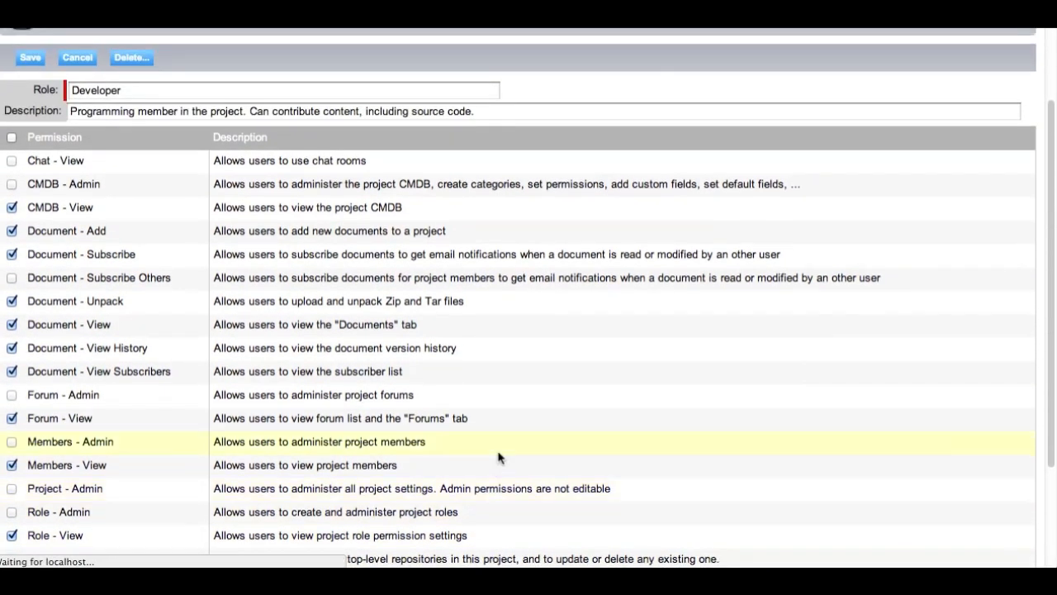
{"action": "scroll", "scroll_direction": "up", "scroll_amount": 3}
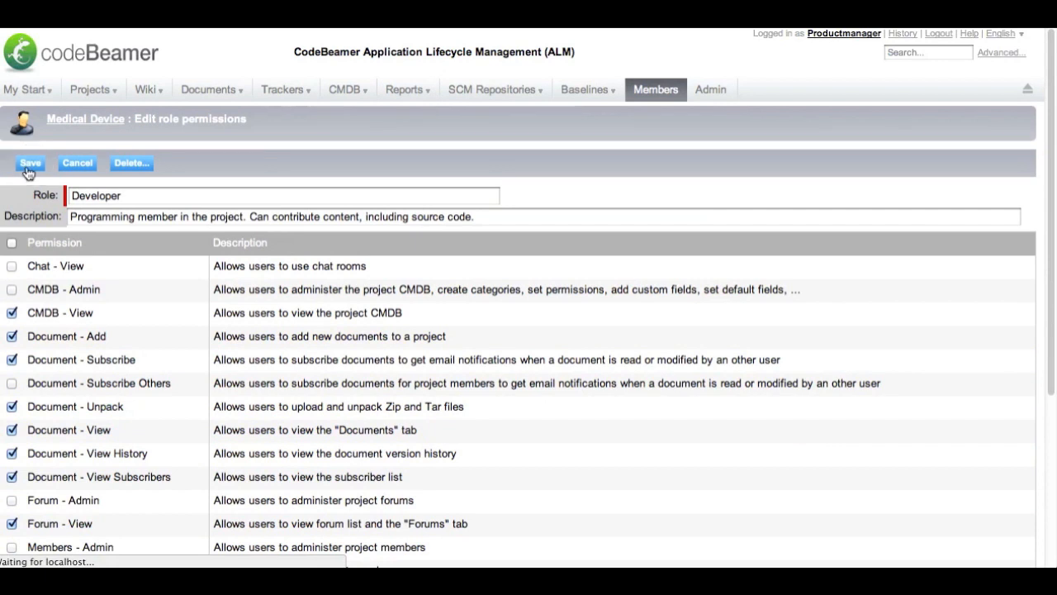
{"action": "left_click", "coordinate": [30, 164]}
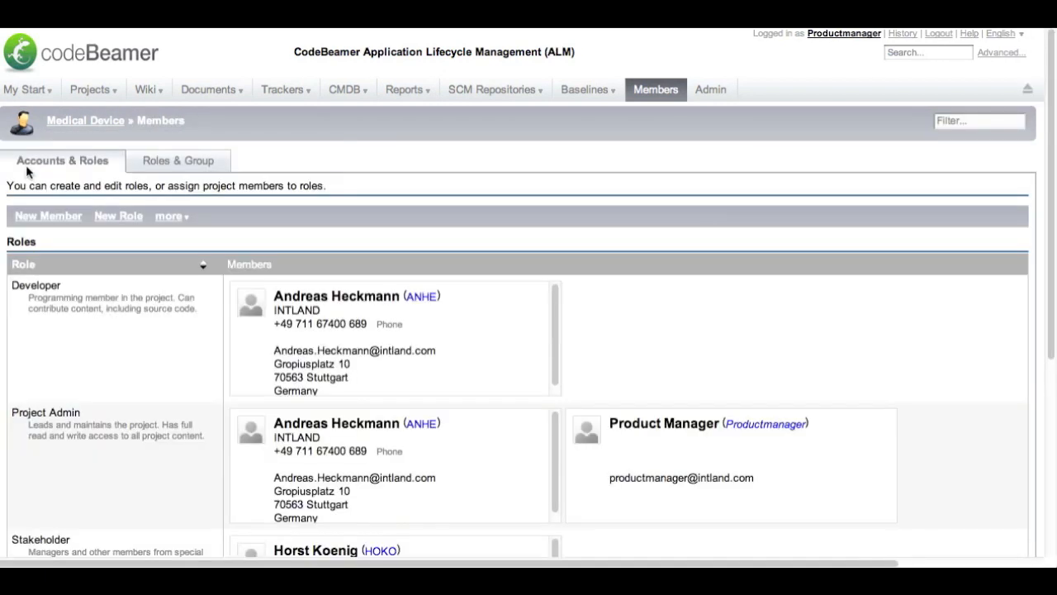
{"action": "mouse_move", "coordinate": [710, 89]}
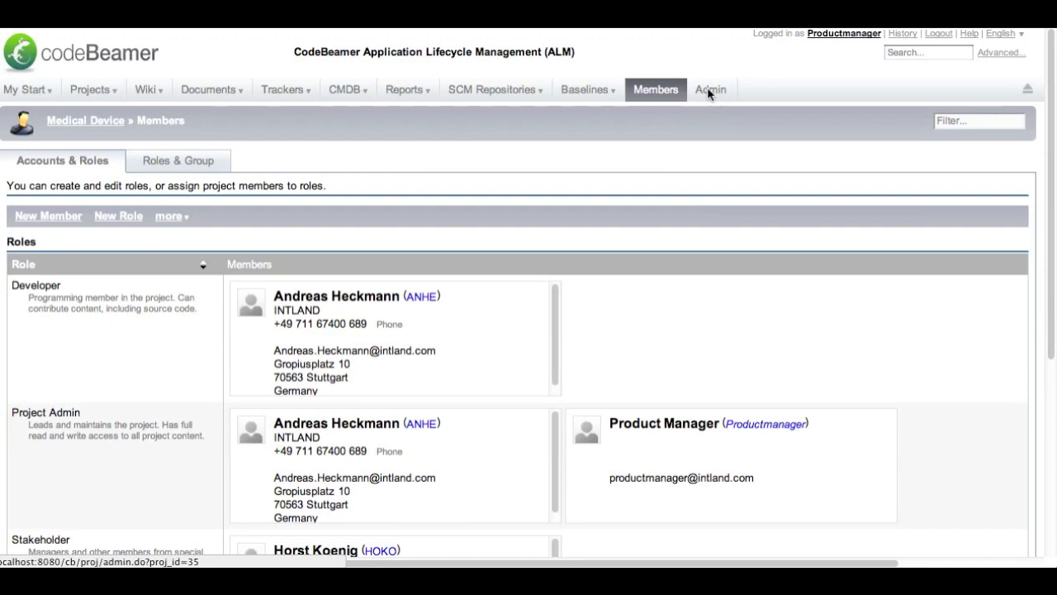
Try public membership with join approval and the new-member role list, then discard changes.
{"action": "left_click", "coordinate": [710, 89]}
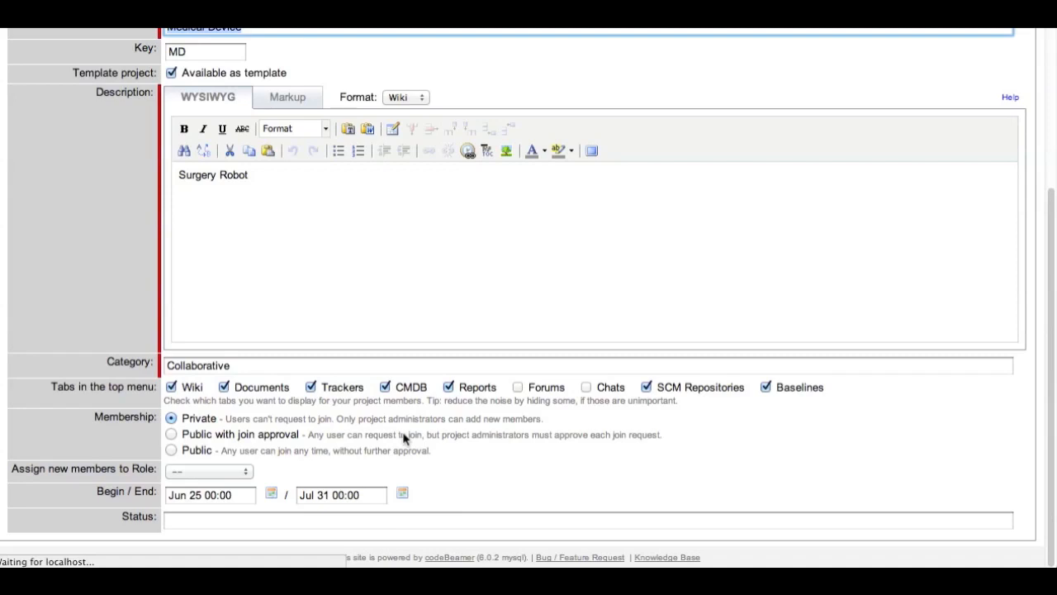
{"action": "mouse_move", "coordinate": [400, 442]}
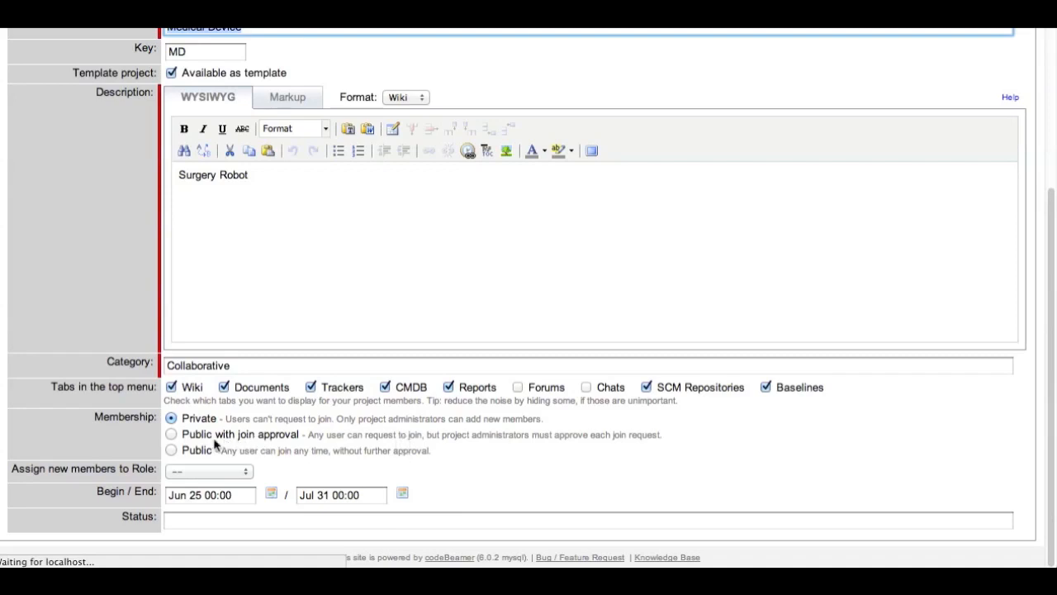
{"action": "left_click", "coordinate": [172, 432]}
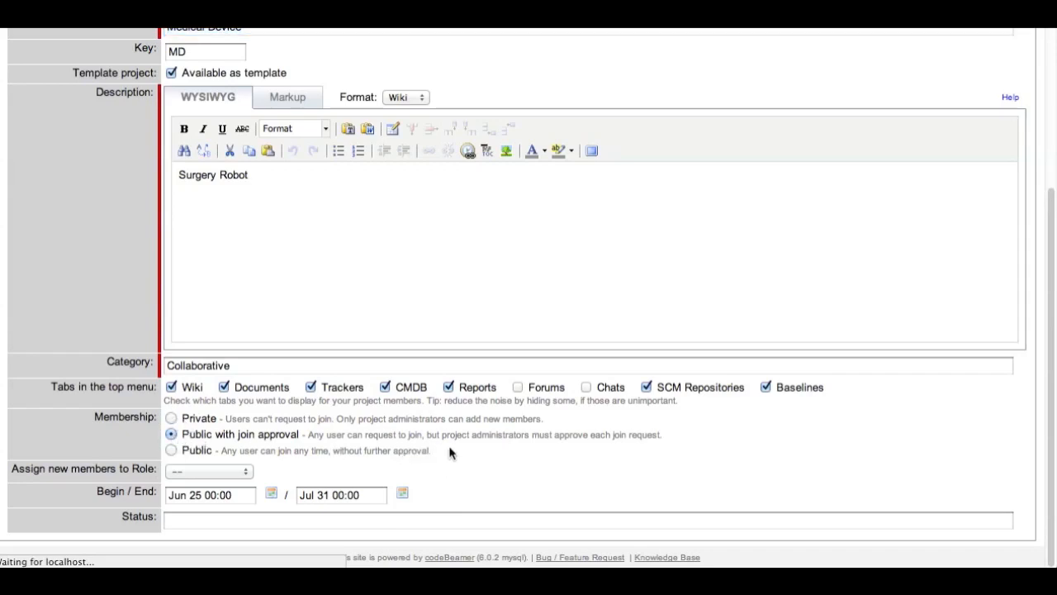
{"action": "mouse_move", "coordinate": [278, 473]}
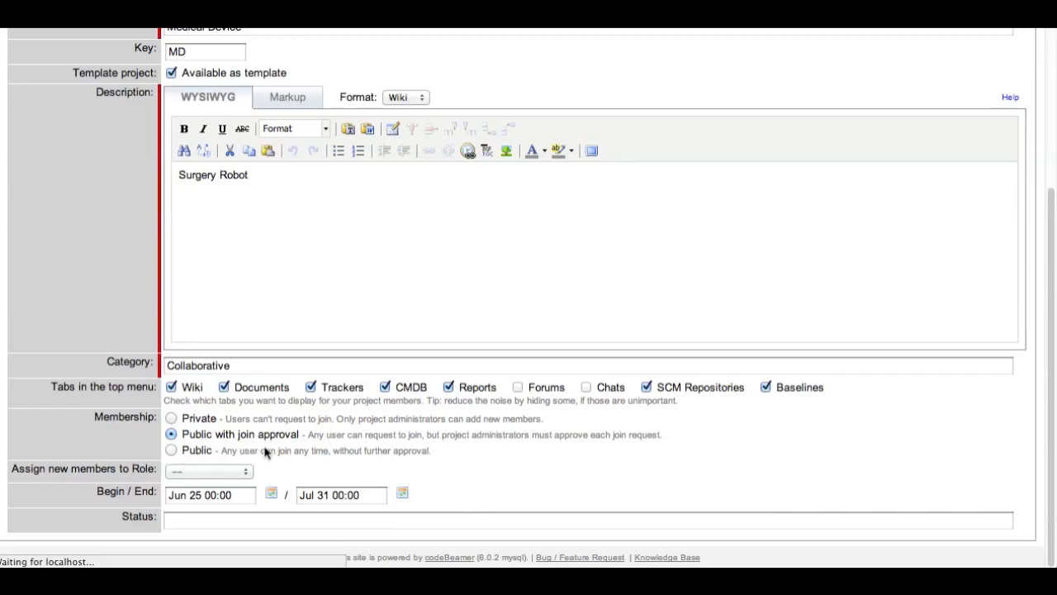
{"action": "mouse_move", "coordinate": [263, 472]}
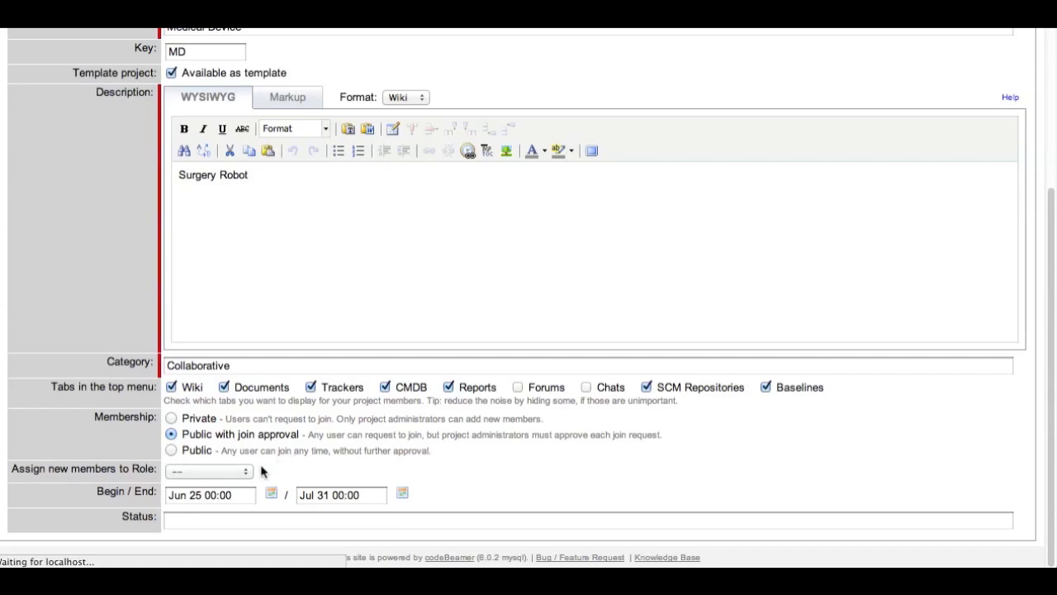
{"action": "left_click", "coordinate": [208, 471]}
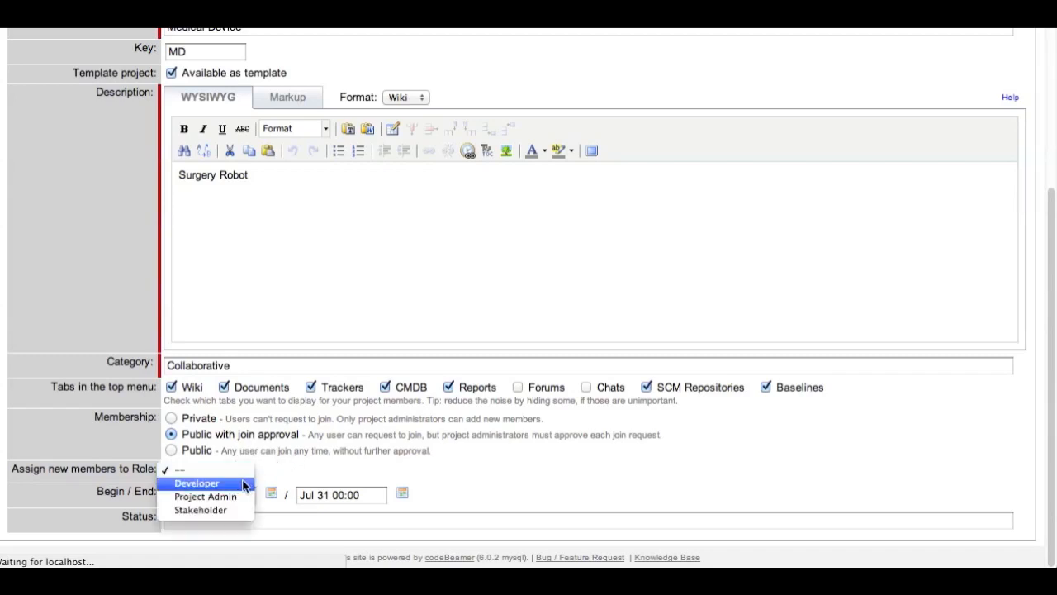
{"action": "mouse_move", "coordinate": [241, 496]}
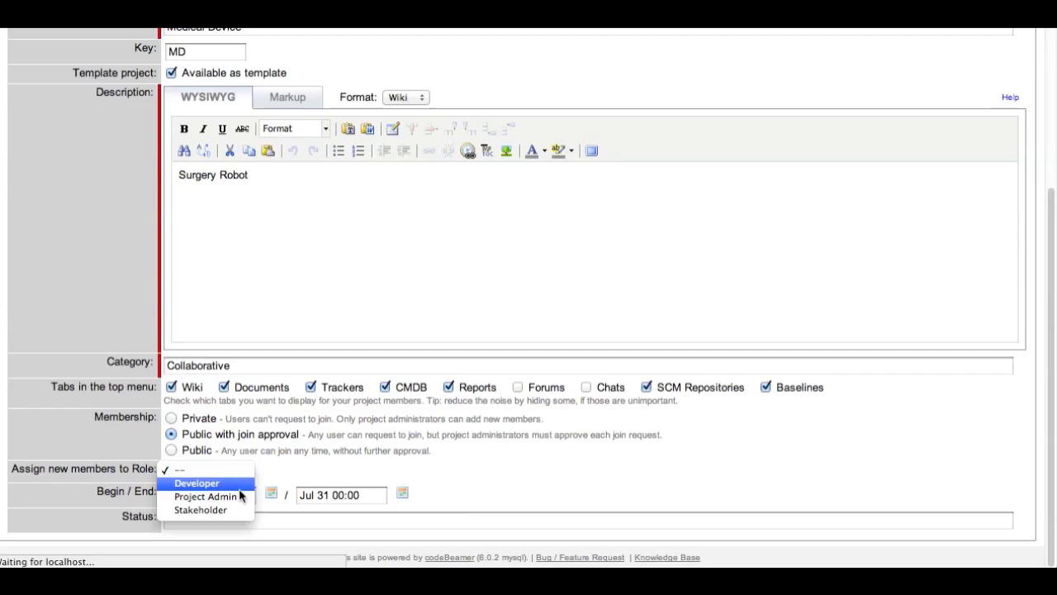
{"action": "mouse_move", "coordinate": [297, 495]}
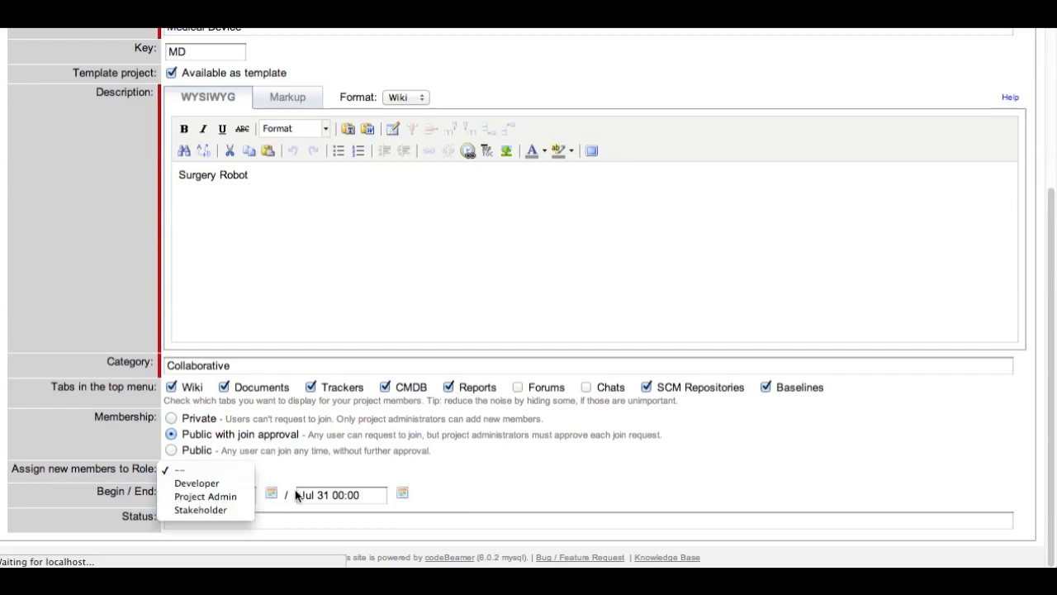
{"action": "left_click", "coordinate": [208, 471]}
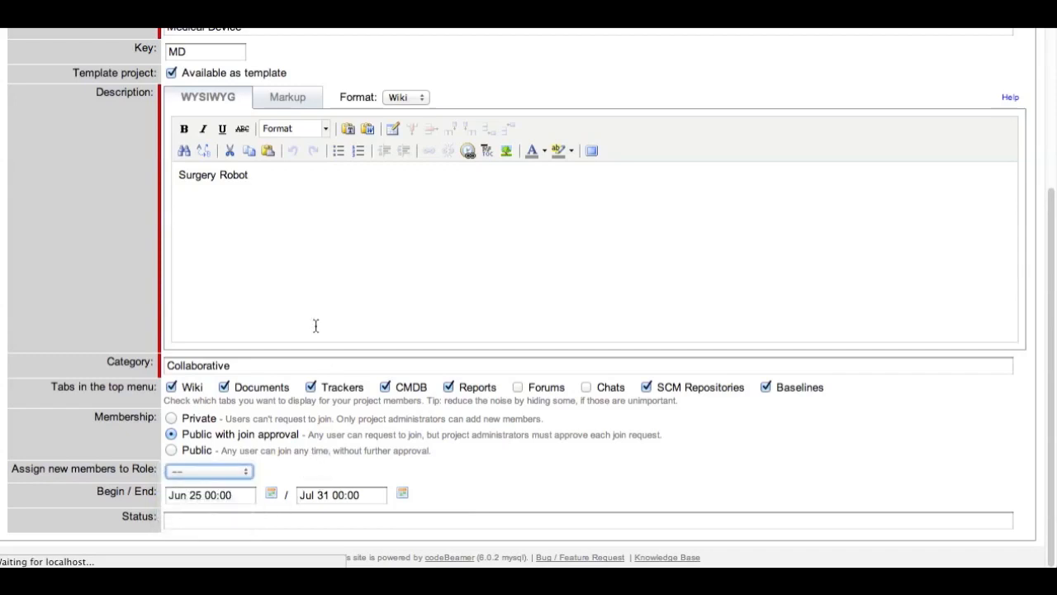
{"action": "scroll", "scroll_direction": "up", "scroll_amount": 3}
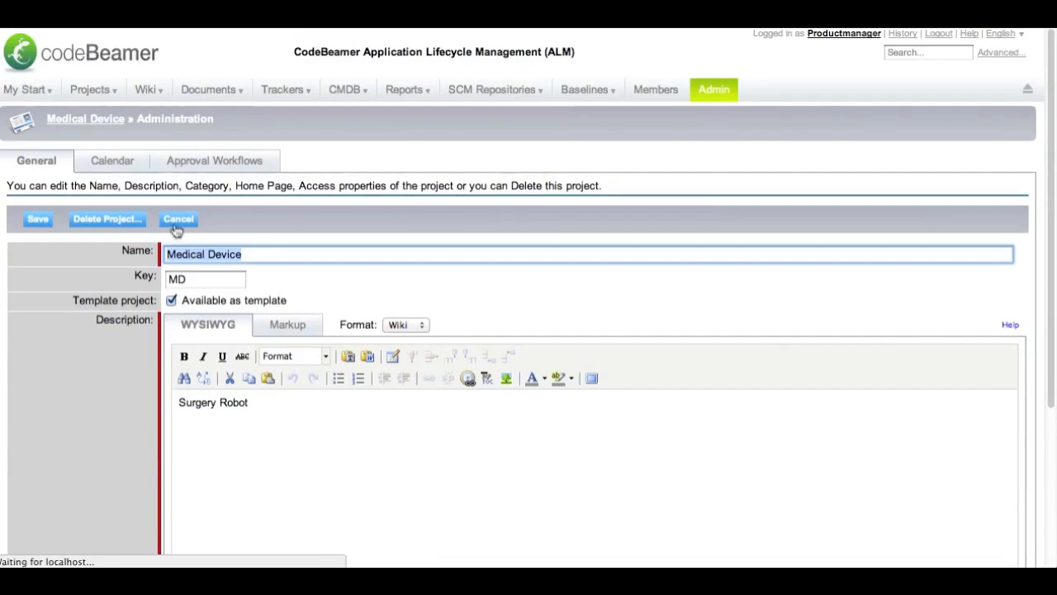
{"action": "left_click", "coordinate": [284, 90]}
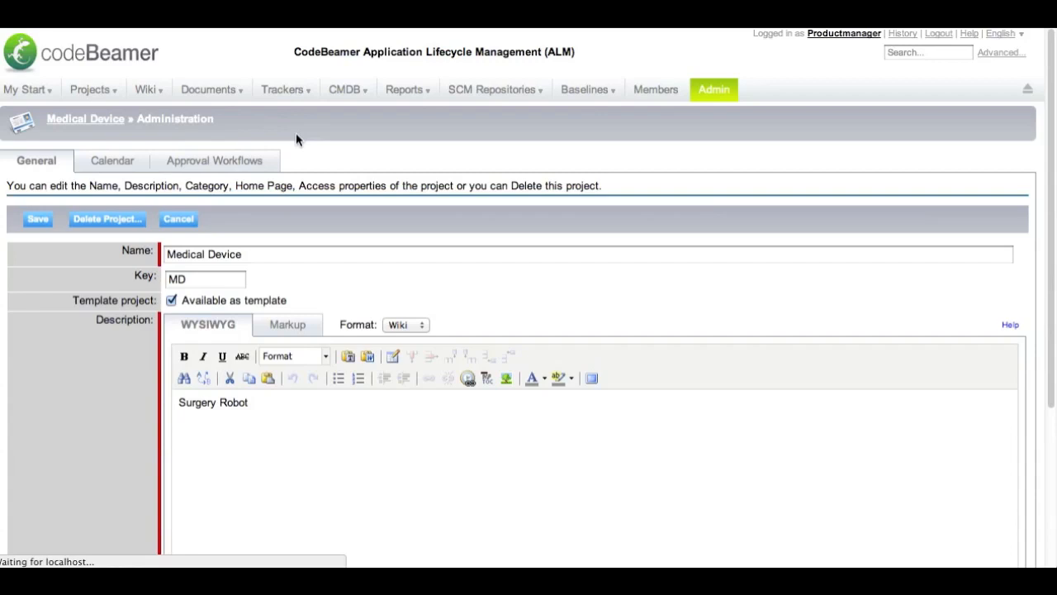
Look at the Medical Device trackers, then switch to the xDevice project.
{"action": "left_click", "coordinate": [282, 89]}
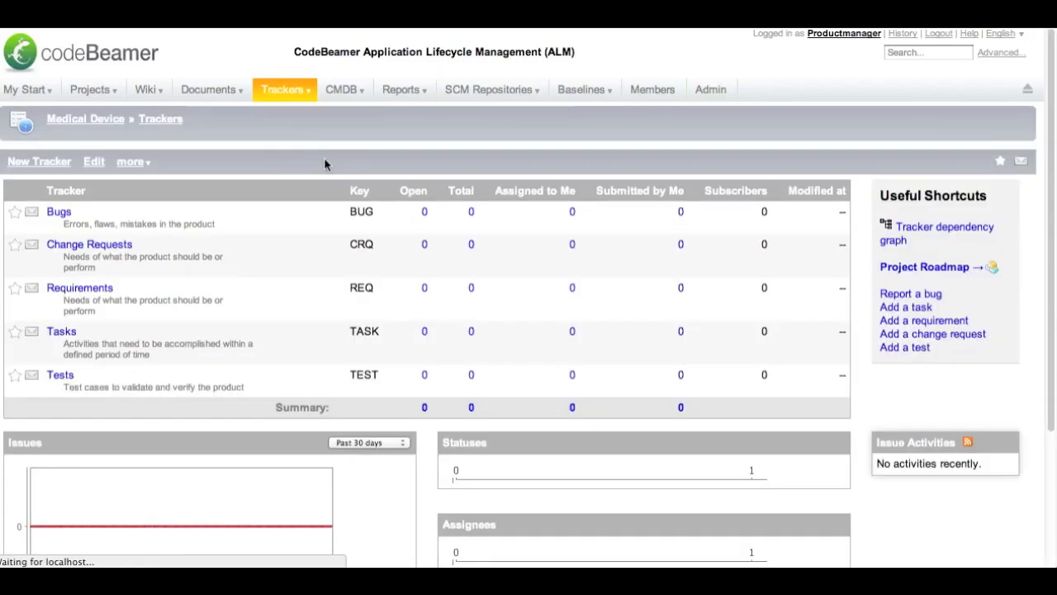
{"action": "mouse_move", "coordinate": [141, 205]}
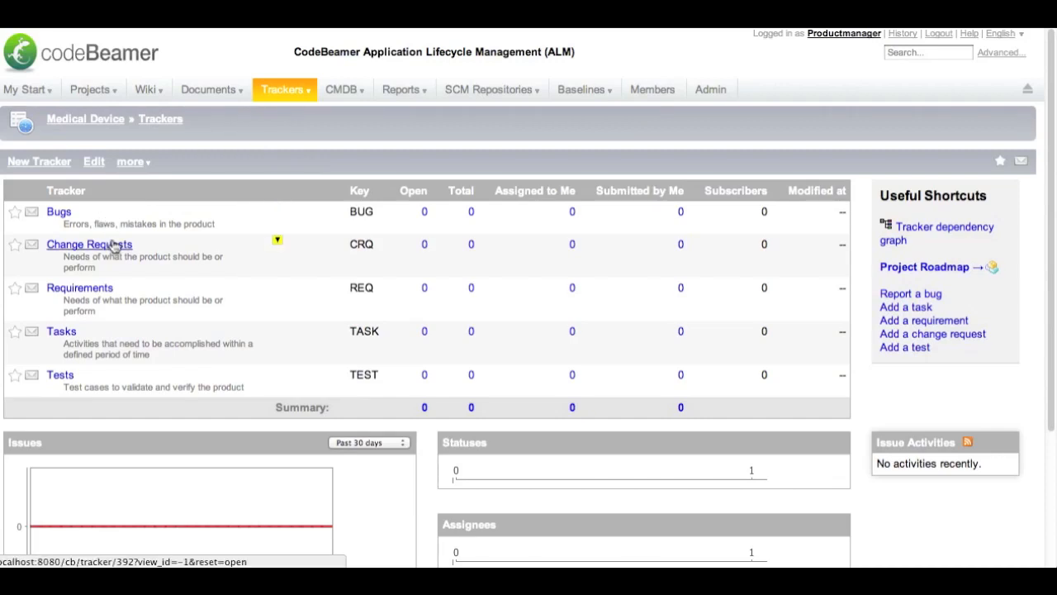
{"action": "left_click", "coordinate": [90, 244]}
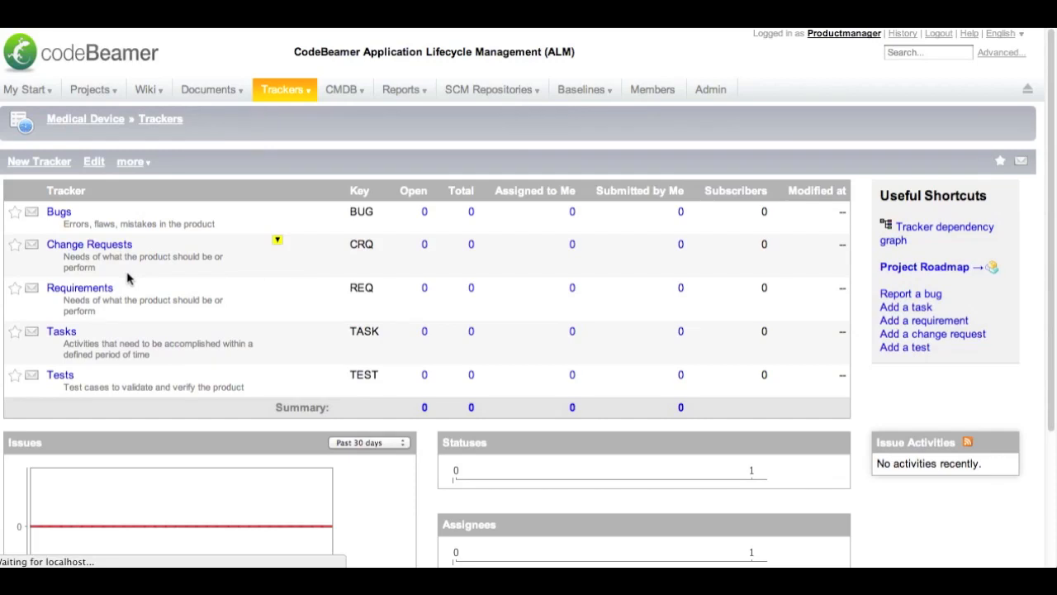
{"action": "mouse_move", "coordinate": [680, 213]}
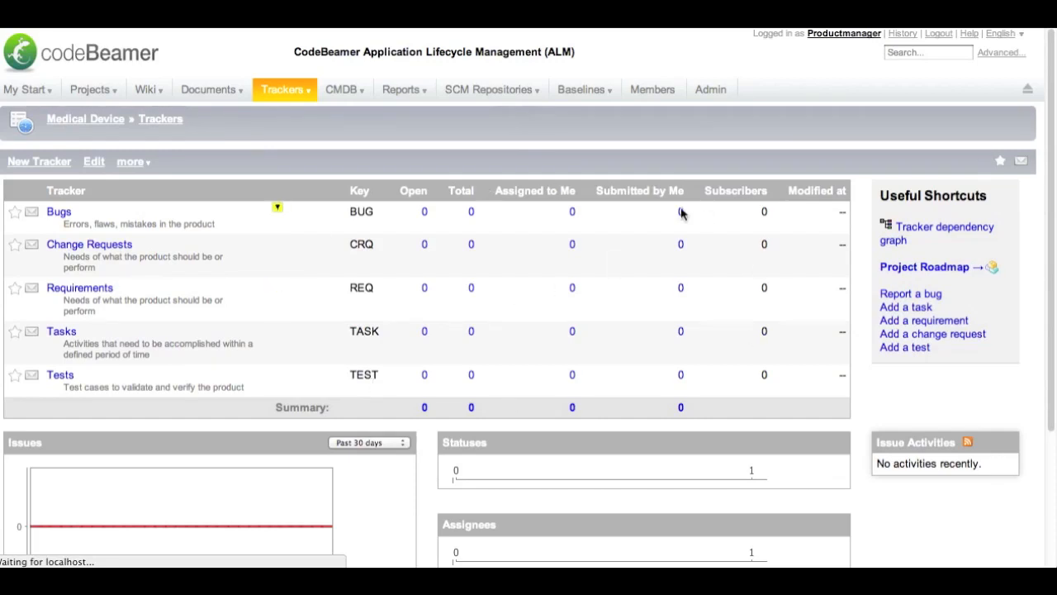
{"action": "mouse_move", "coordinate": [74, 99]}
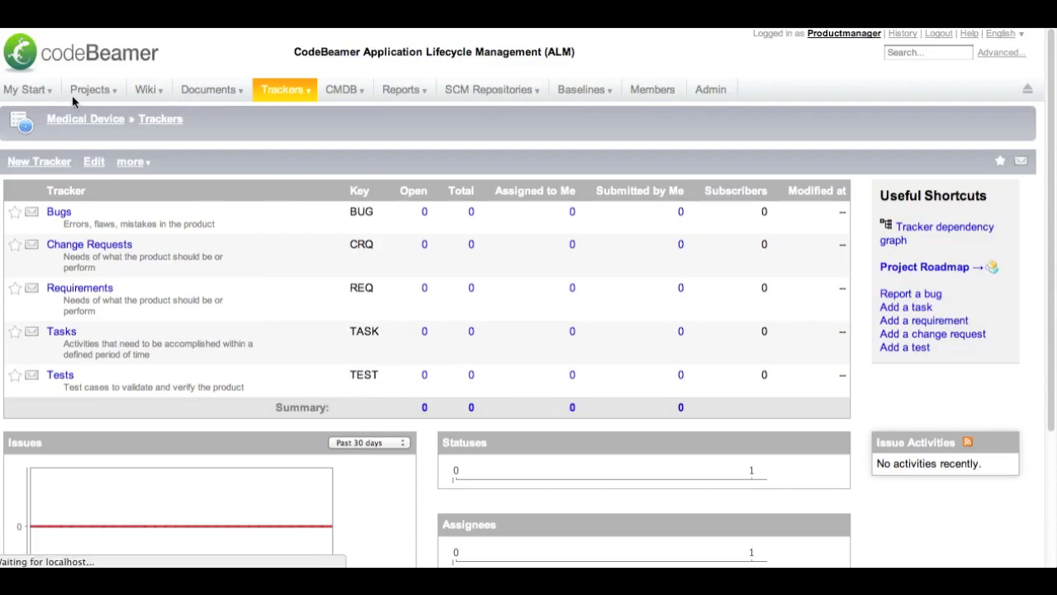
{"action": "left_click", "coordinate": [91, 89]}
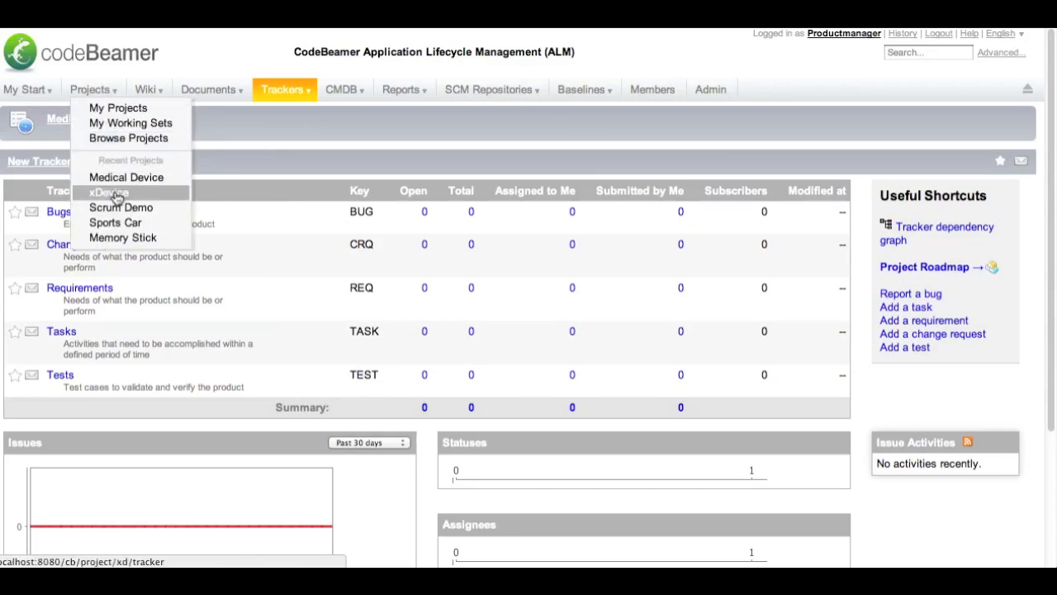
{"action": "left_click", "coordinate": [110, 191]}
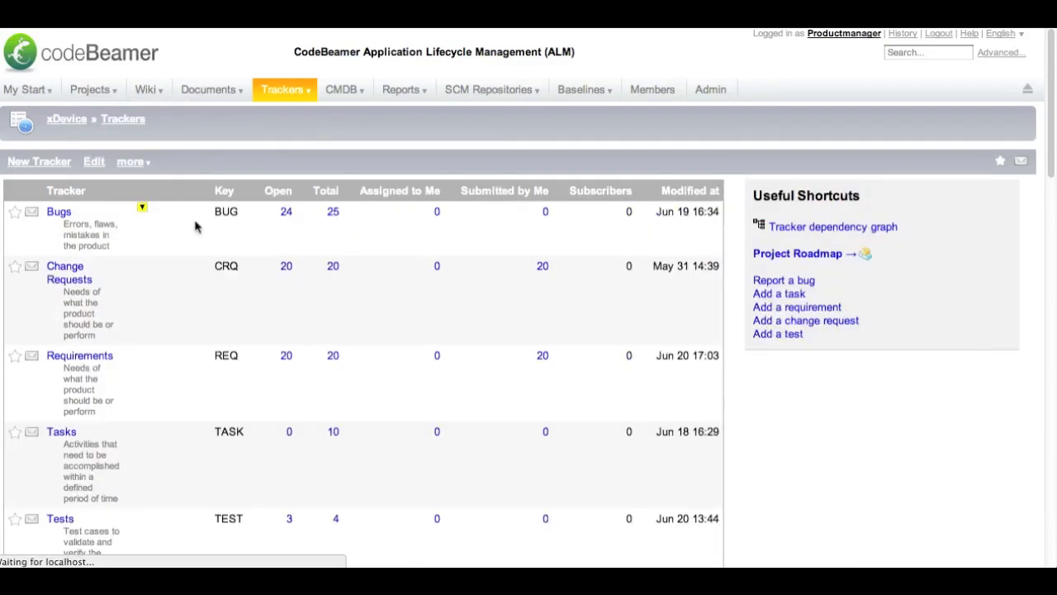
{"action": "mouse_move", "coordinate": [245, 252]}
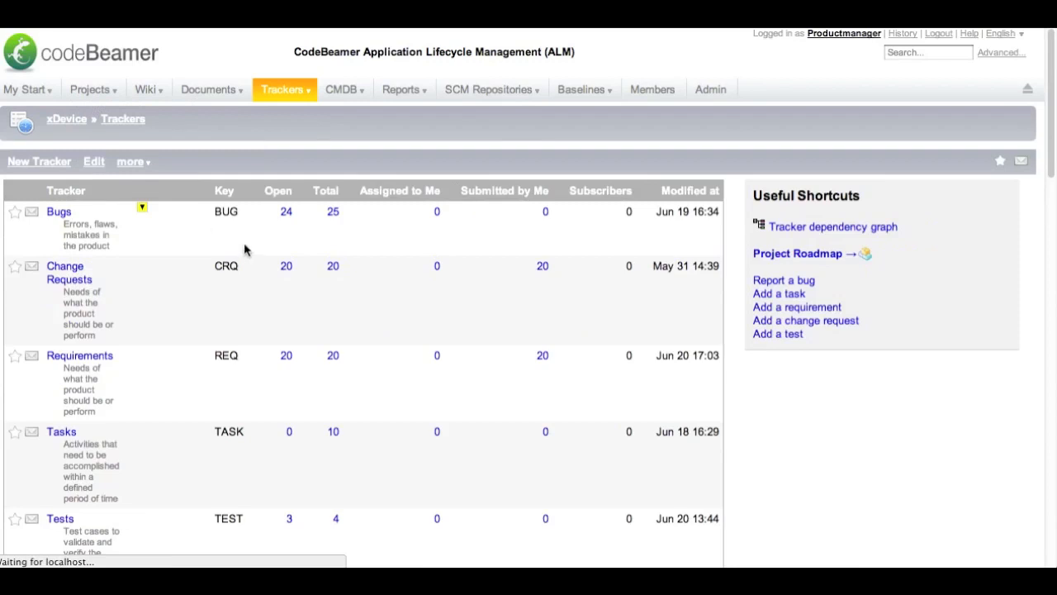
{"action": "mouse_move", "coordinate": [285, 257]}
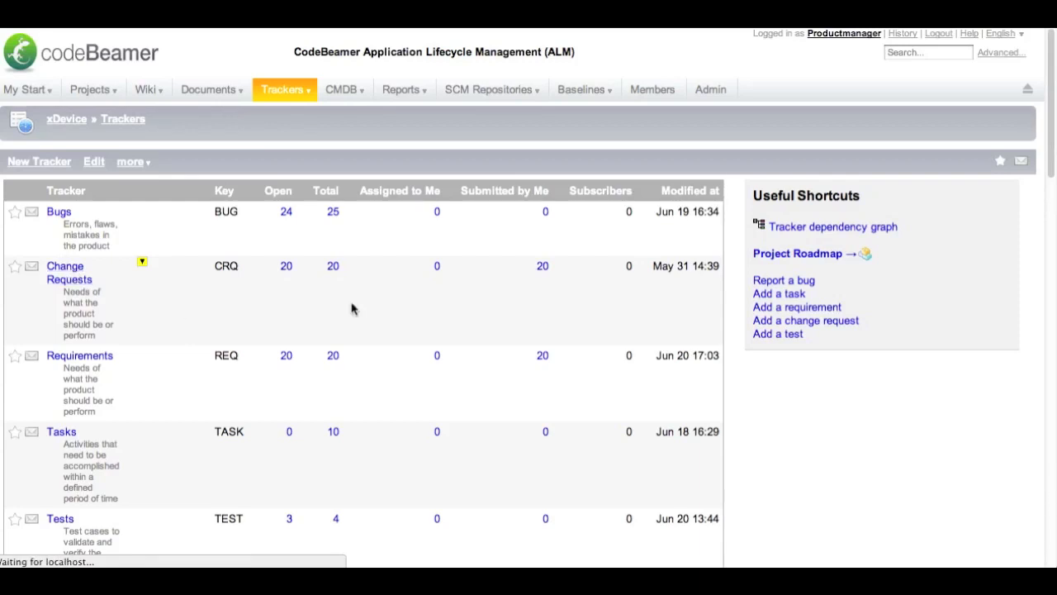
{"action": "mouse_move", "coordinate": [440, 289]}
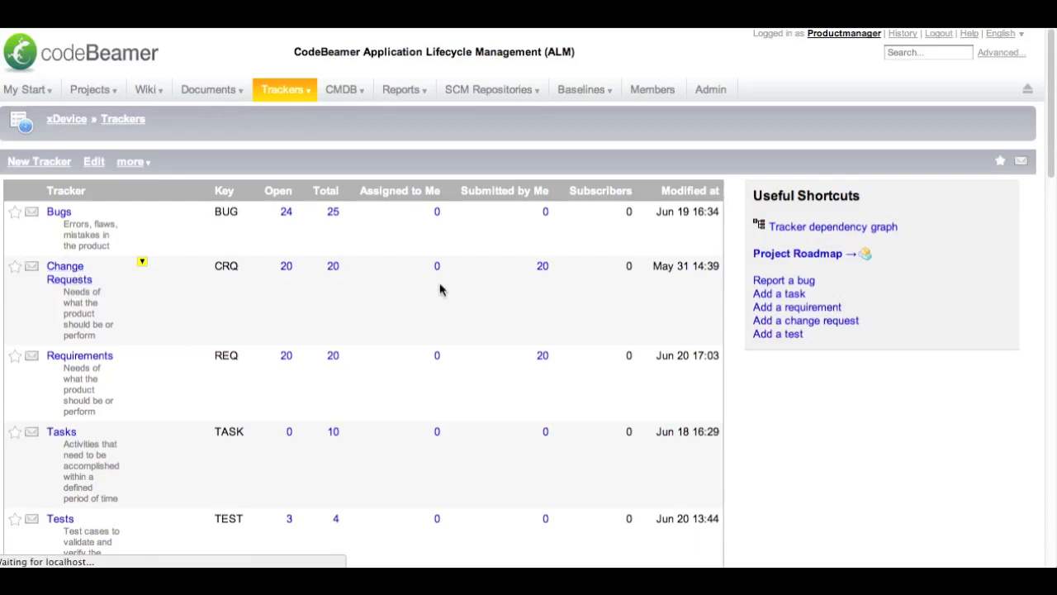
{"action": "mouse_move", "coordinate": [529, 303]}
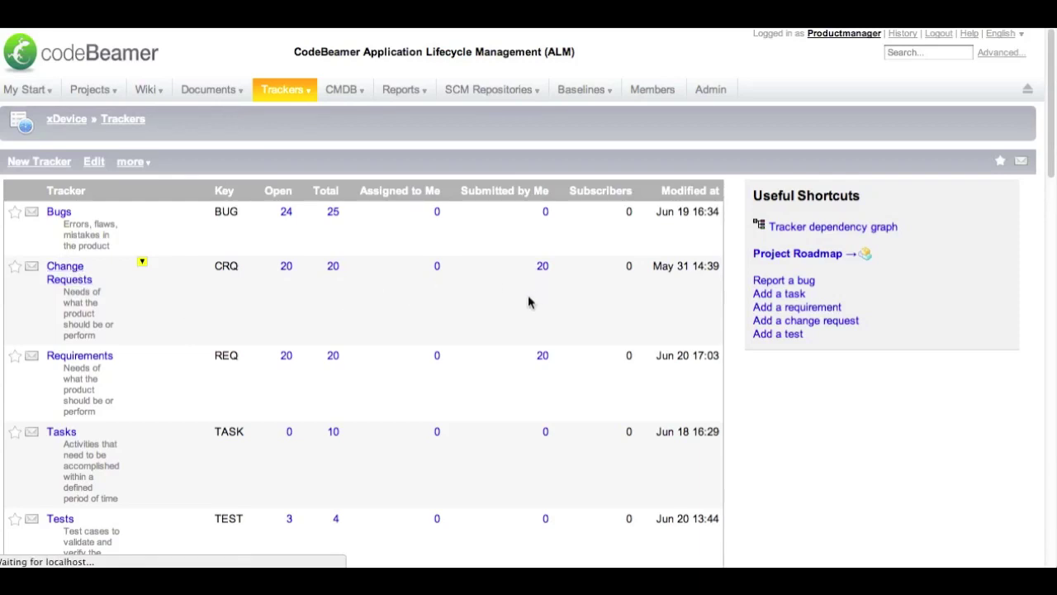
{"action": "mouse_move", "coordinate": [725, 287]}
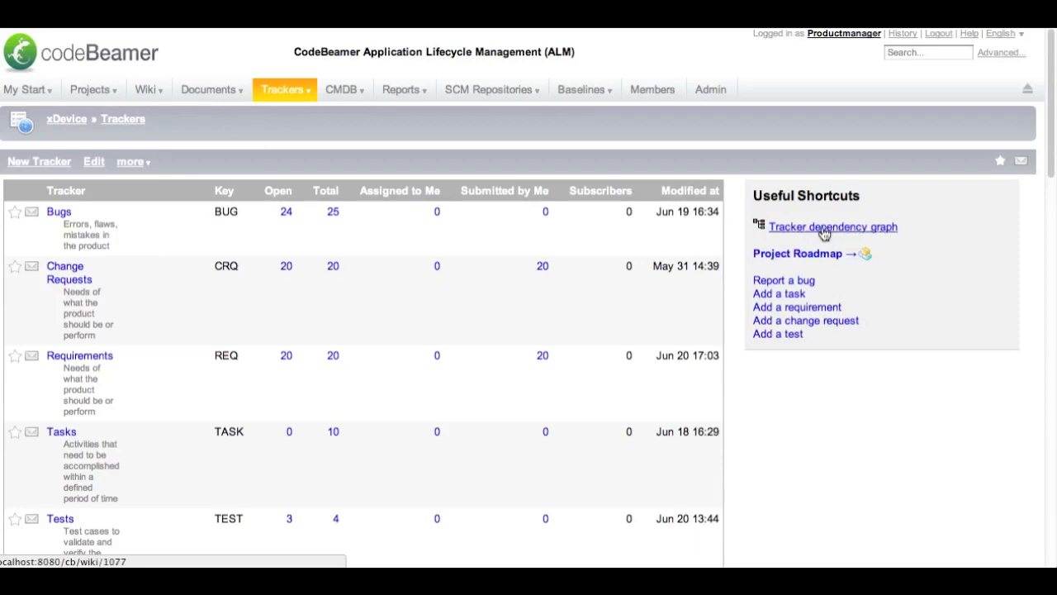
Show the xDevice tracker dependency graph linking its trackers.
{"action": "left_click", "coordinate": [833, 227]}
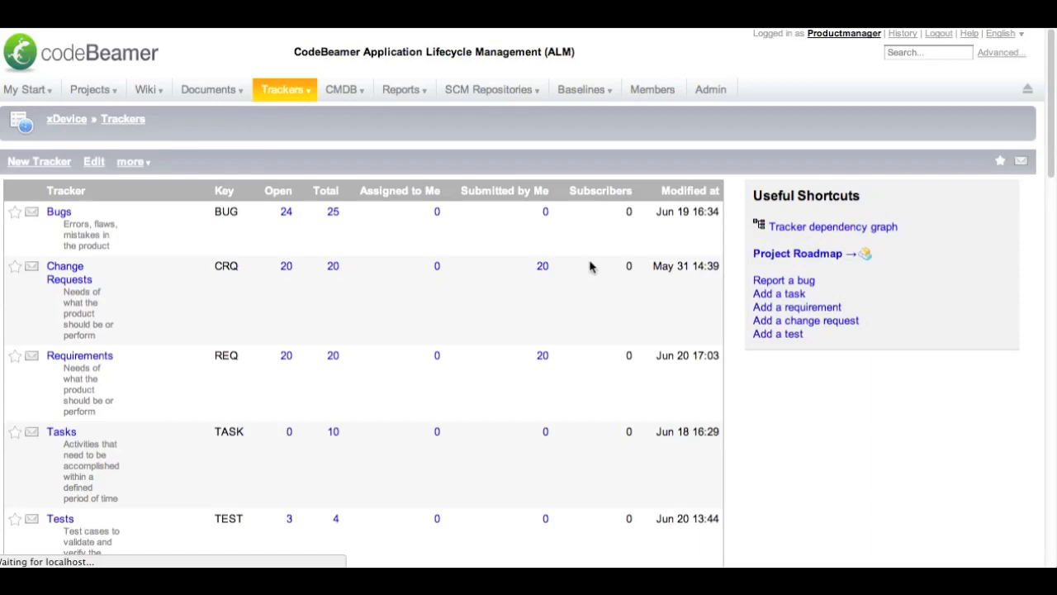
{"action": "left_click", "coordinate": [146, 90]}
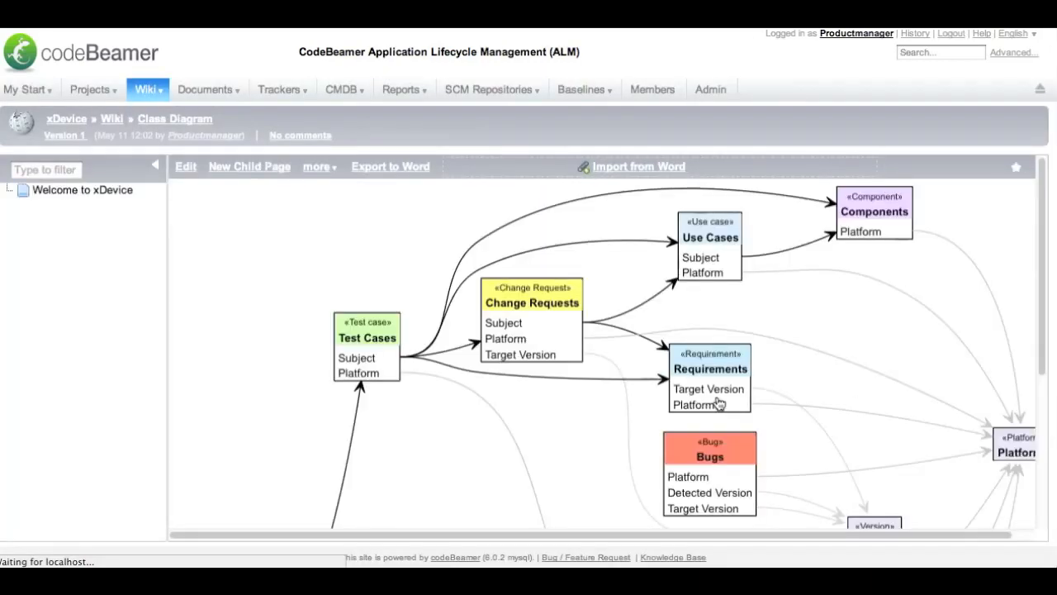
{"action": "mouse_move", "coordinate": [890, 427]}
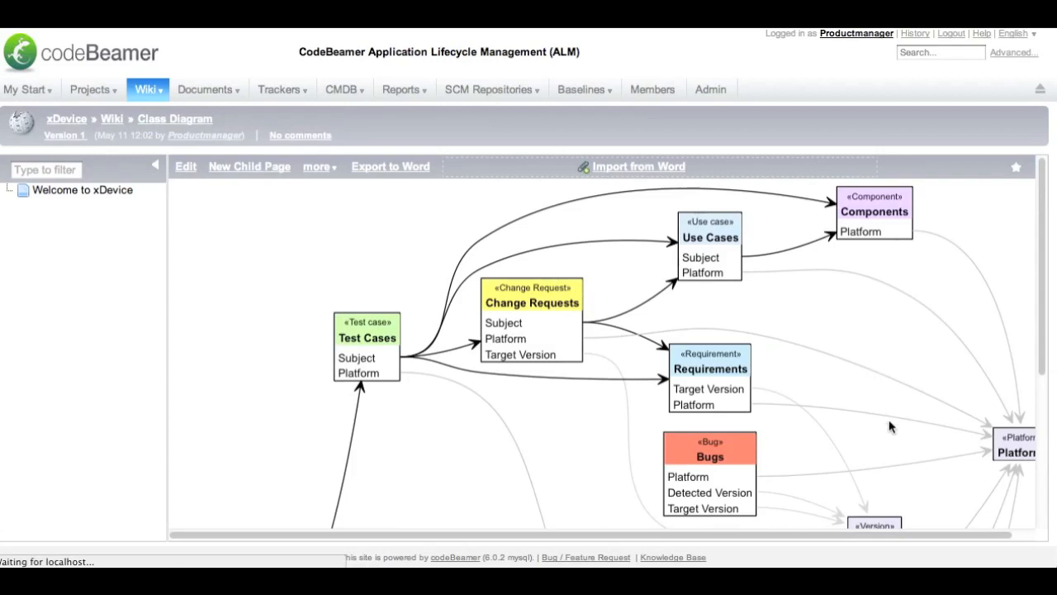
{"action": "scroll", "scroll_direction": "down", "scroll_amount": 3}
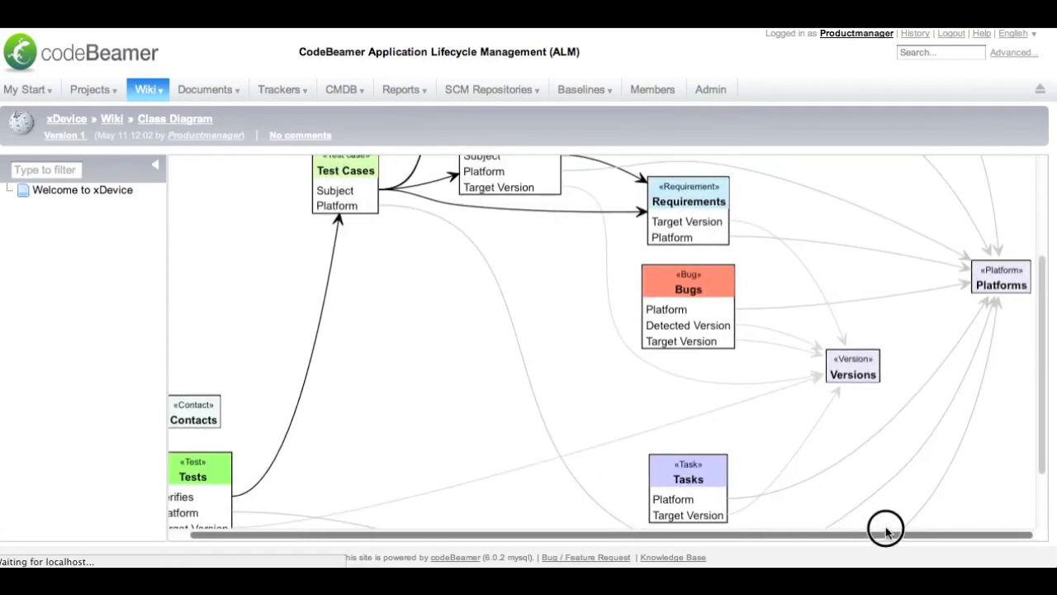
{"action": "mouse_move", "coordinate": [694, 363]}
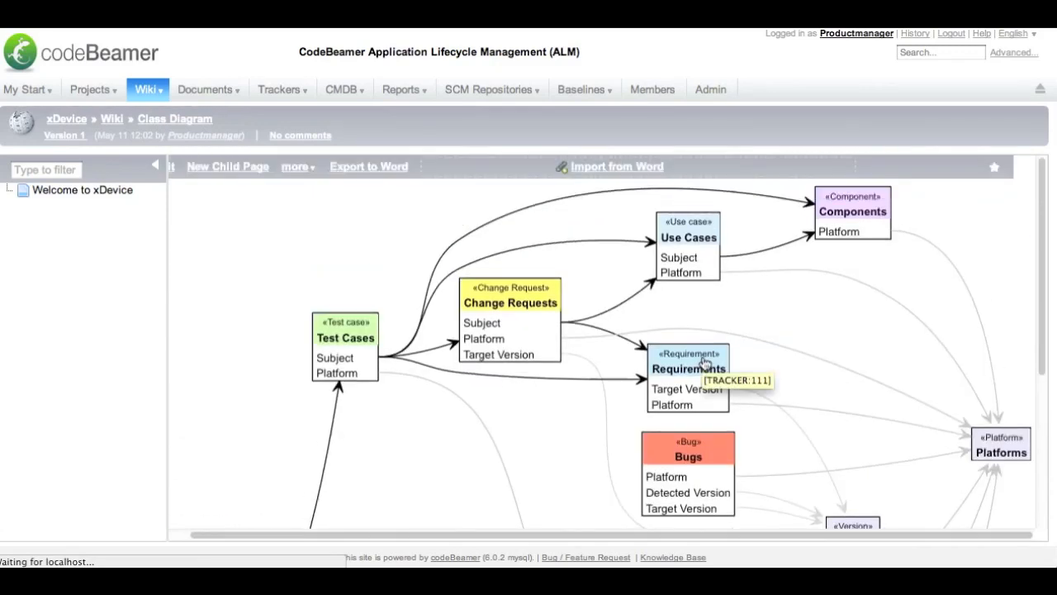
{"action": "scroll", "scroll_direction": "down", "scroll_amount": 3}
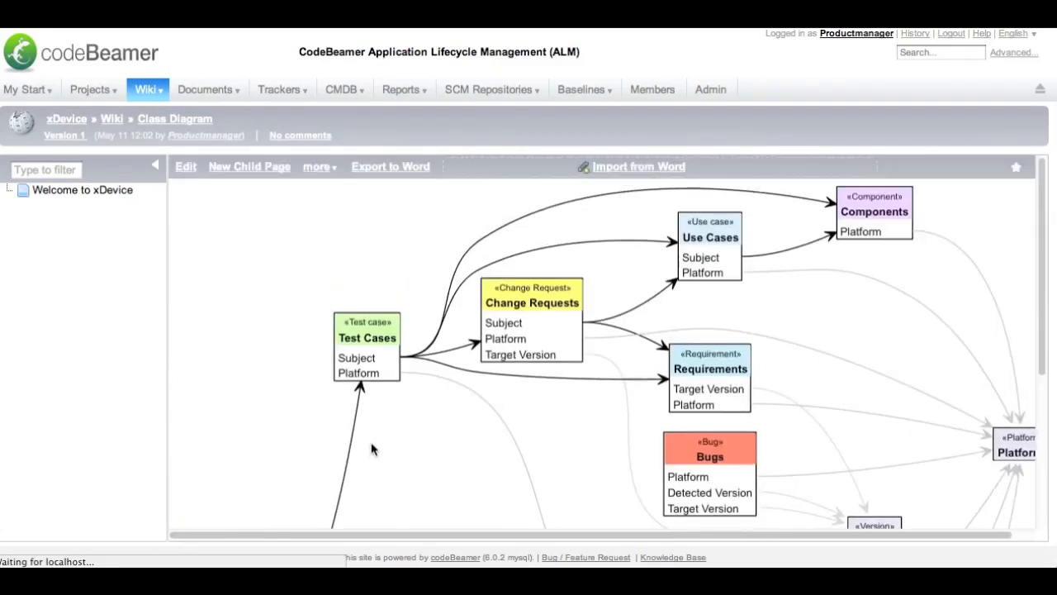
{"action": "mouse_move", "coordinate": [405, 271]}
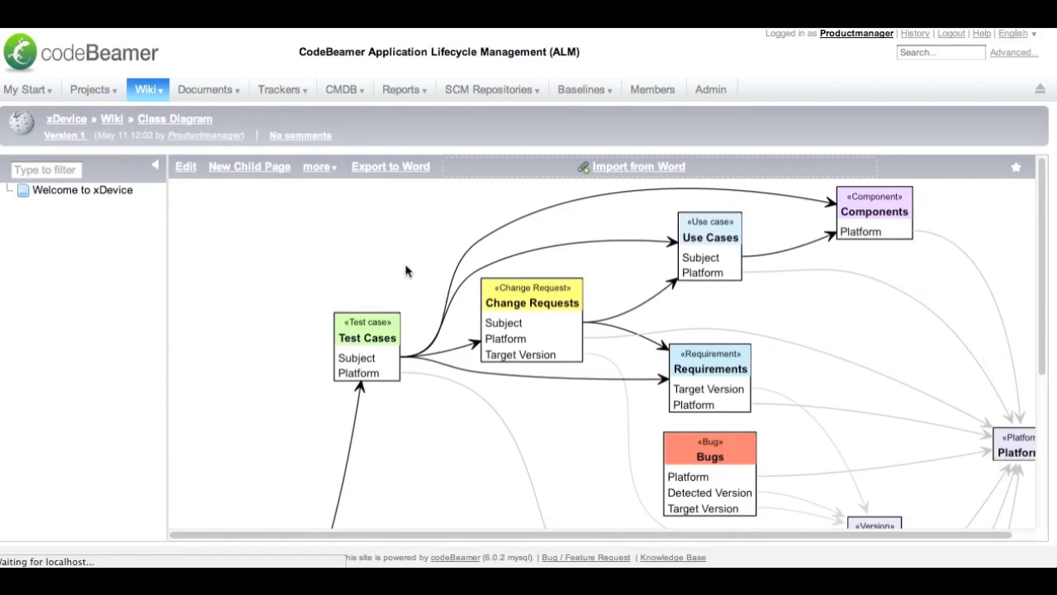
{"action": "left_click", "coordinate": [279, 89]}
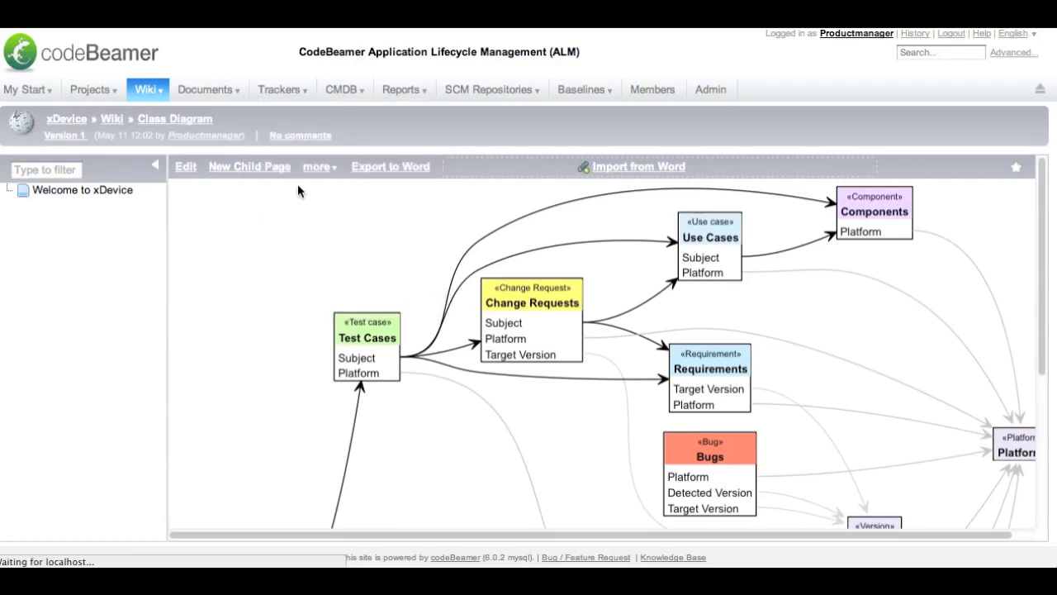
Open the xDevice Tasks tracker item list showing coding, Documentation and Roadmap items.
{"action": "left_click", "coordinate": [281, 90]}
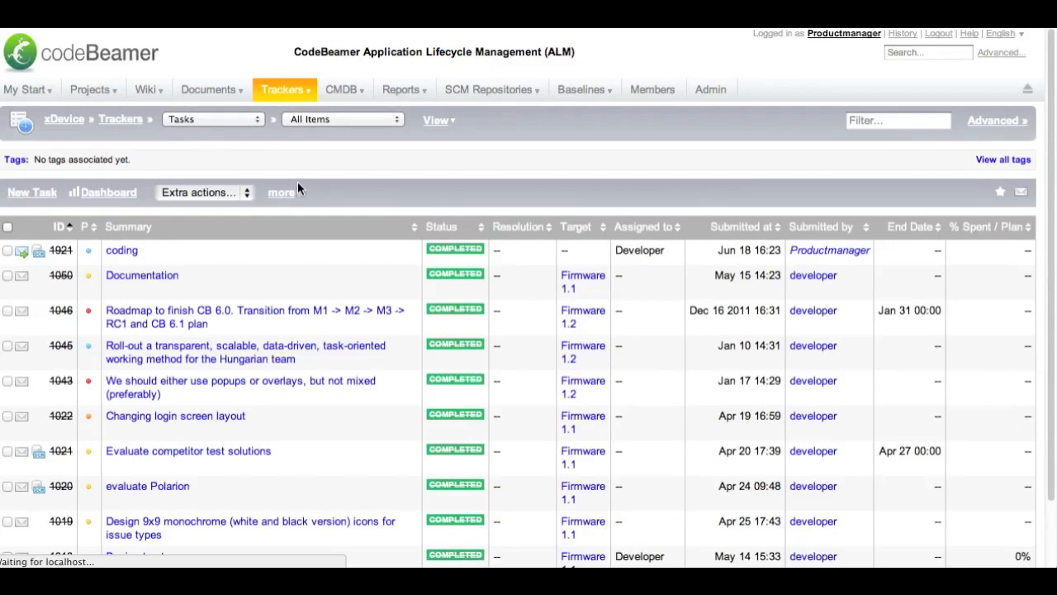
{"action": "mouse_move", "coordinate": [370, 185]}
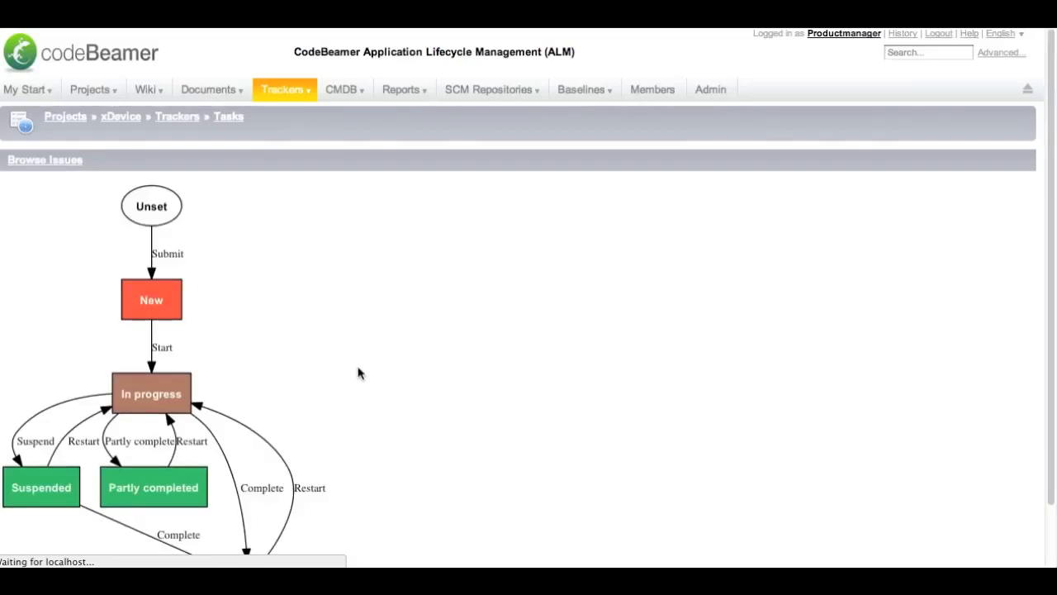
{"action": "scroll", "scroll_direction": "down", "scroll_amount": 3}
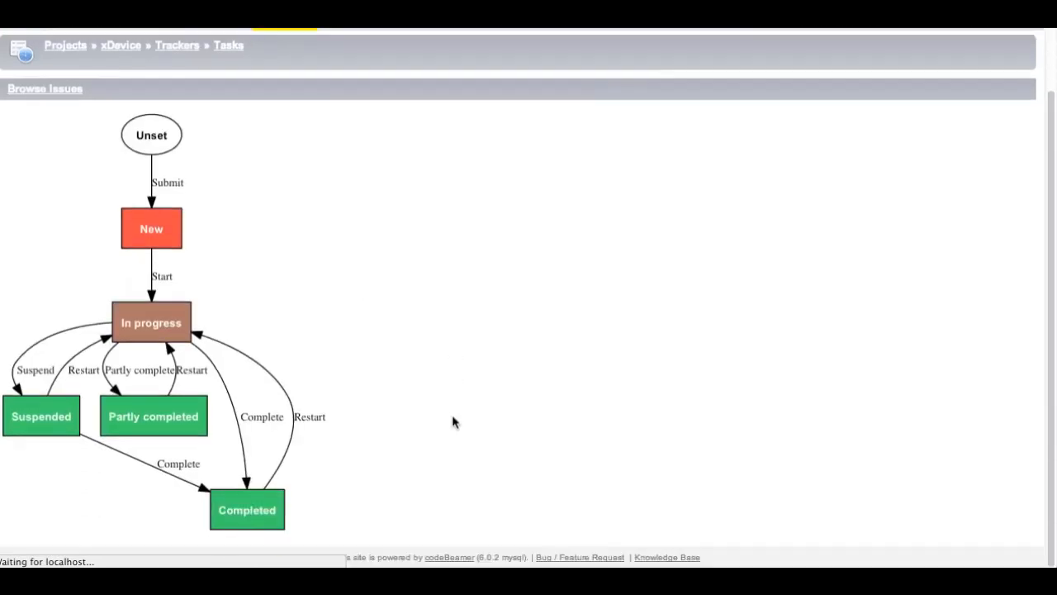
{"action": "mouse_move", "coordinate": [212, 180]}
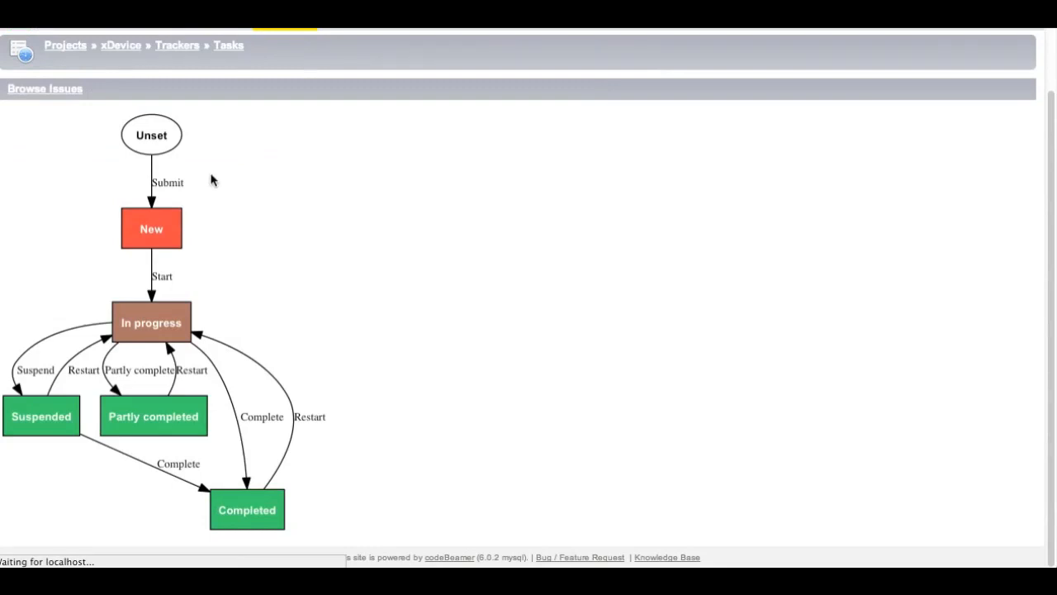
{"action": "mouse_move", "coordinate": [192, 234]}
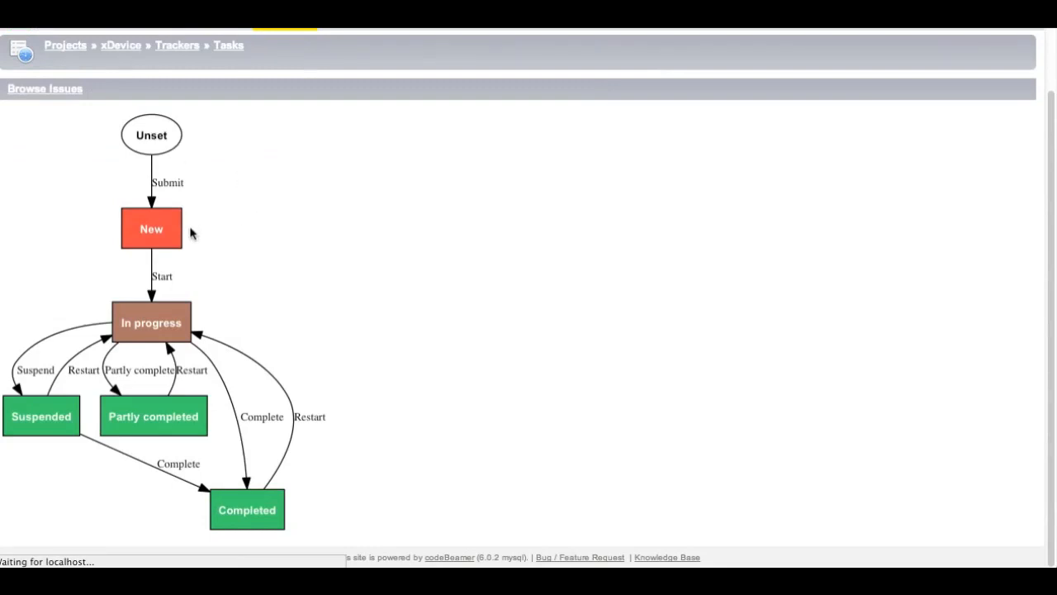
{"action": "mouse_move", "coordinate": [127, 403]}
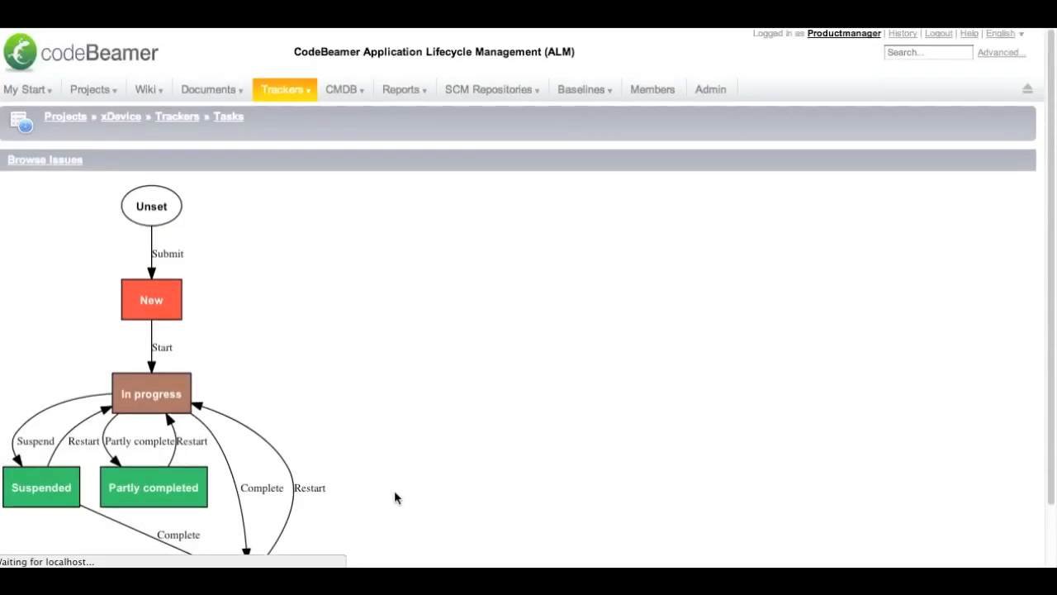
{"action": "scroll", "scroll_direction": "down", "scroll_amount": 3}
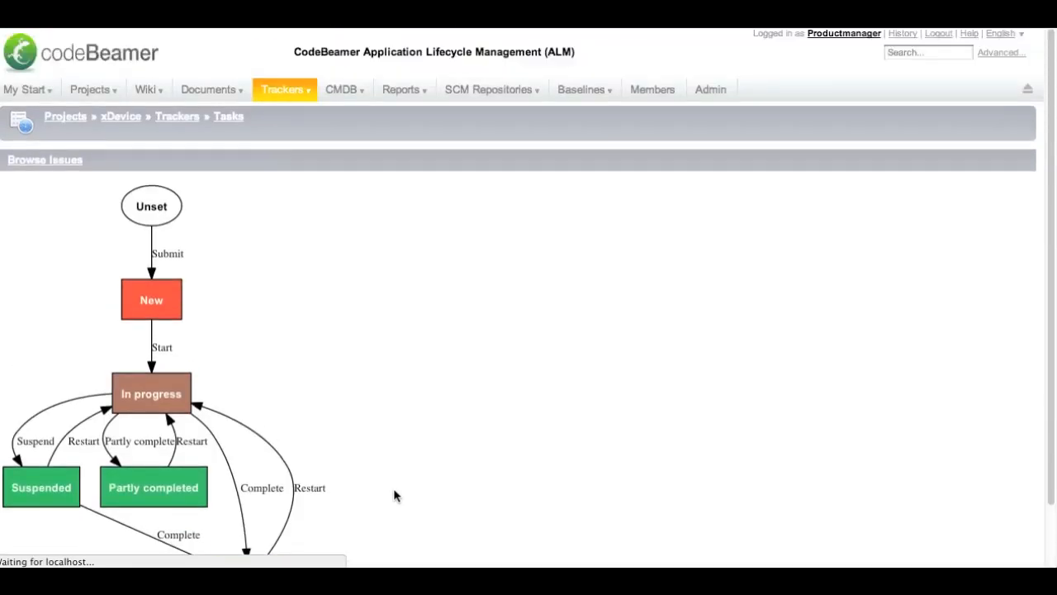
{"action": "mouse_move", "coordinate": [582, 99]}
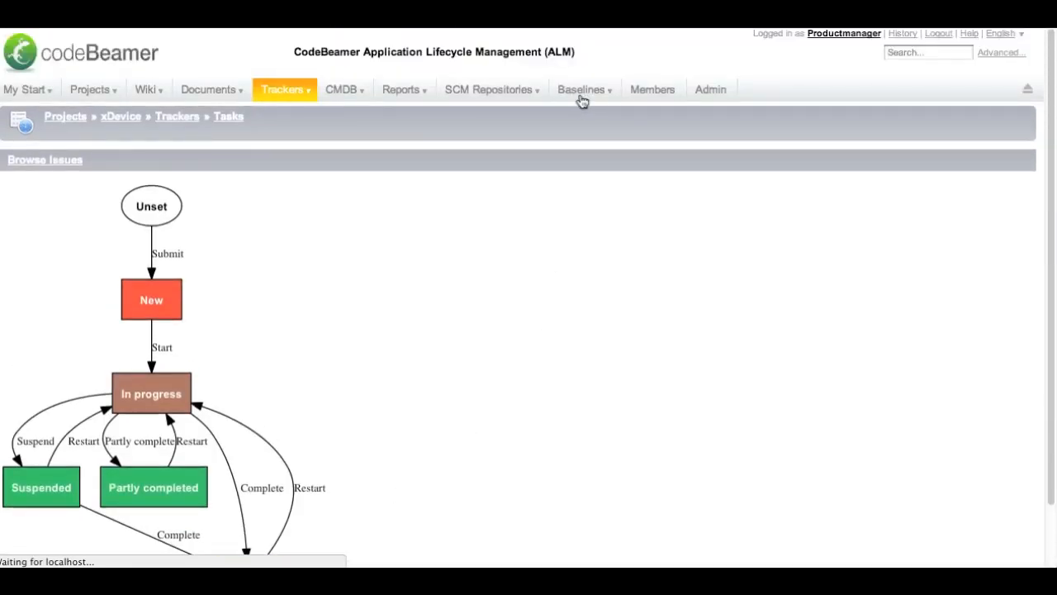
Create a new xDevice baseline named 'project start' and save it to the Baselines list.
{"action": "left_click", "coordinate": [581, 89]}
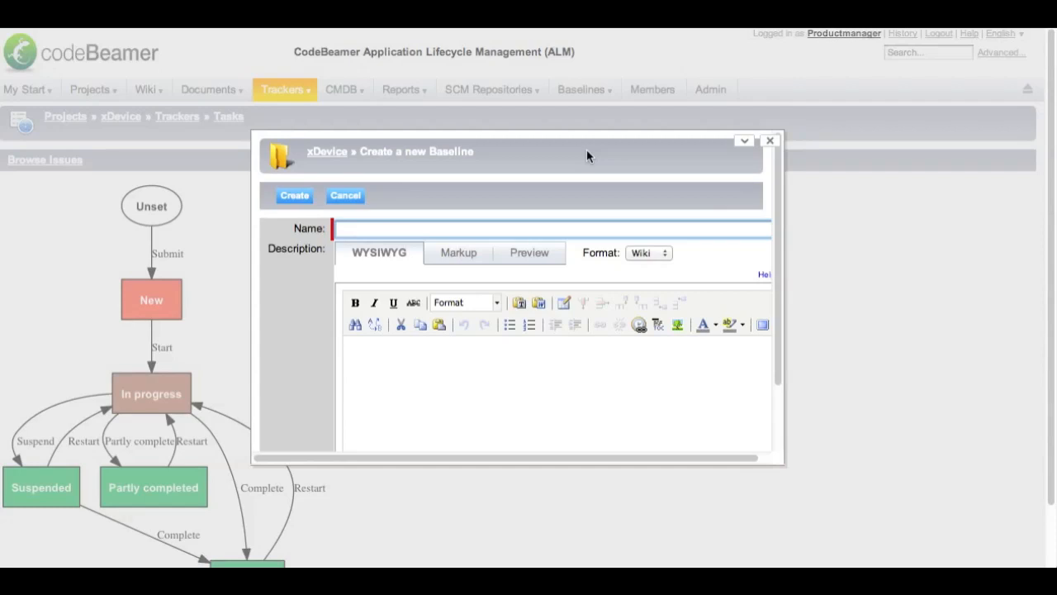
{"action": "type", "text": "p"}
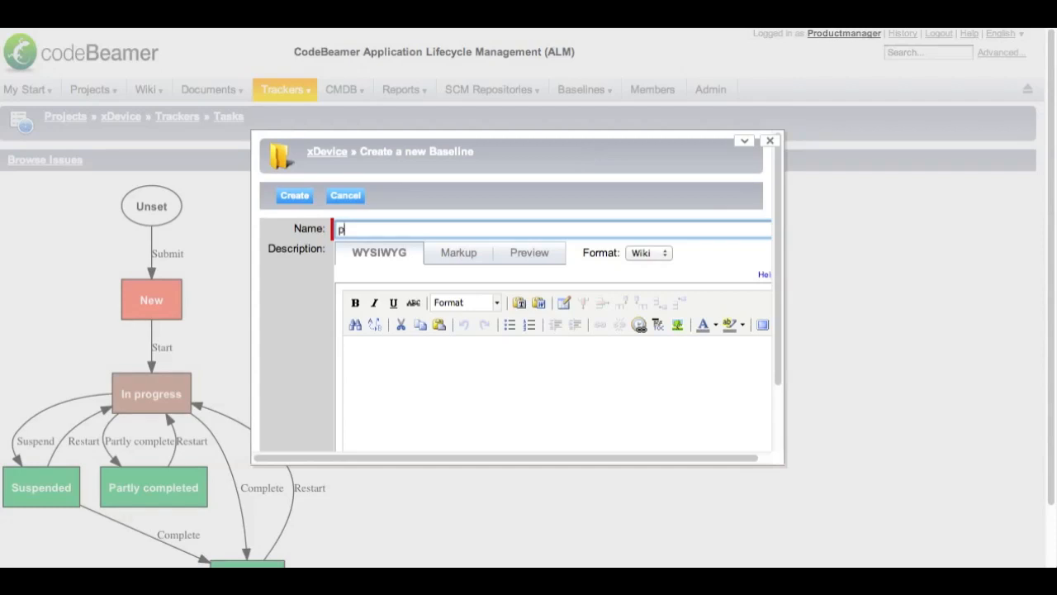
{"action": "type", "text": "roject"}
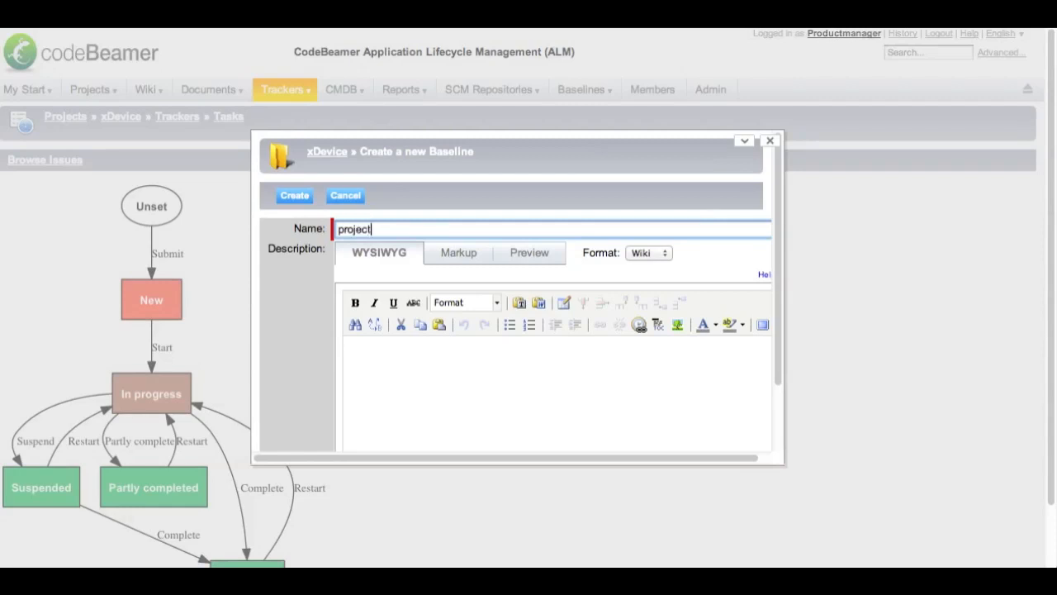
{"action": "type", "text": "start"}
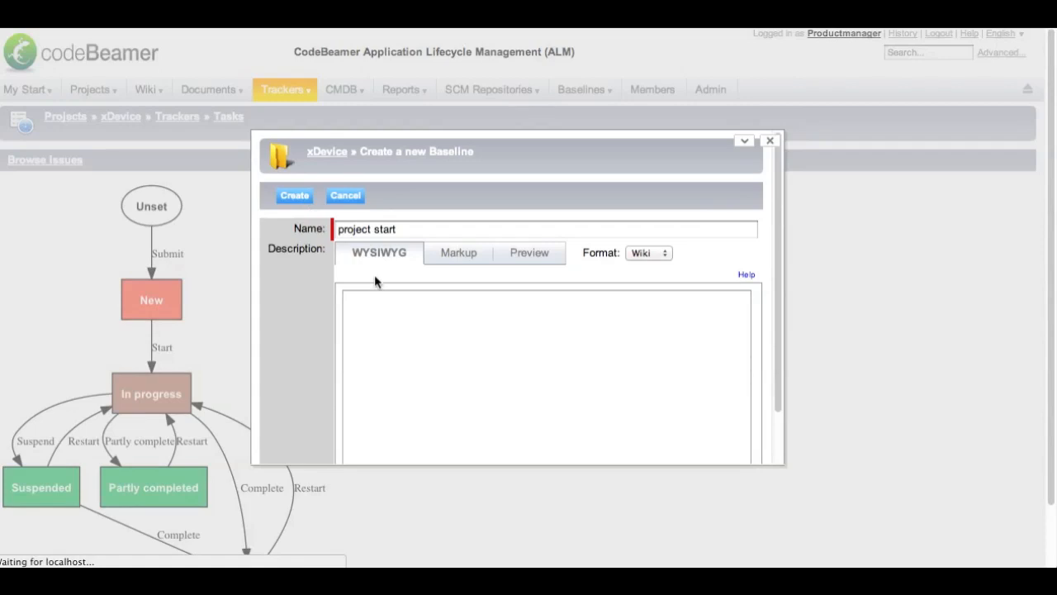
{"action": "left_click", "coordinate": [294, 195]}
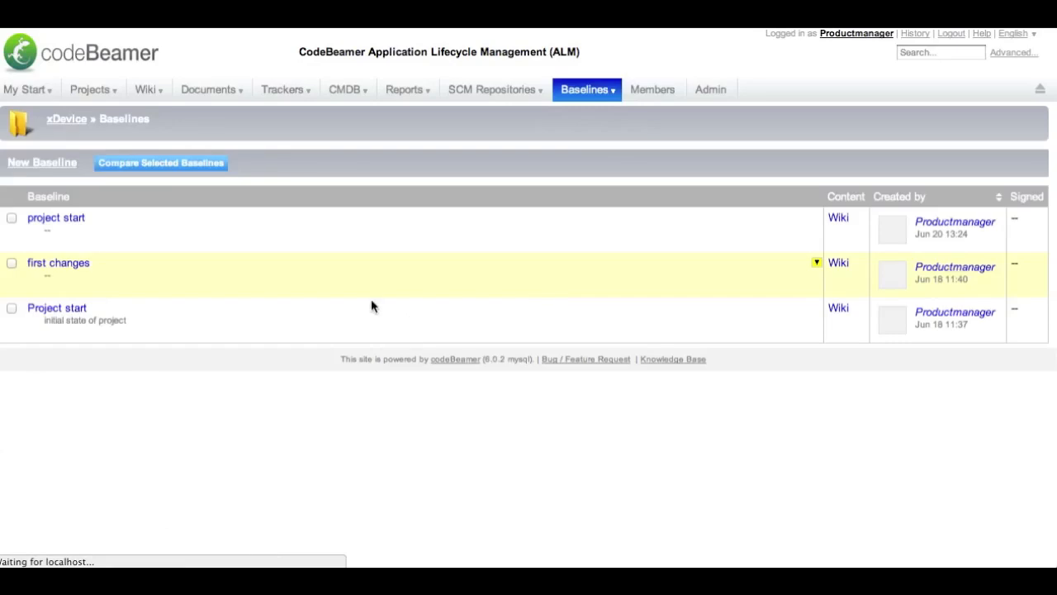
{"action": "mouse_move", "coordinate": [56, 218]}
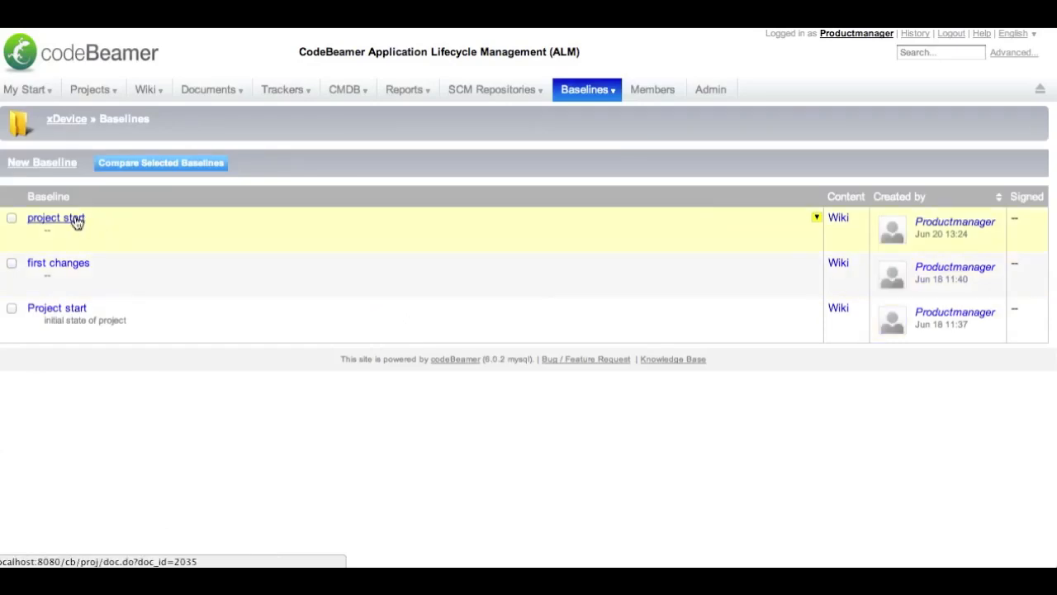
{"action": "mouse_move", "coordinate": [56, 218]}
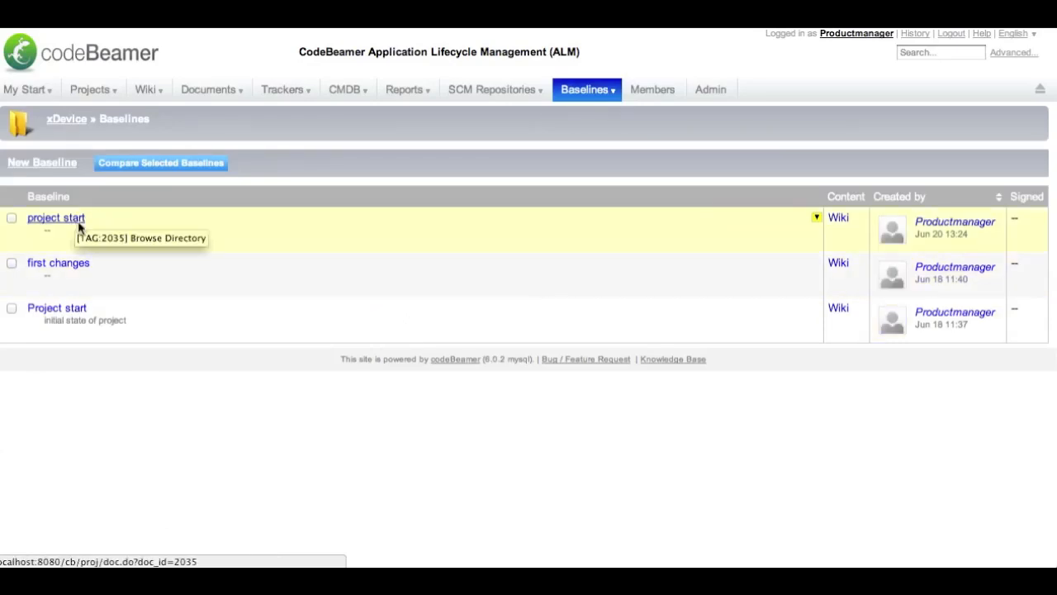
{"action": "mouse_move", "coordinate": [57, 263]}
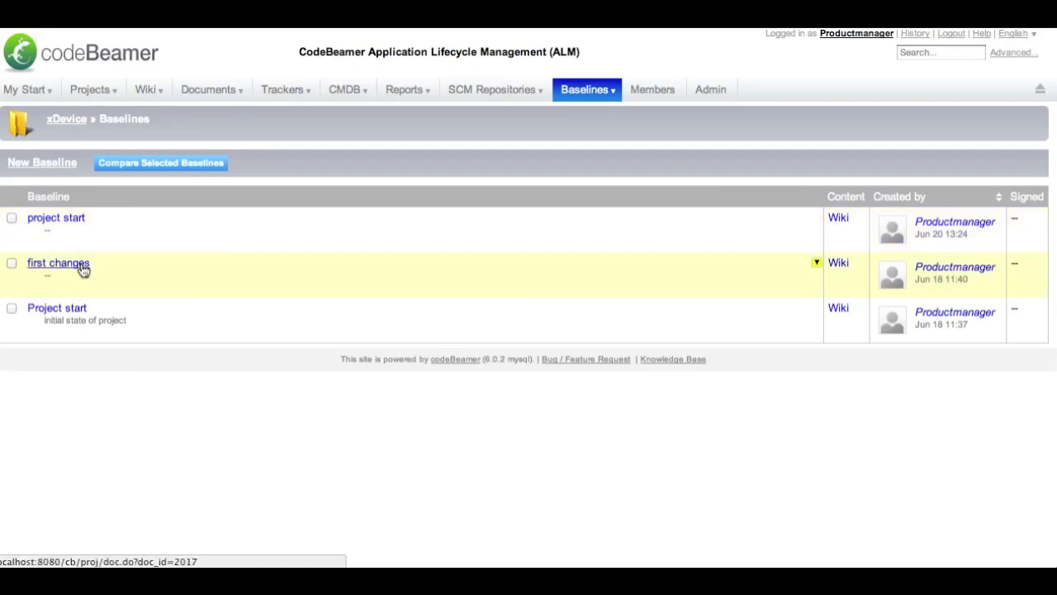
{"action": "mouse_move", "coordinate": [58, 263]}
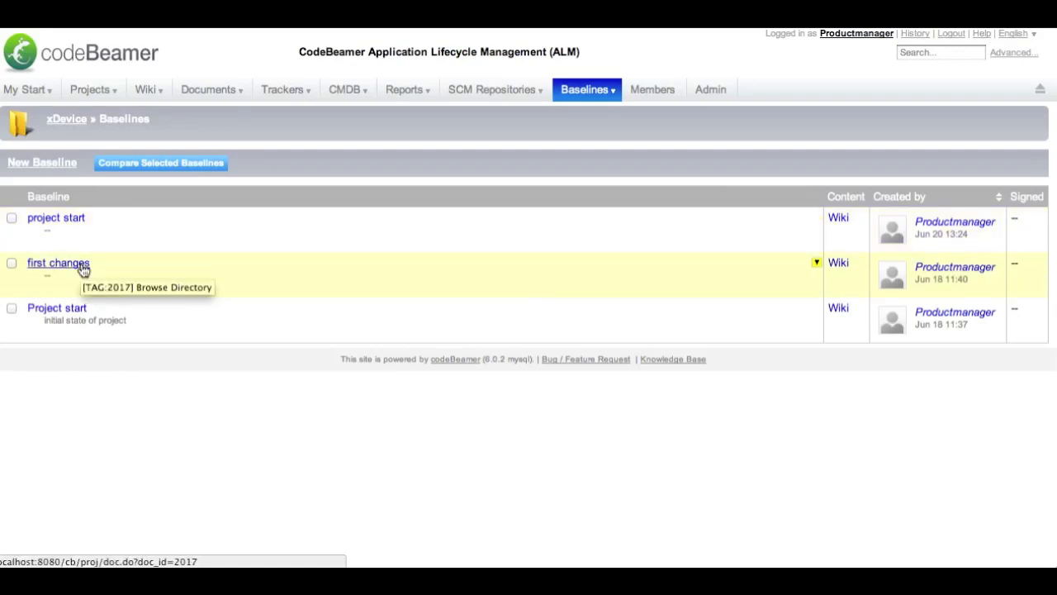
{"action": "mouse_move", "coordinate": [56, 309]}
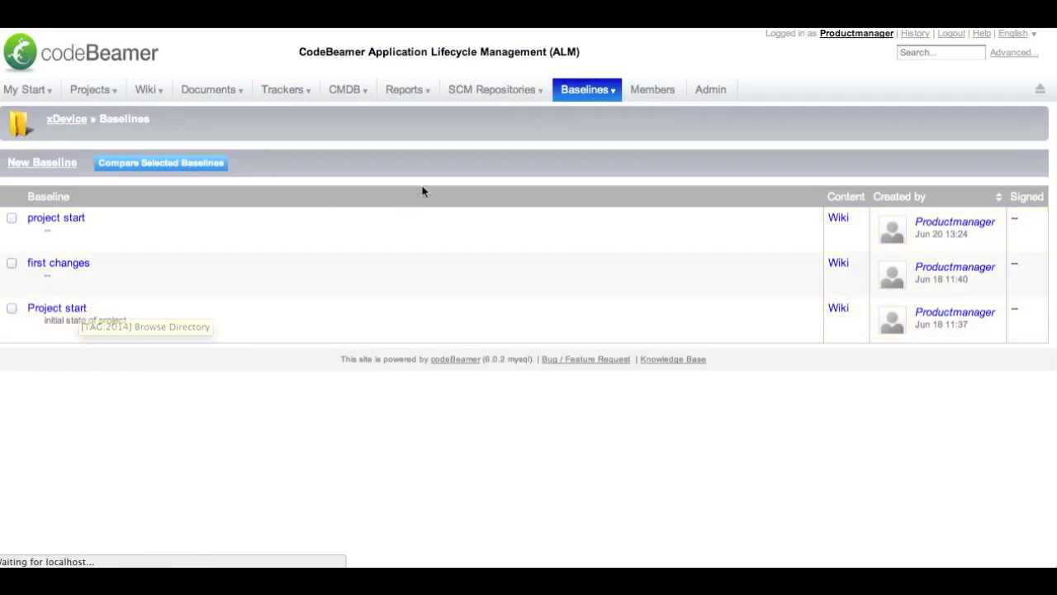
{"action": "mouse_move", "coordinate": [423, 205]}
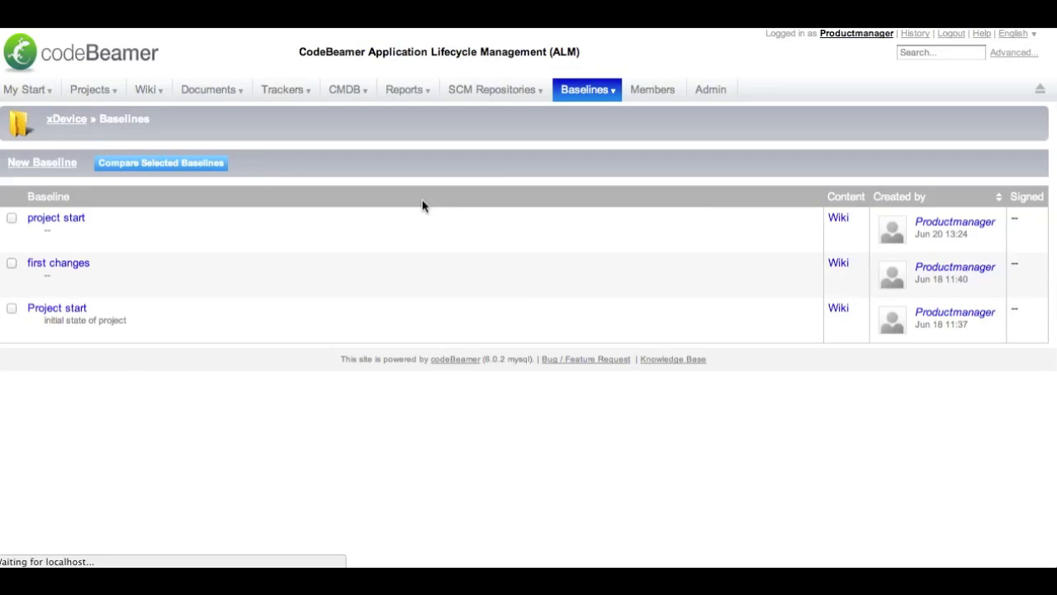
{"action": "mouse_move", "coordinate": [421, 261]}
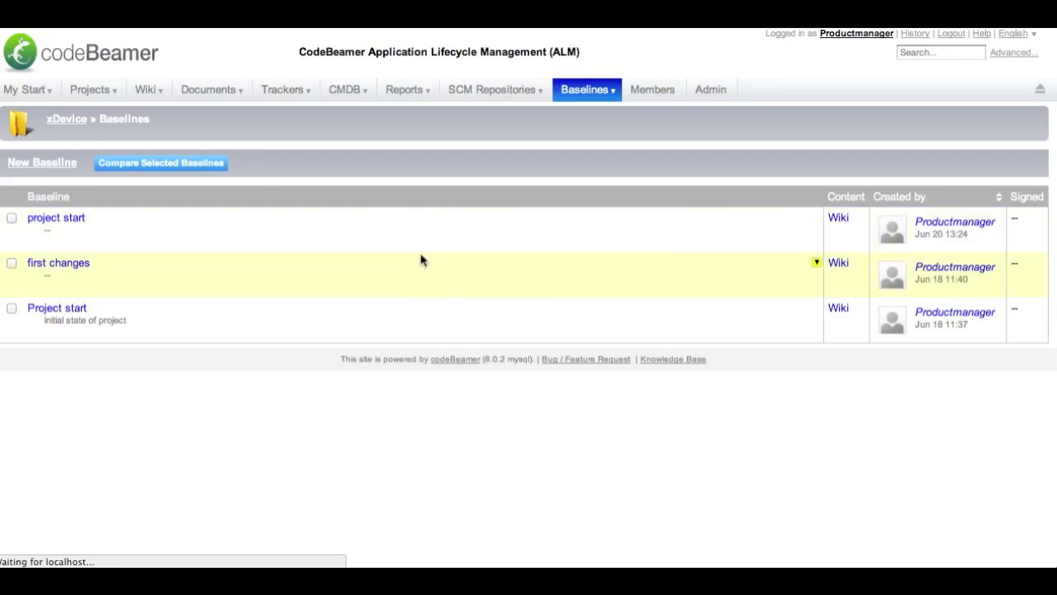
{"action": "mouse_move", "coordinate": [433, 264]}
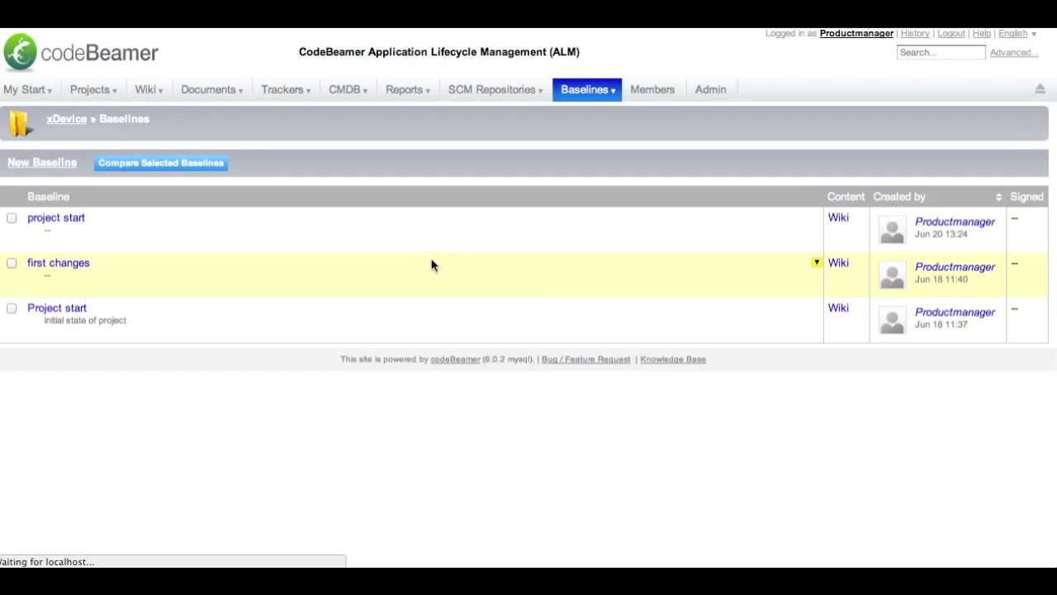
{"action": "mouse_move", "coordinate": [654, 223]}
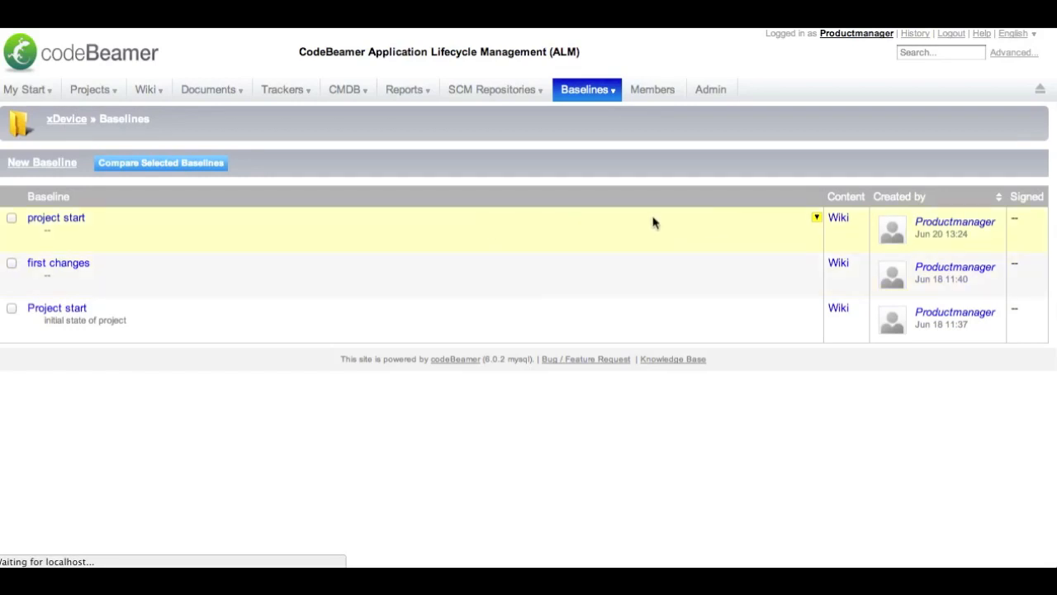